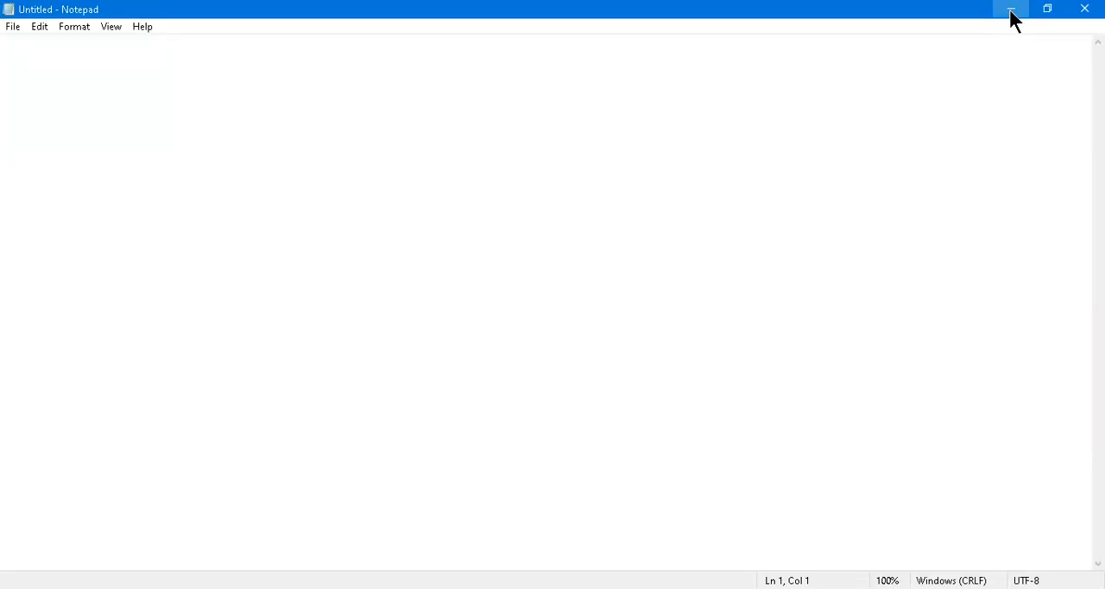
Minimize the empty Notepad window so the Minesweeper user menu shows.
left_click(1010, 9)
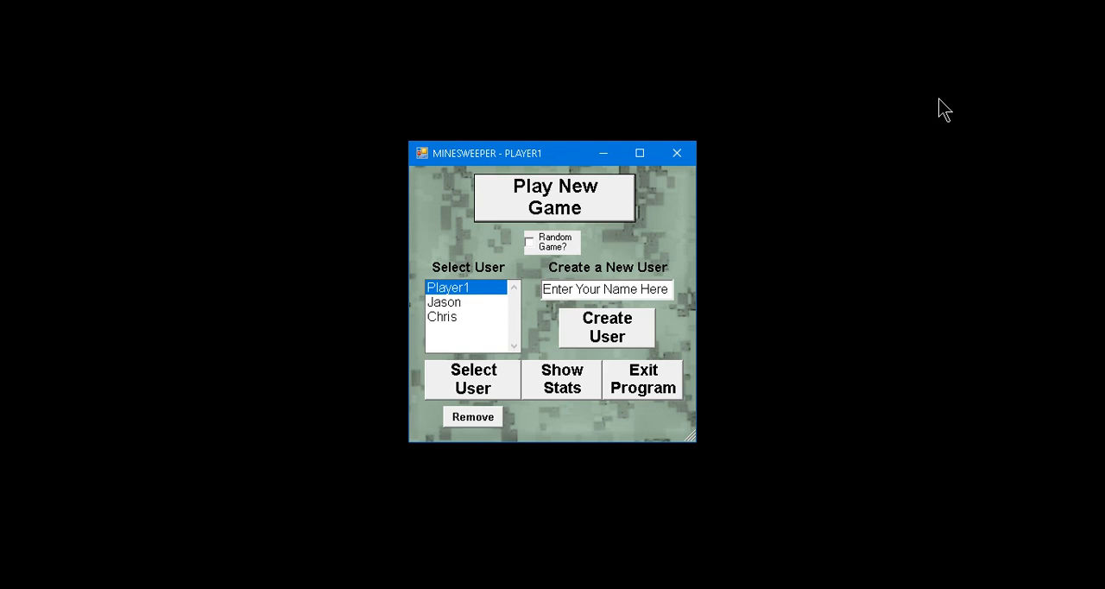
mouse_move(834, 74)
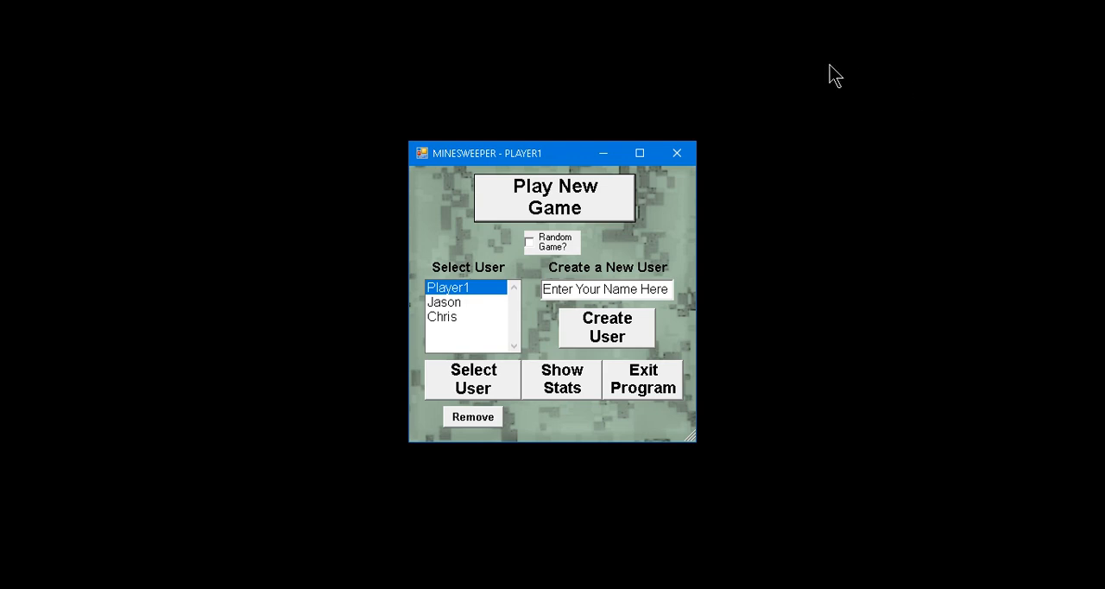
mouse_move(701, 71)
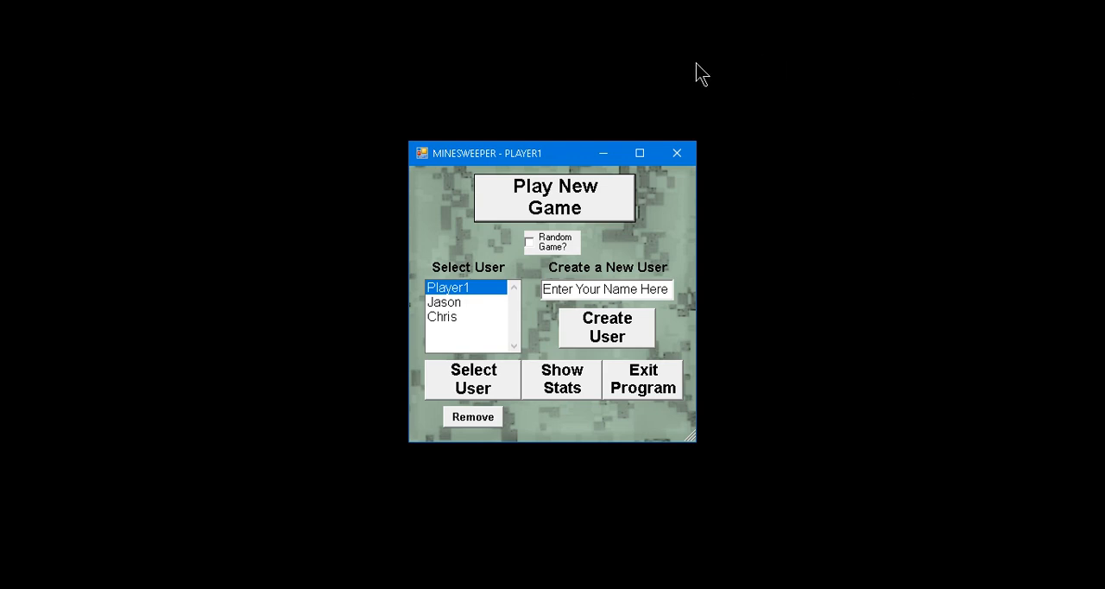
mouse_move(492, 280)
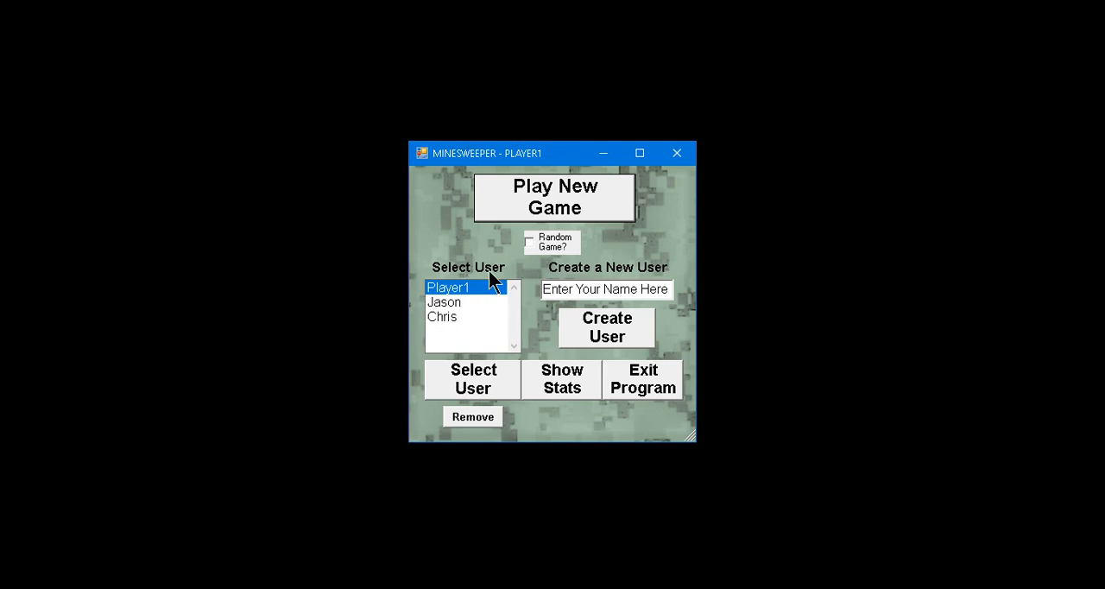
mouse_move(560, 356)
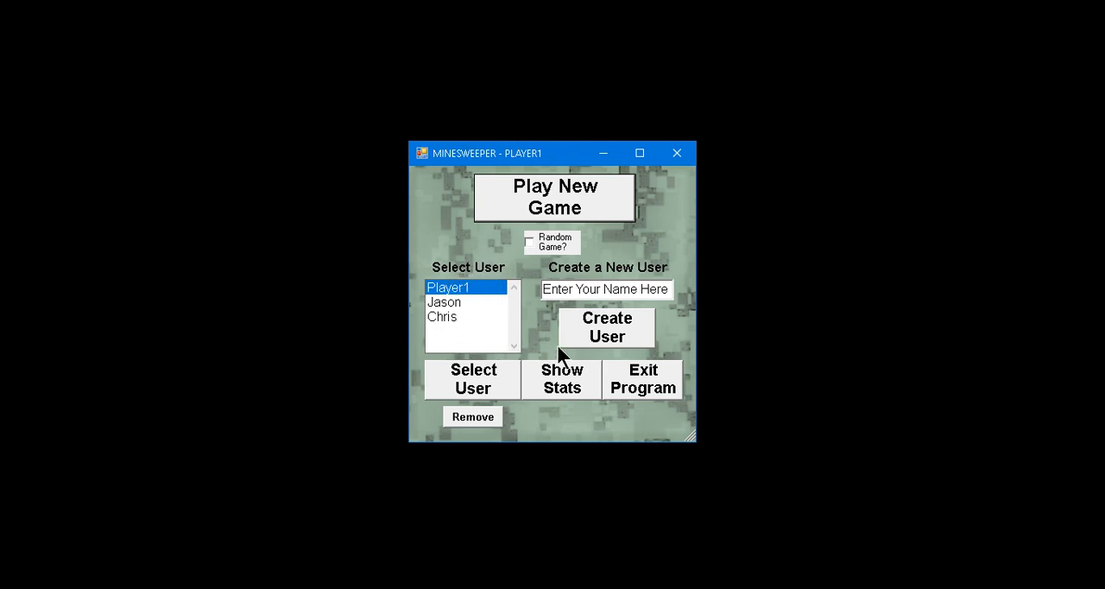
mouse_move(499, 349)
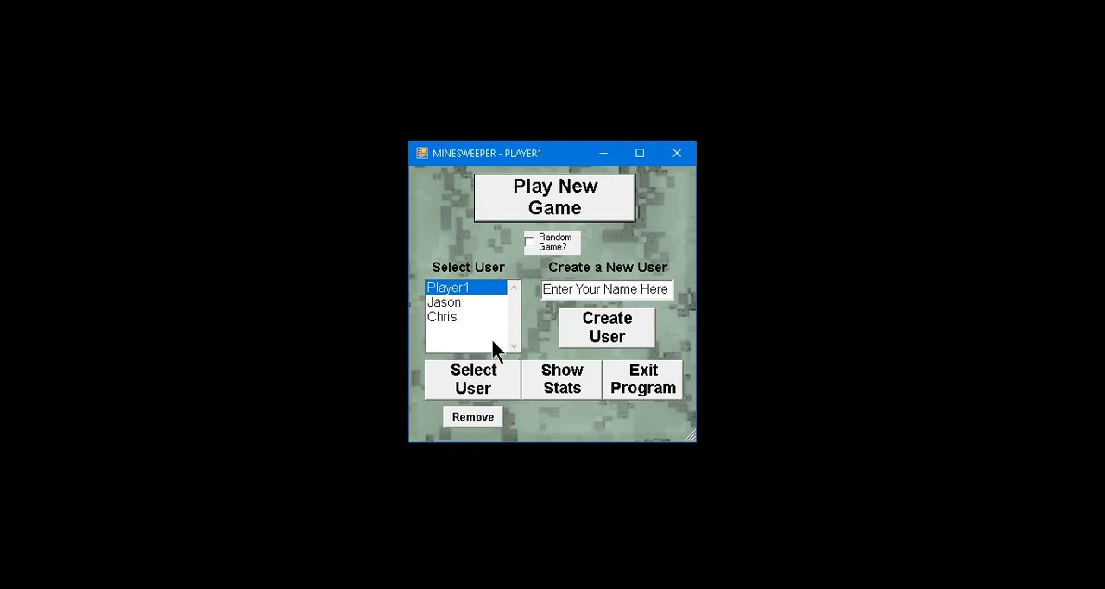
mouse_move(447, 304)
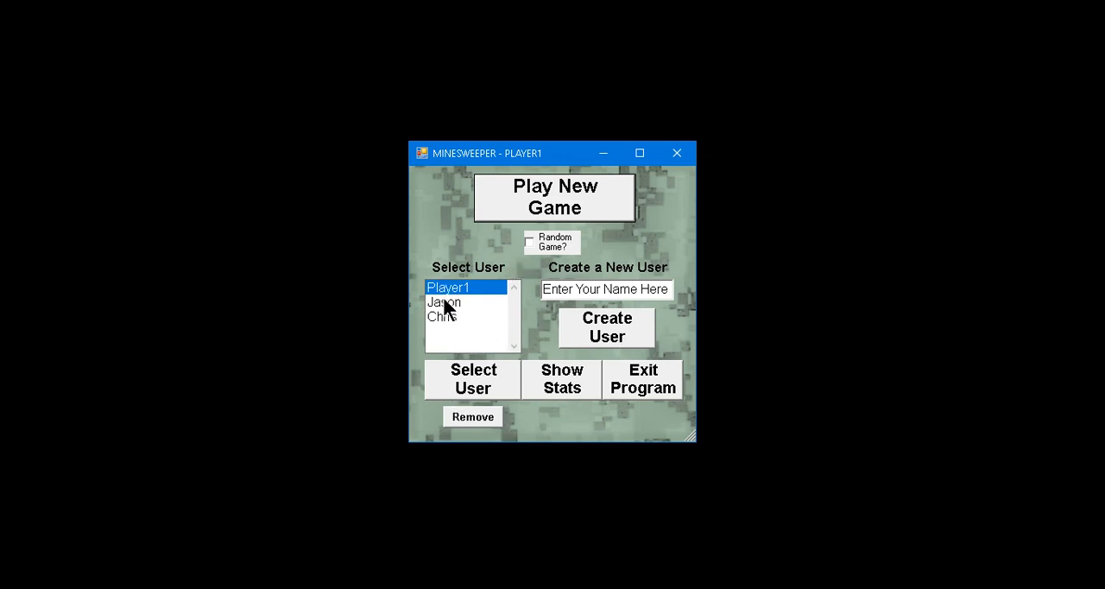
Sign in as Chris and choose 5 for Number of Rows on the options screen.
left_click(442, 316)
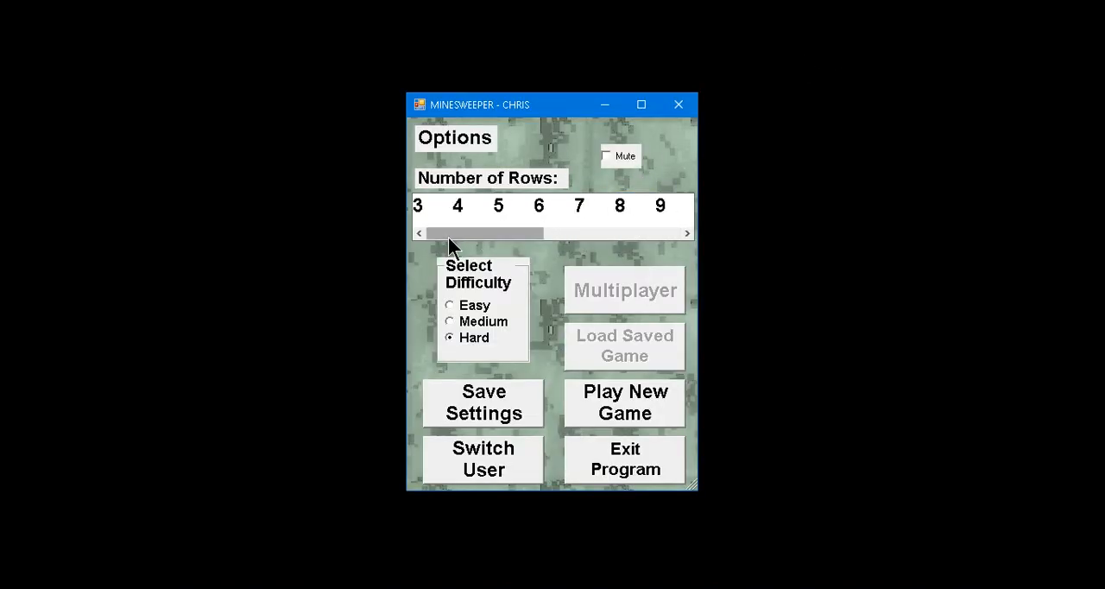
left_click(497, 207)
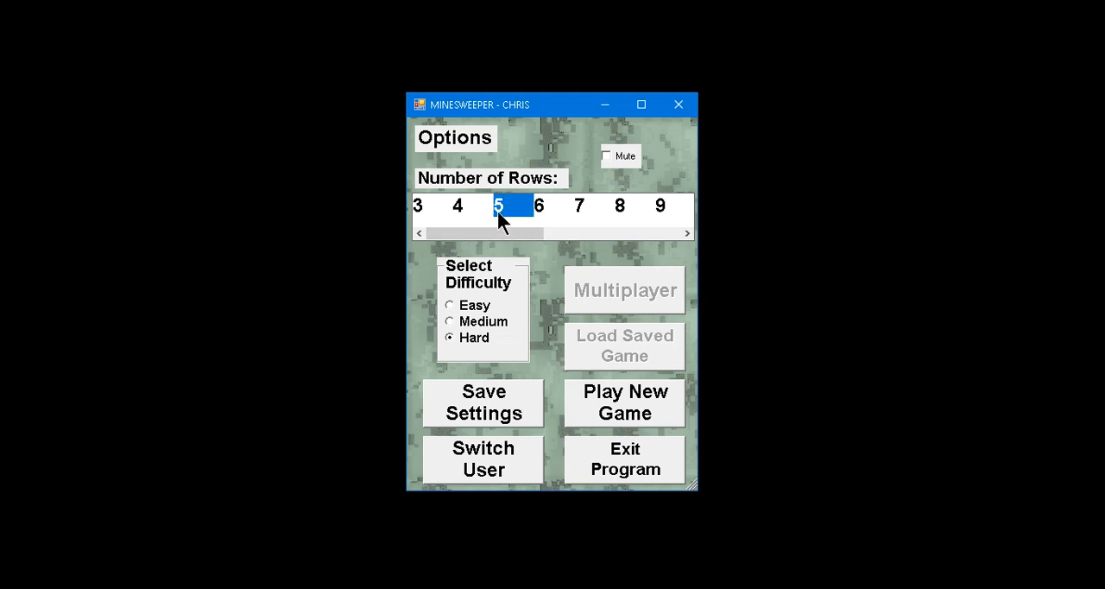
mouse_move(616, 402)
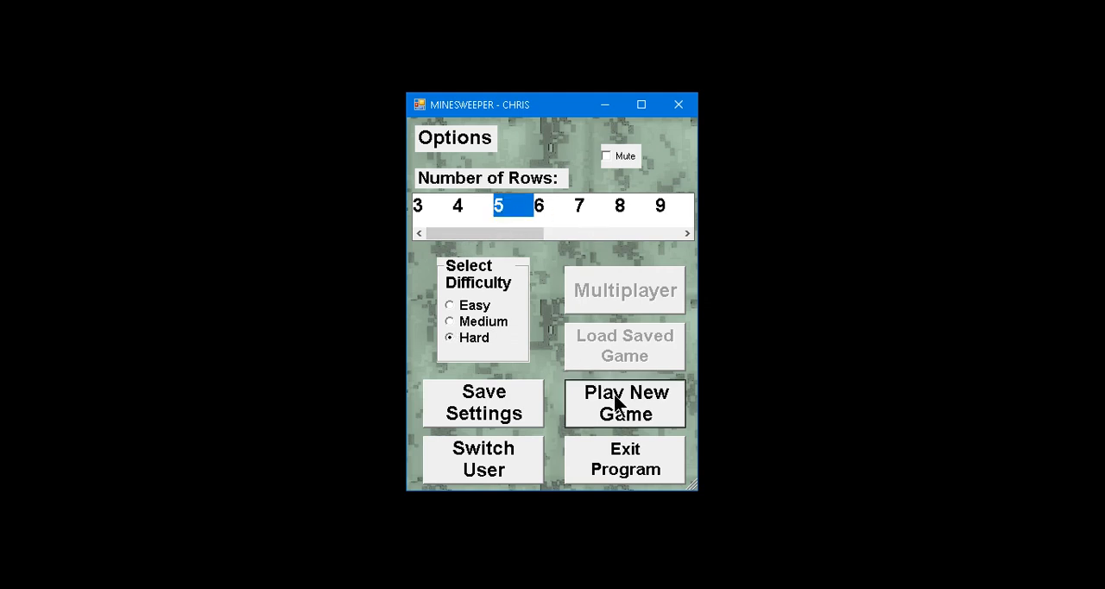
Begin the 5×5 Hard game and reveal squares 10, 15, 20, 25 and a neighbour.
left_click(625, 402)
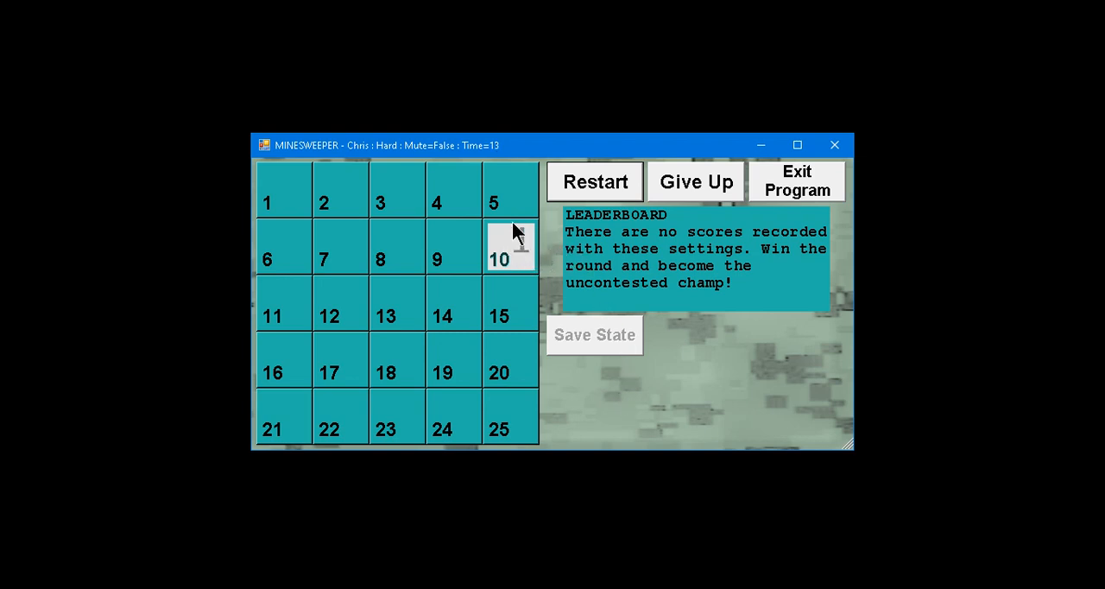
left_click(510, 246)
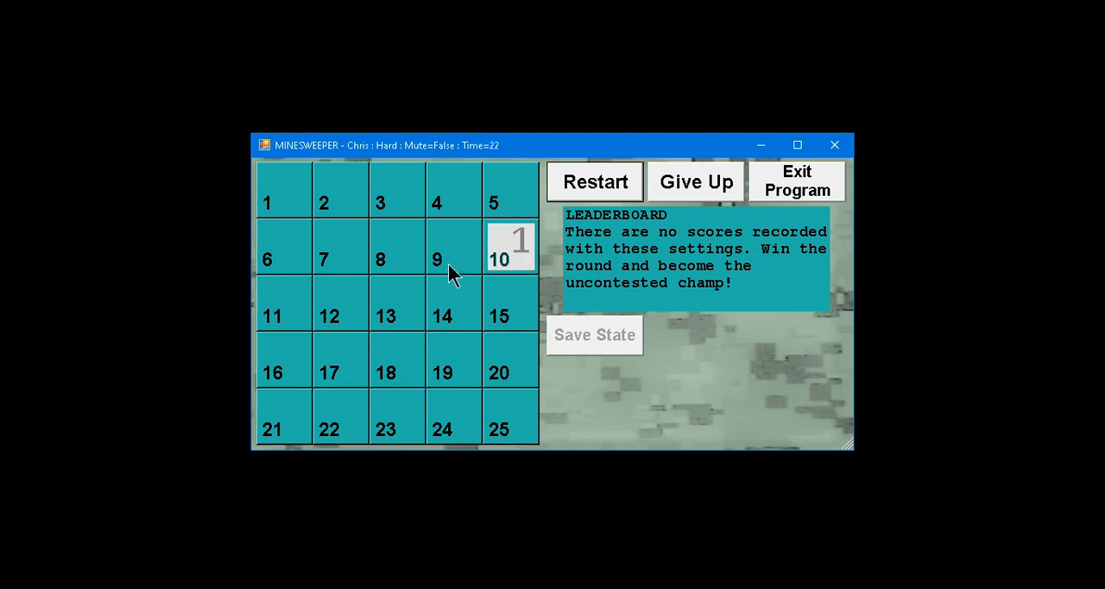
mouse_move(515, 302)
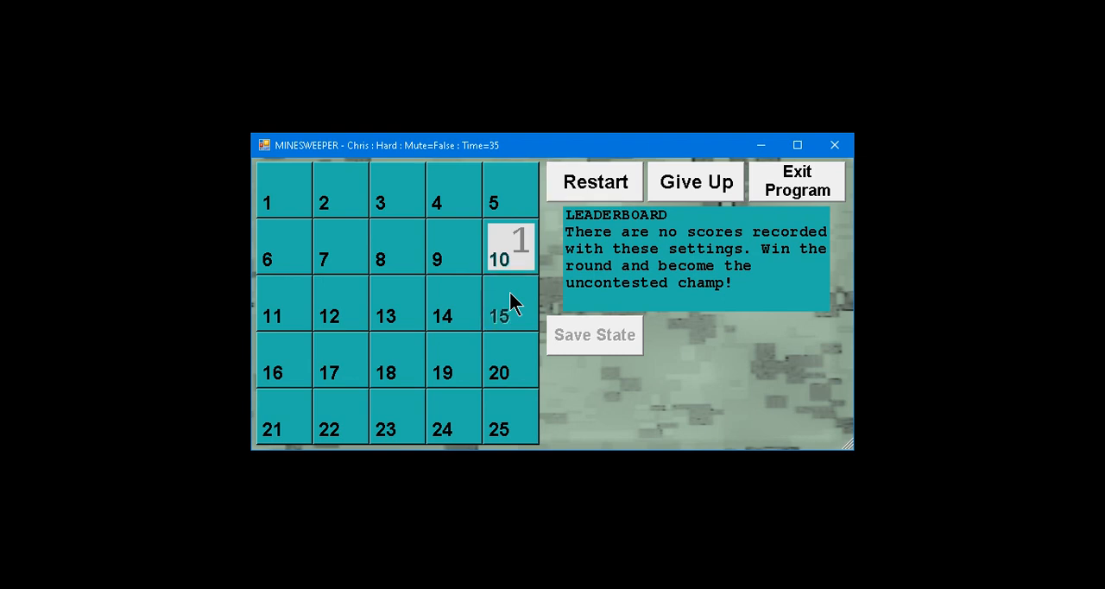
left_click(509, 302)
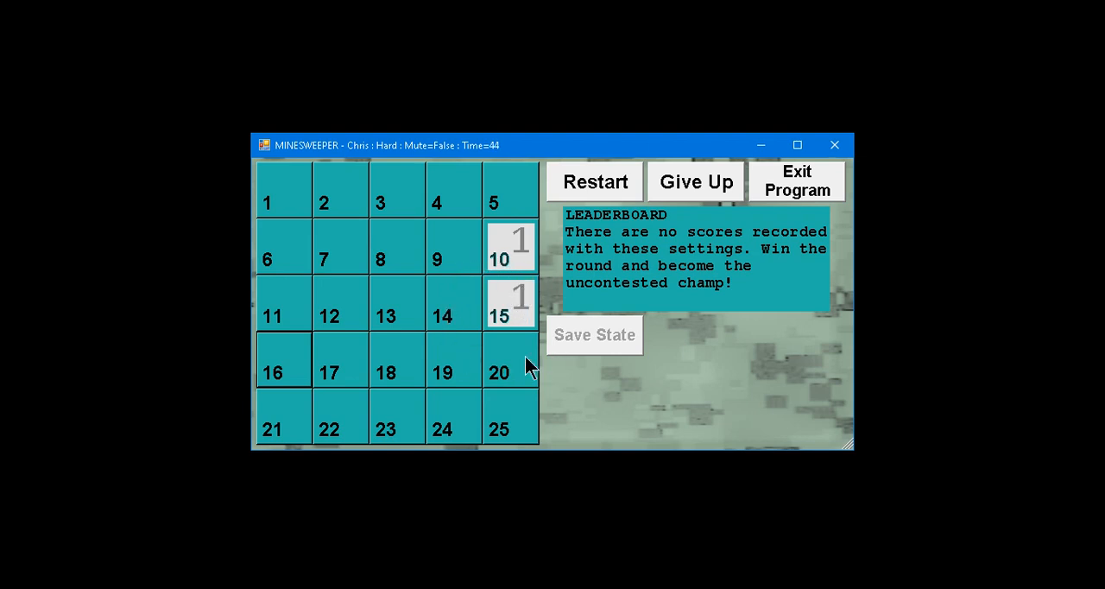
mouse_move(514, 268)
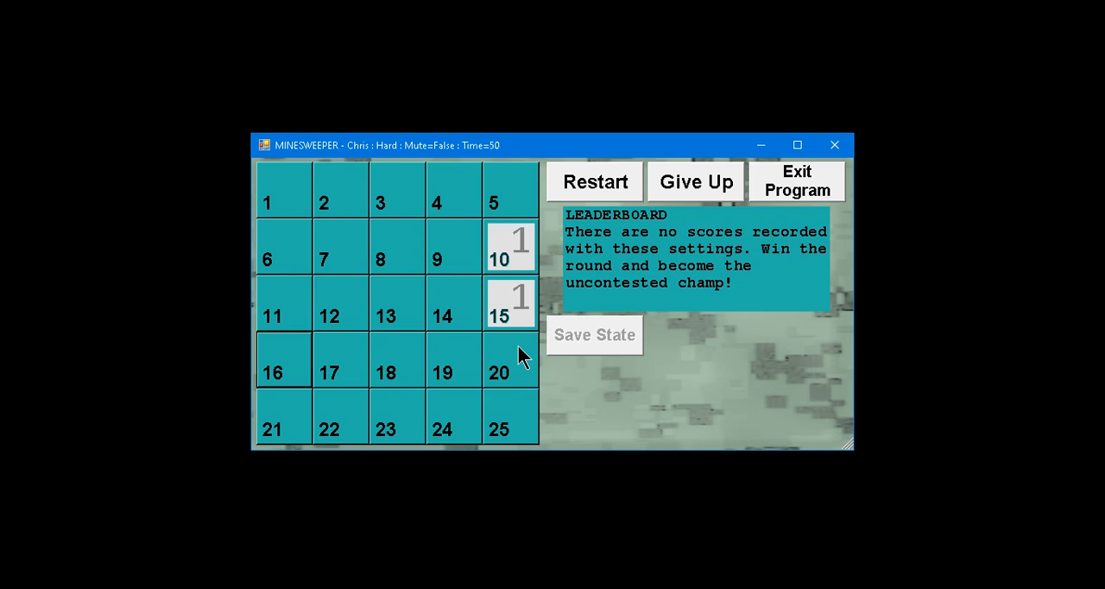
left_click(510, 359)
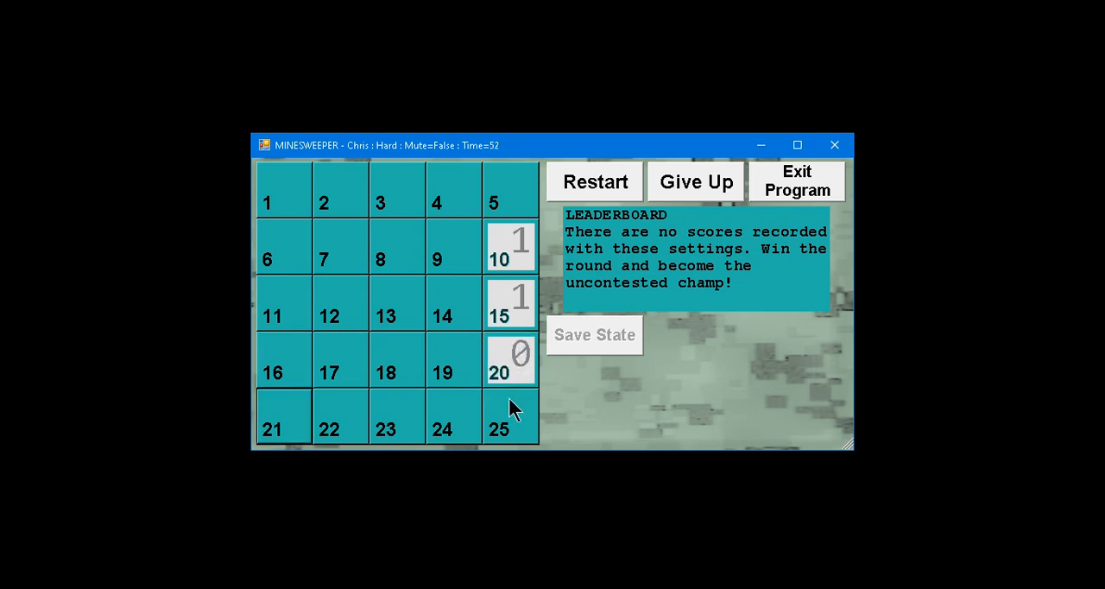
left_click(511, 418)
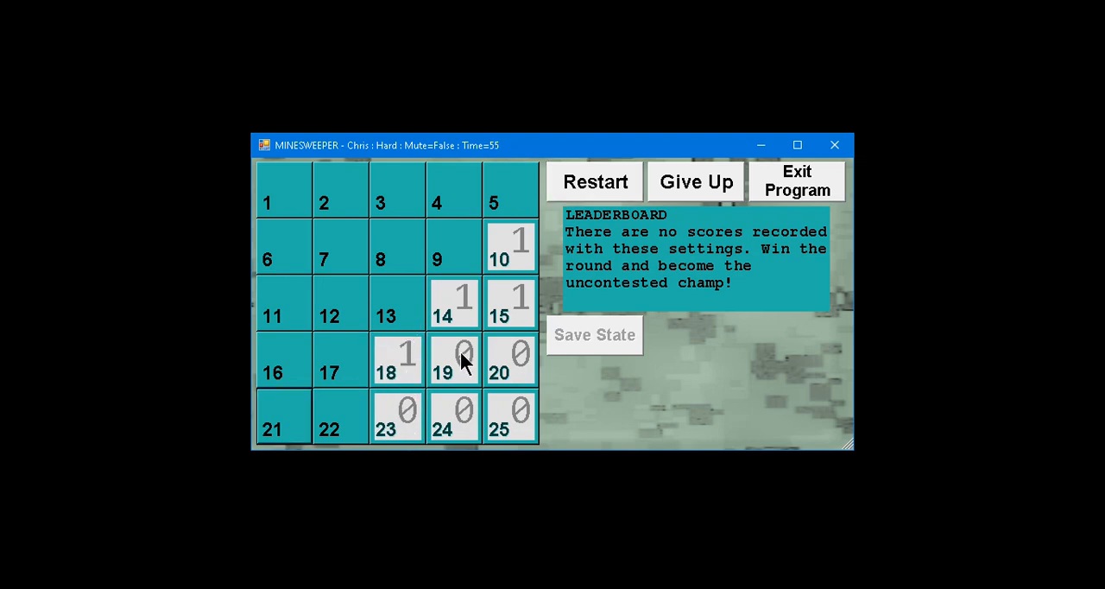
left_click(340, 359)
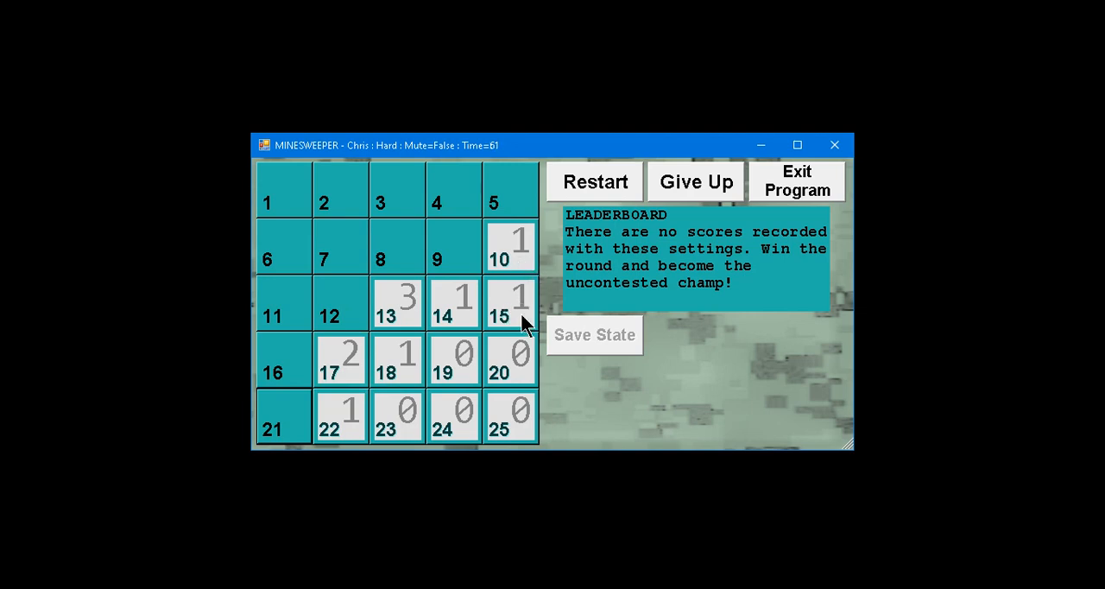
mouse_move(458, 250)
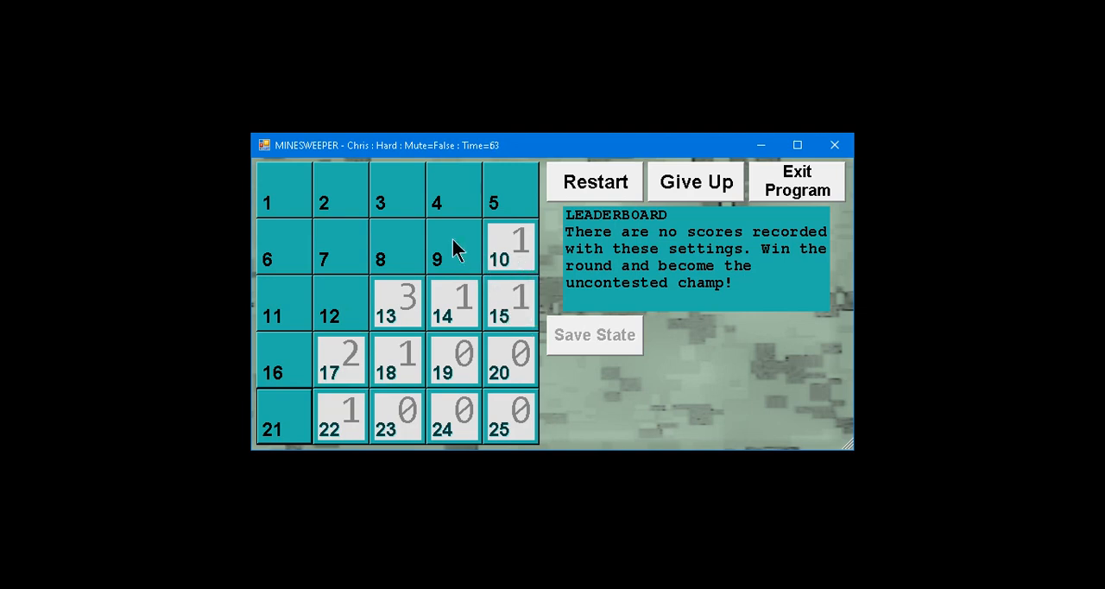
Mark square 9 as a mine, reveal squares 5 and 8, flag another mine and reveal a safe cell.
left_click(452, 248)
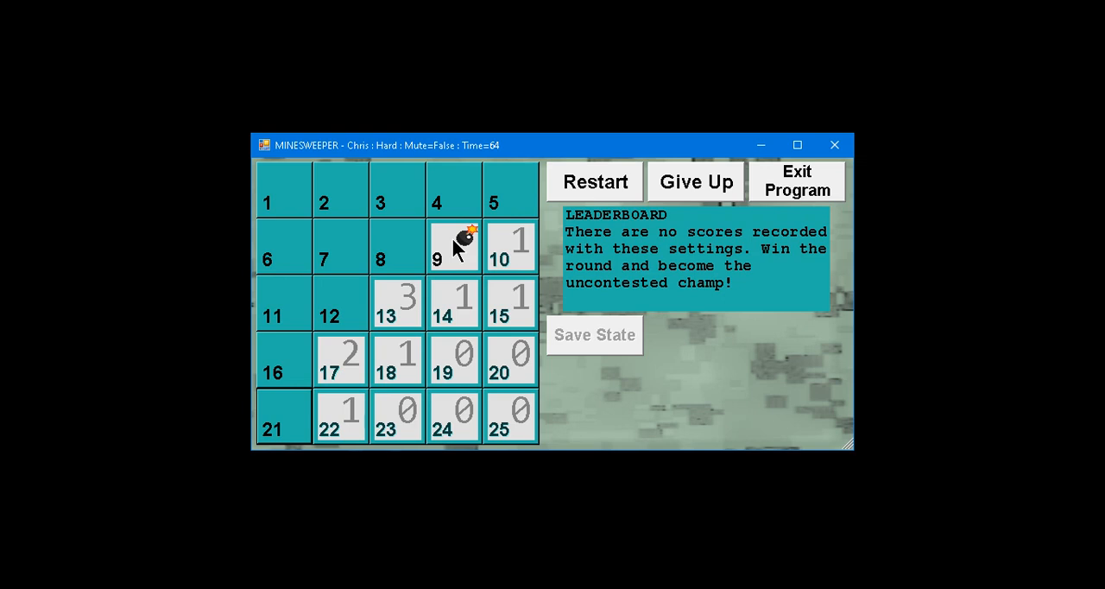
mouse_move(497, 290)
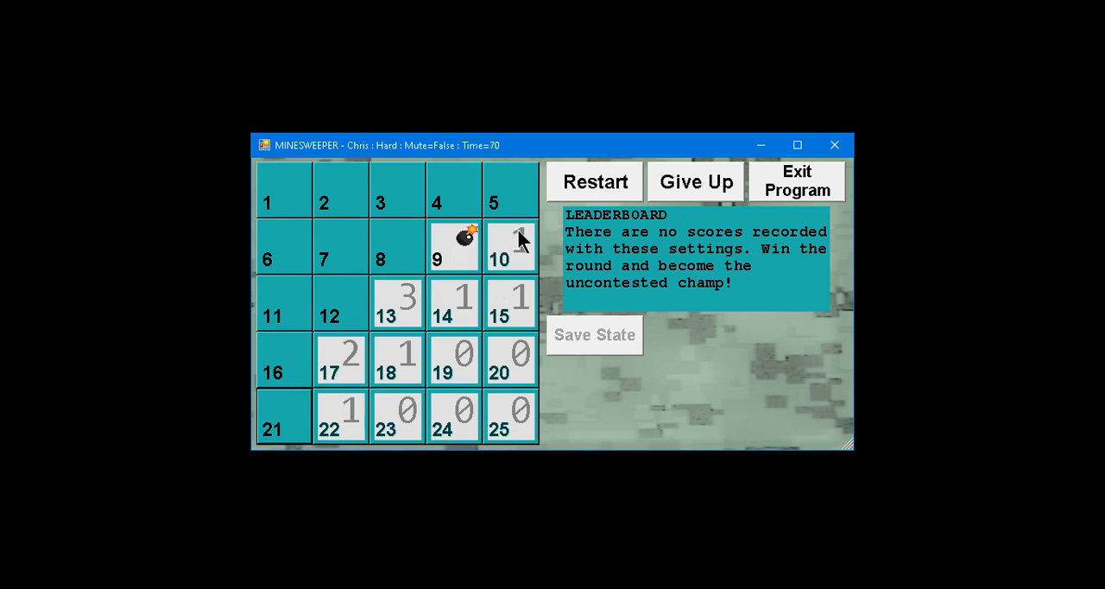
mouse_move(521, 248)
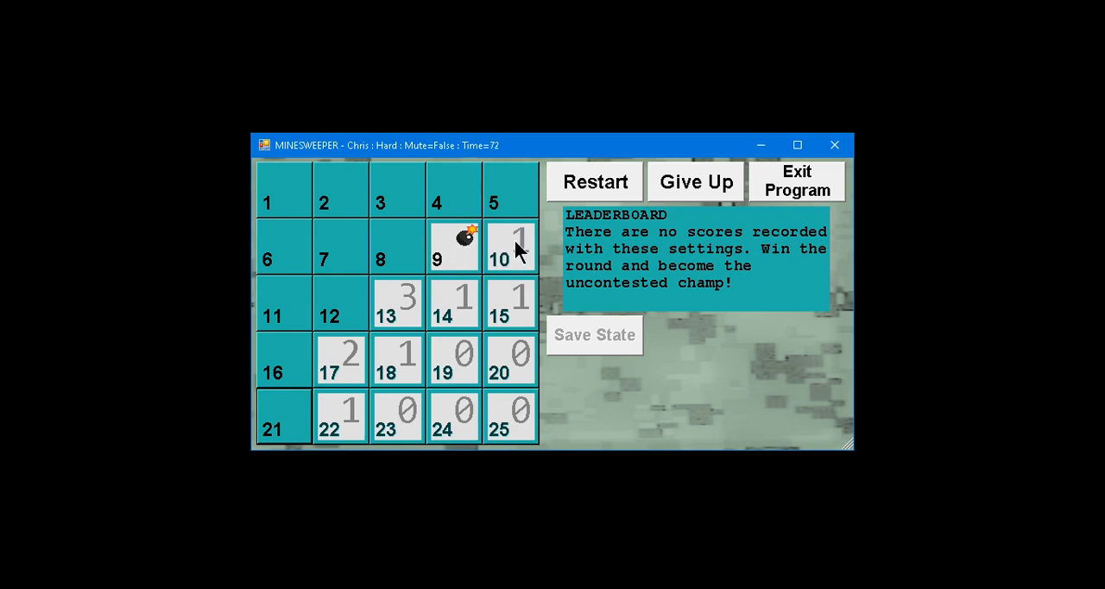
mouse_move(527, 259)
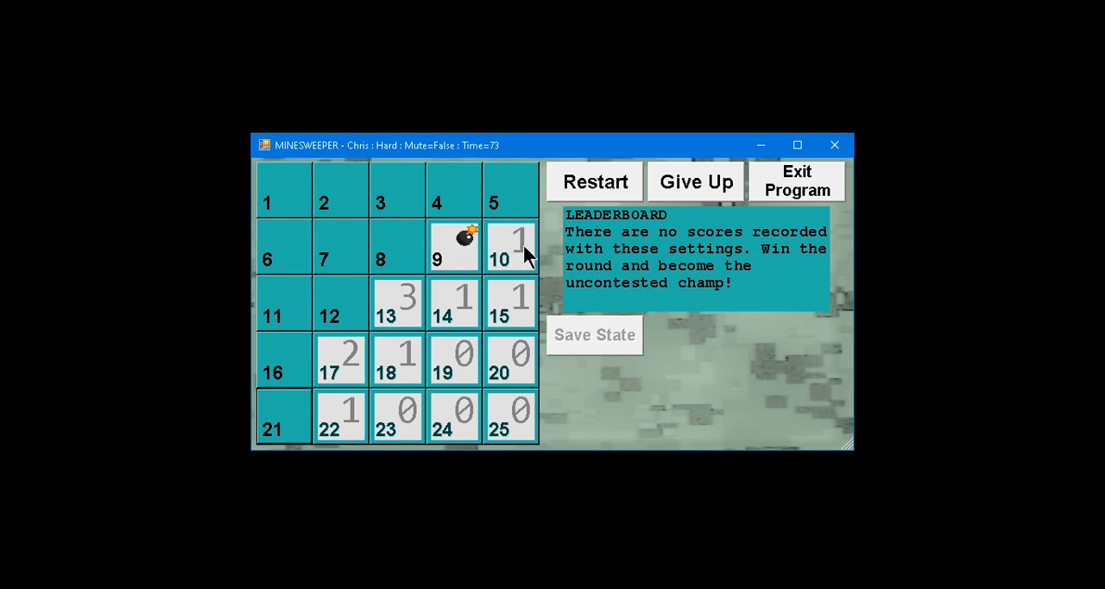
left_click(511, 188)
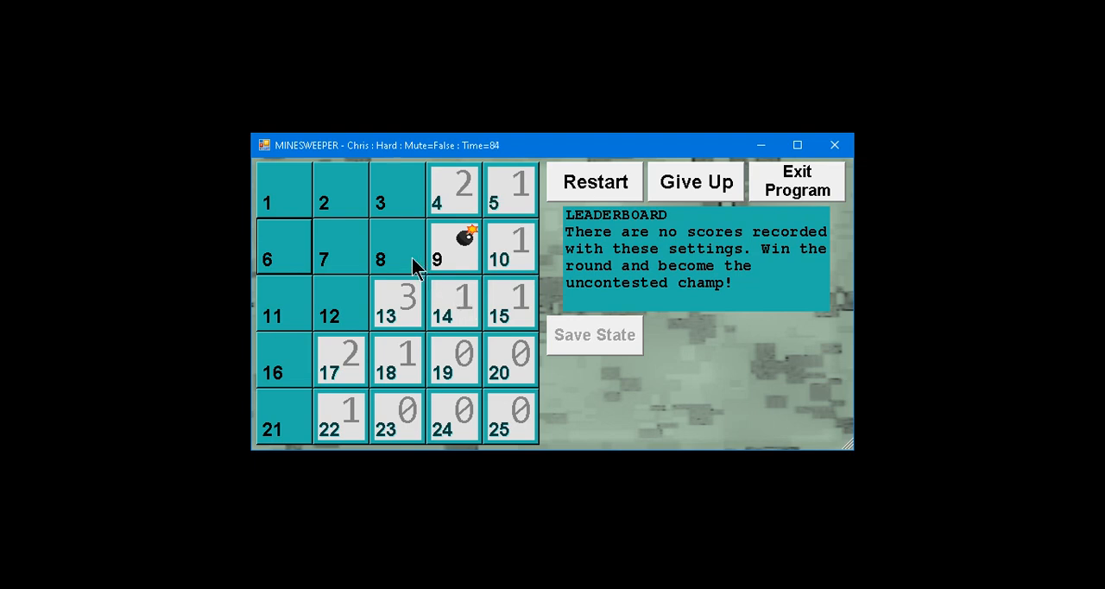
left_click(397, 245)
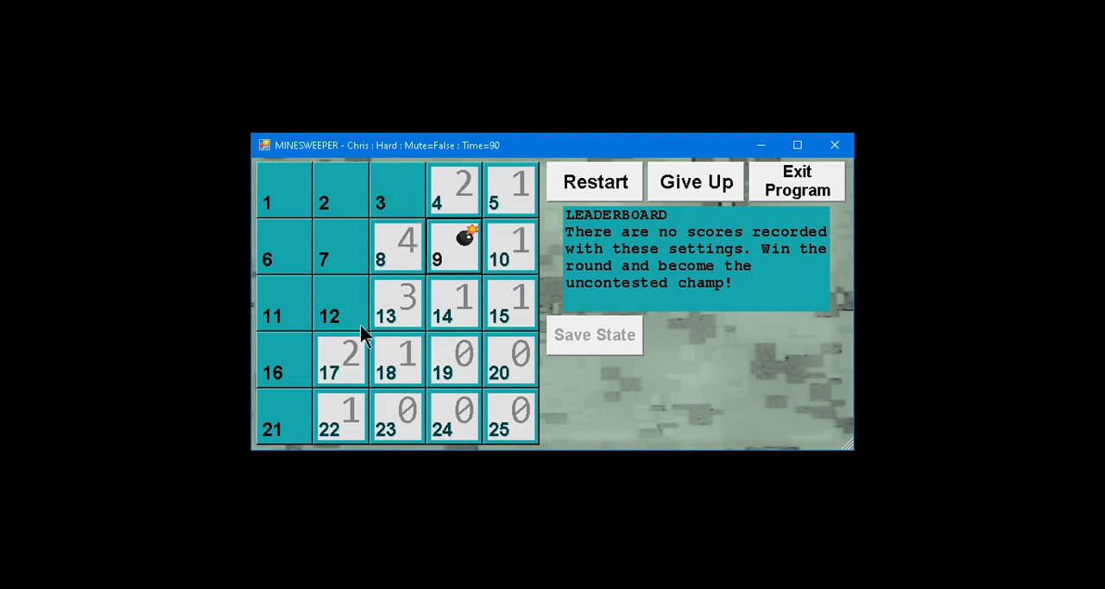
mouse_move(418, 205)
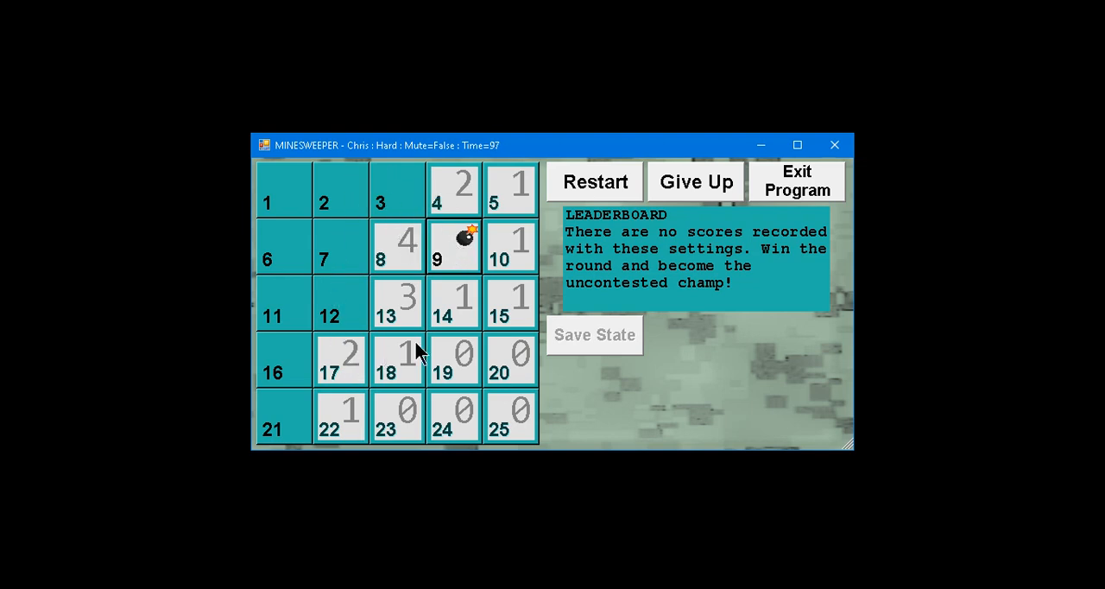
mouse_move(344, 309)
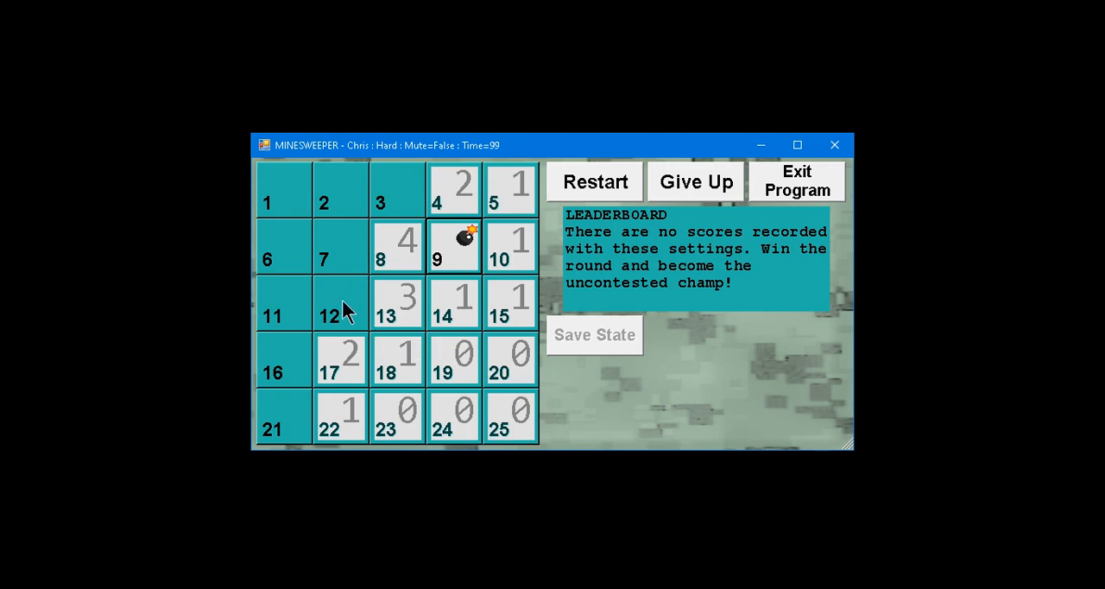
right_click(340, 302)
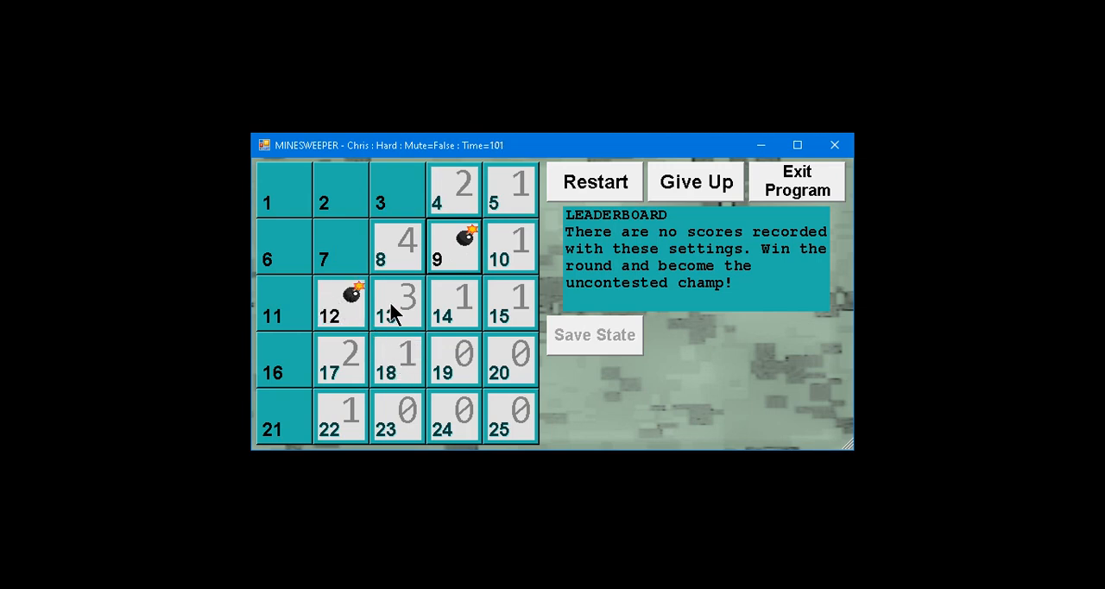
left_click(340, 245)
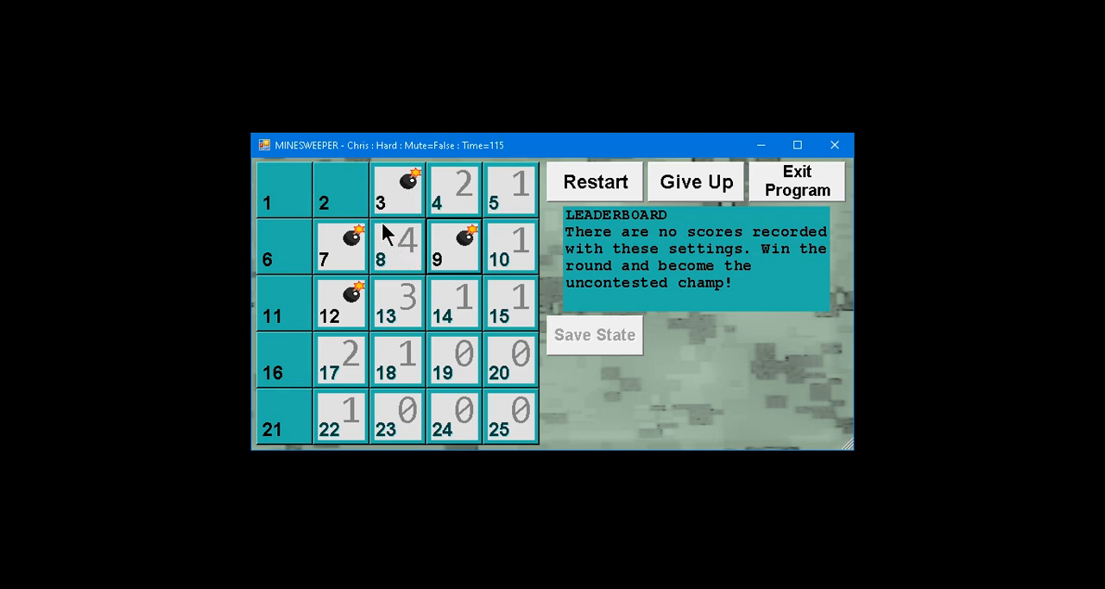
Reveal cells 2, 11, 21 and another safe cell, flagging cell 16 as a mine.
left_click(340, 188)
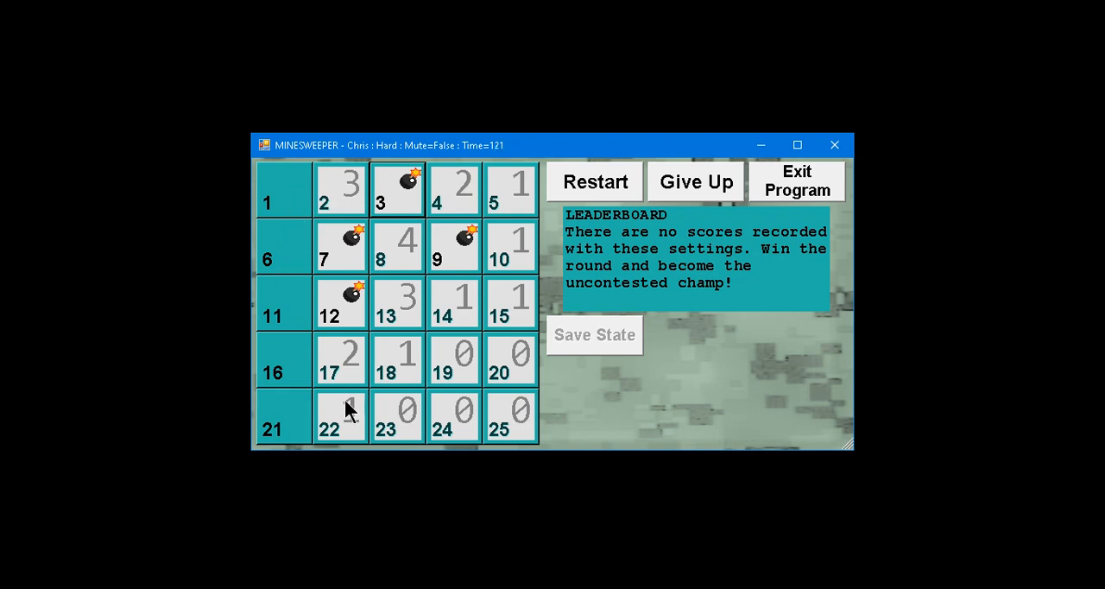
left_click(340, 418)
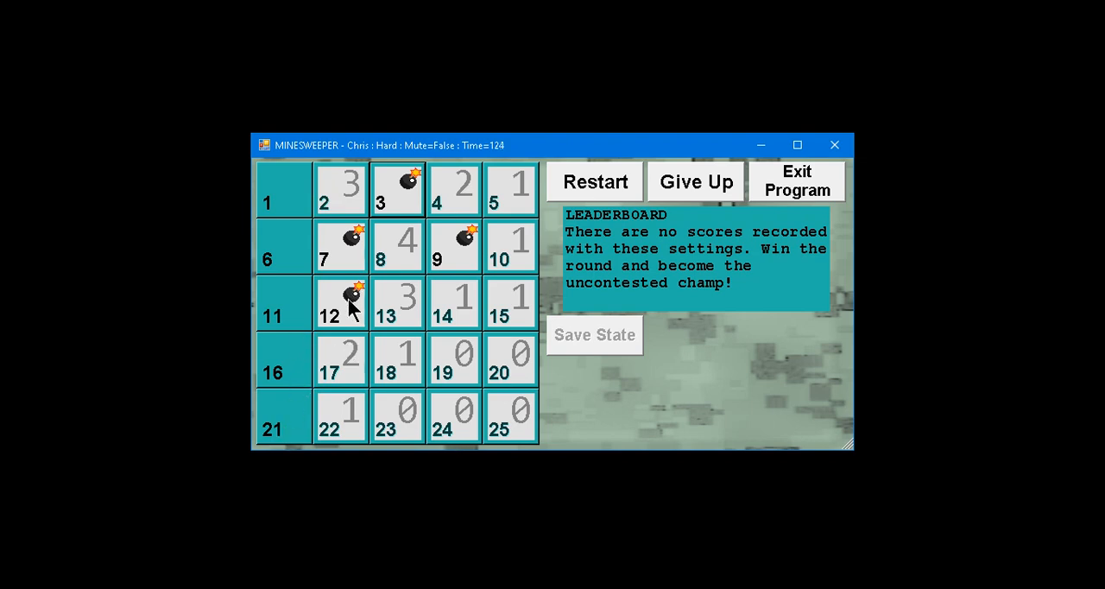
mouse_move(285, 307)
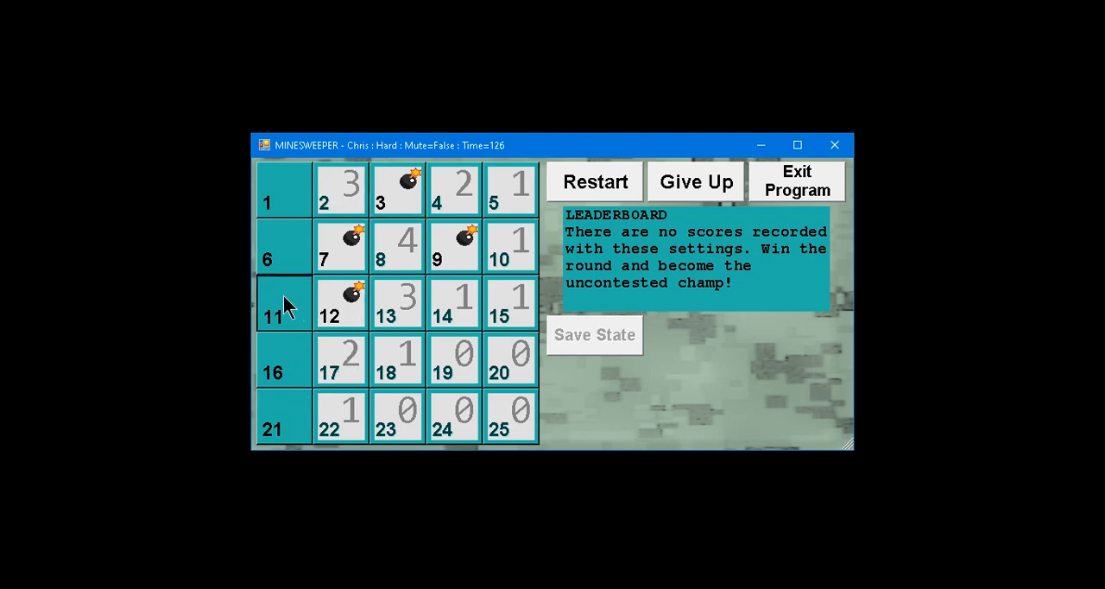
left_click(283, 302)
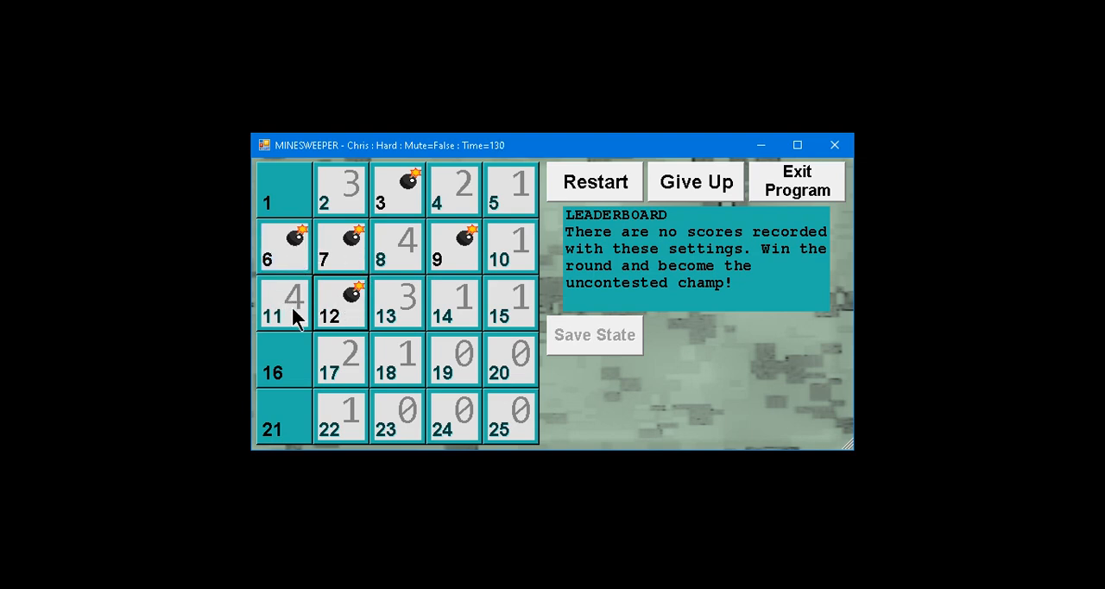
right_click(283, 361)
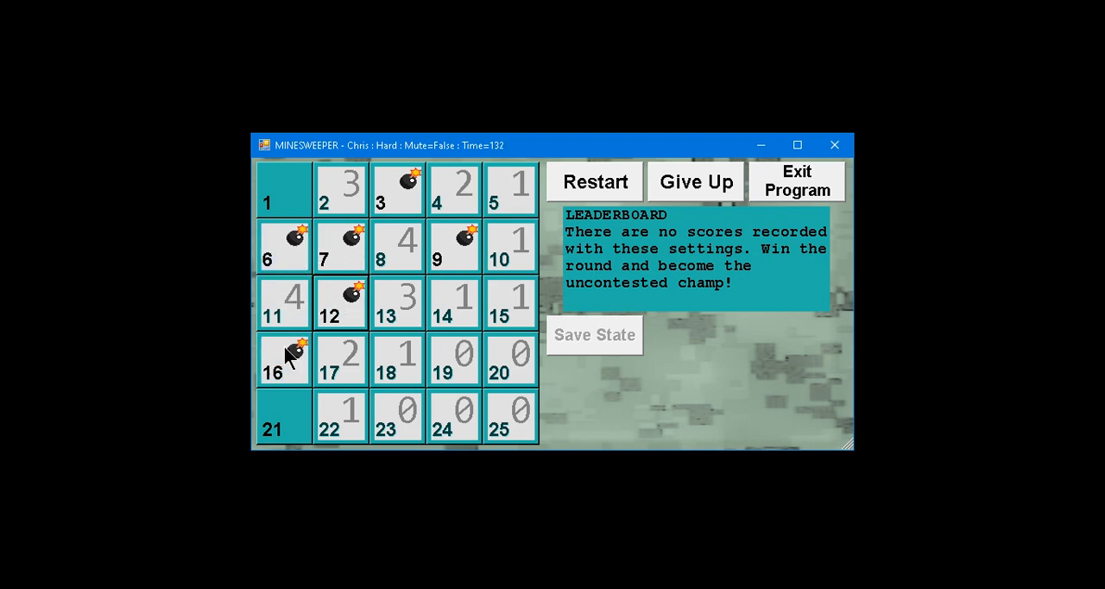
left_click(283, 418)
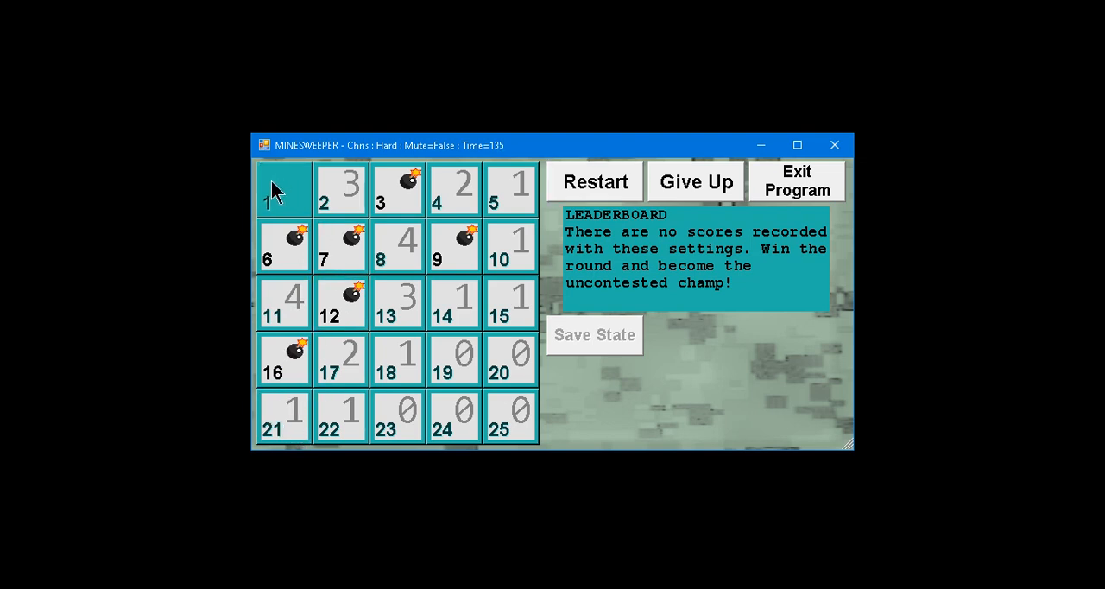
Reveal square 1 to win the round, then restart for a new round.
left_click(283, 186)
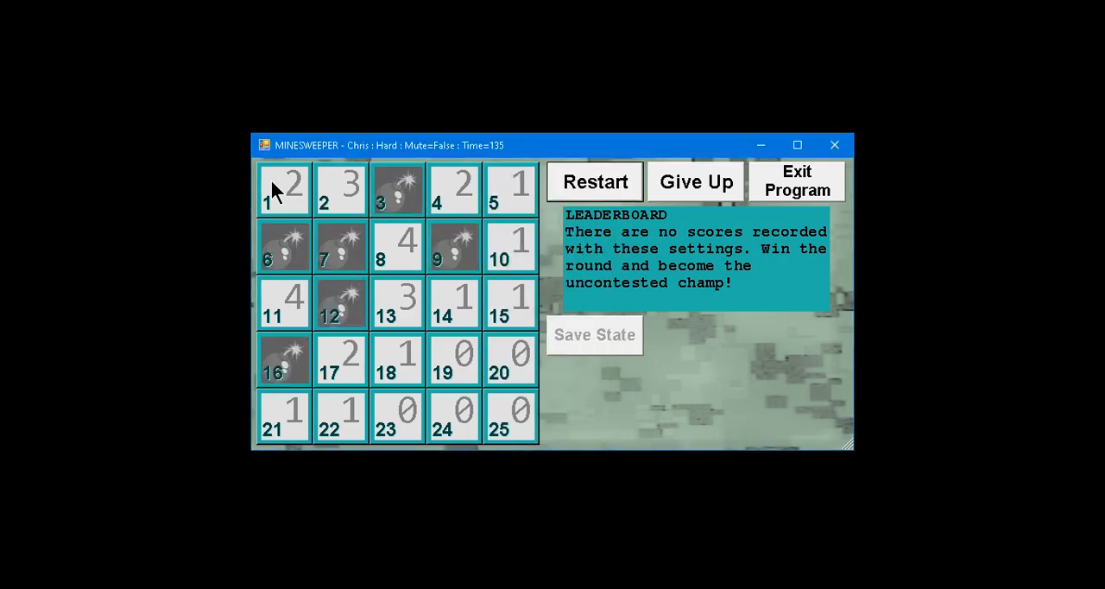
mouse_move(730, 336)
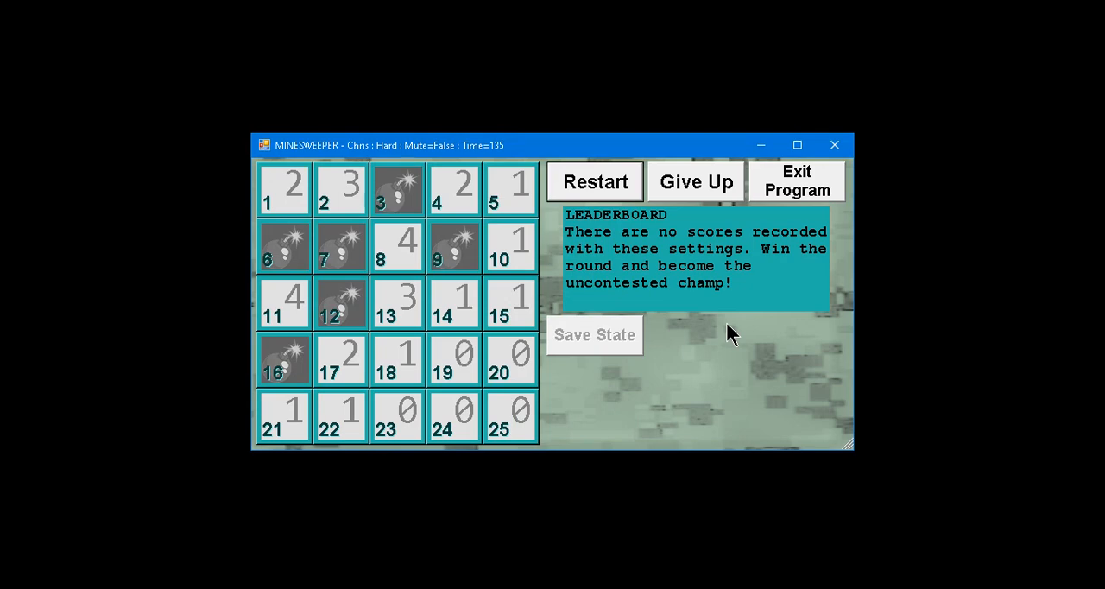
mouse_move(612, 211)
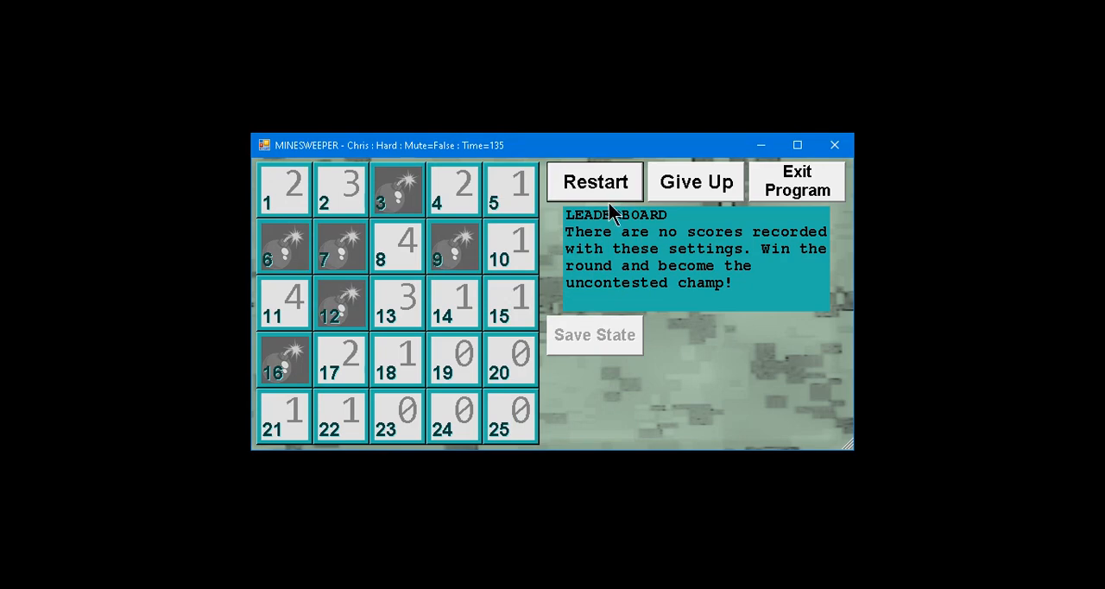
mouse_move(364, 381)
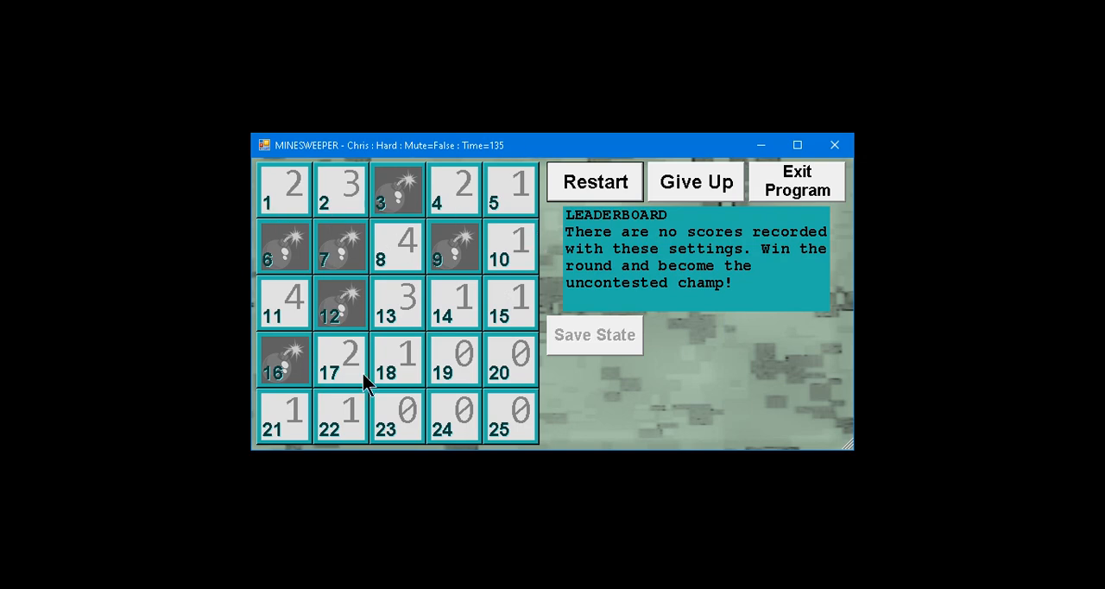
mouse_move(552, 262)
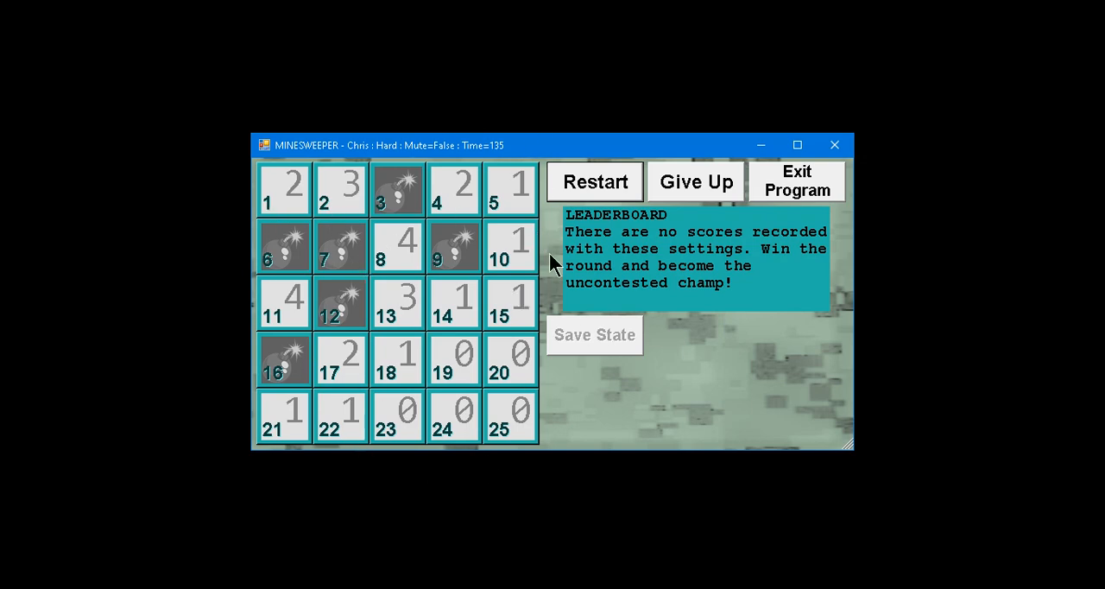
left_click(594, 181)
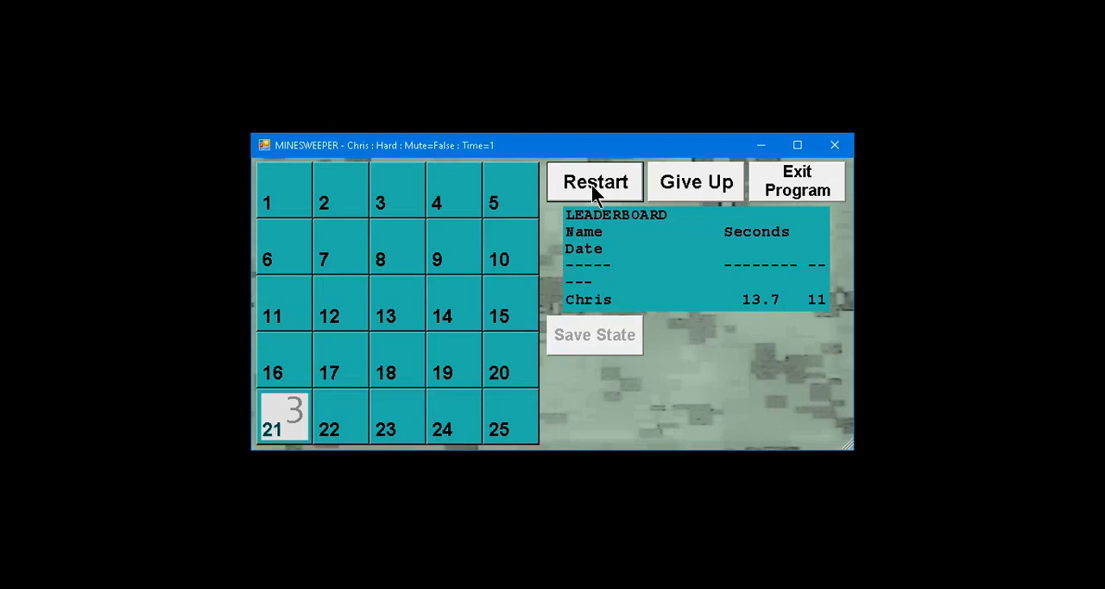
Restart the round twice more, showing Chris's 135.4-second time on the leaderboard.
left_click(594, 182)
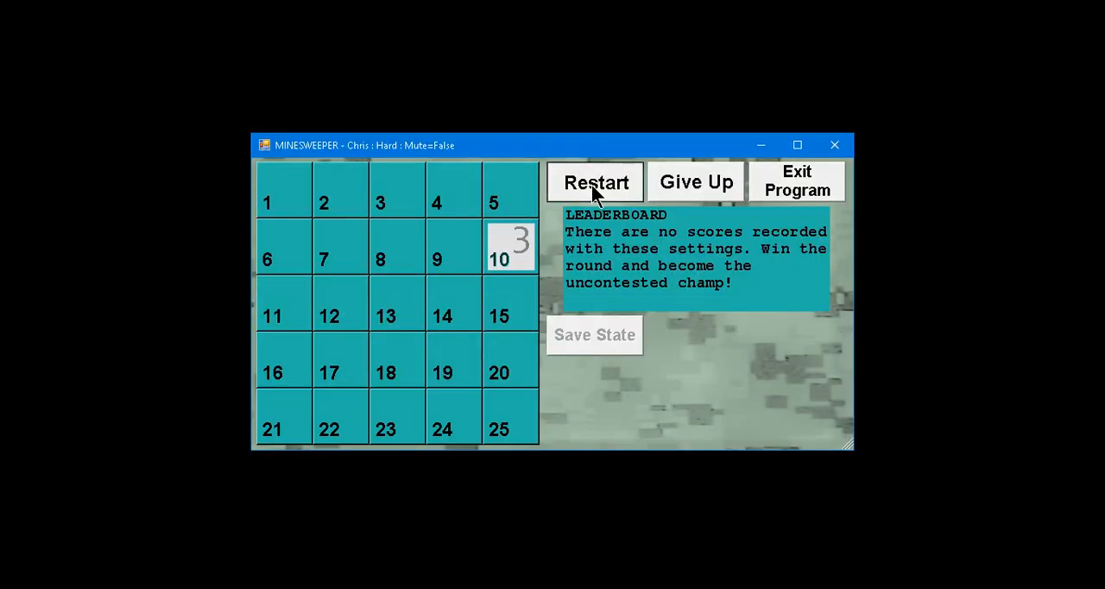
left_click(594, 183)
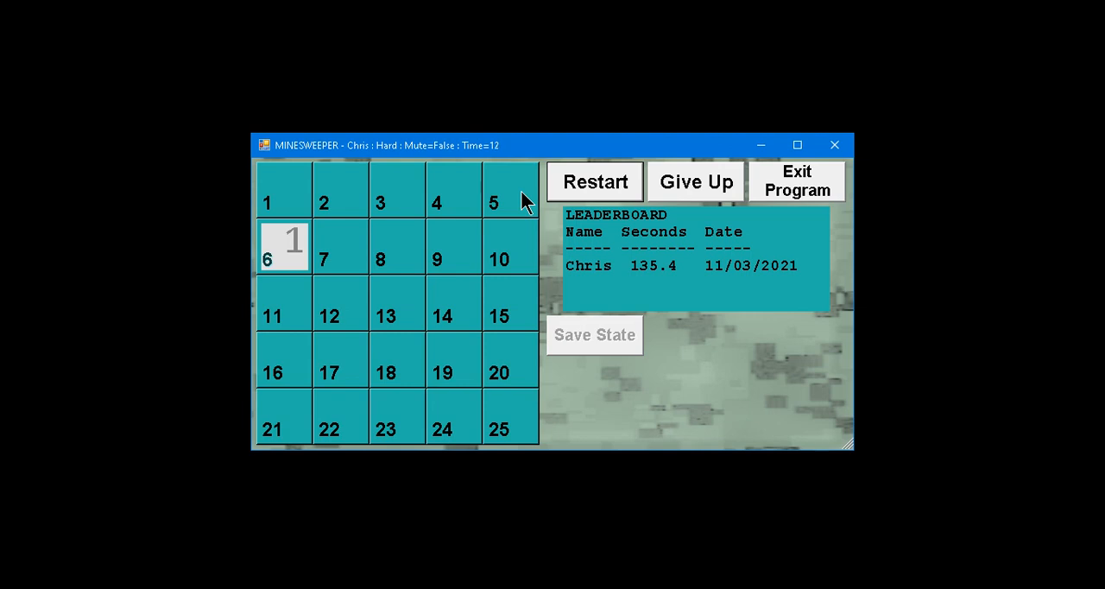
mouse_move(554, 342)
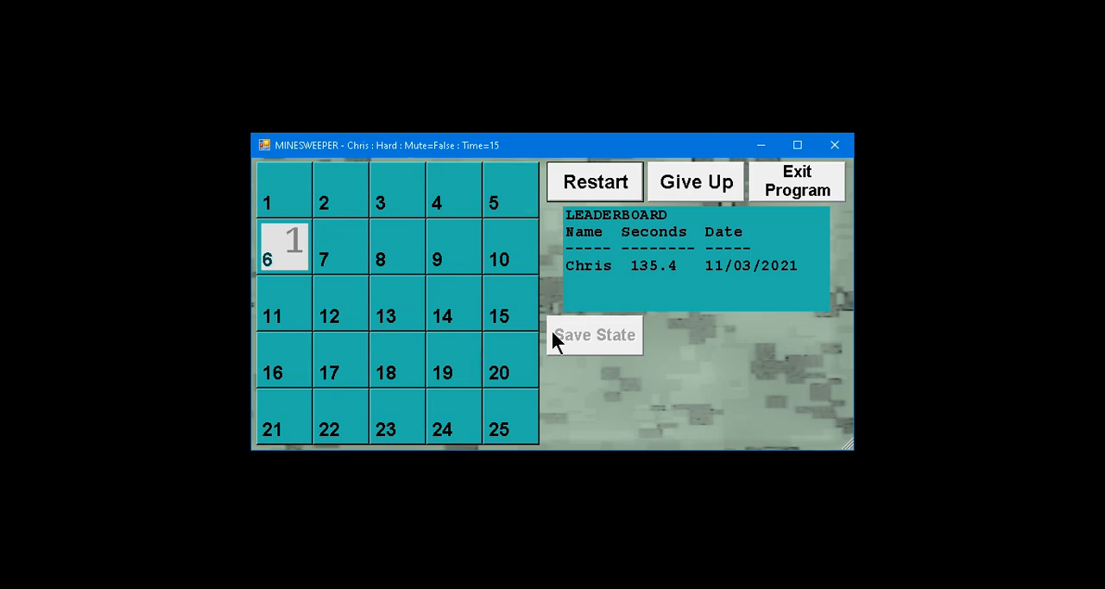
mouse_move(773, 383)
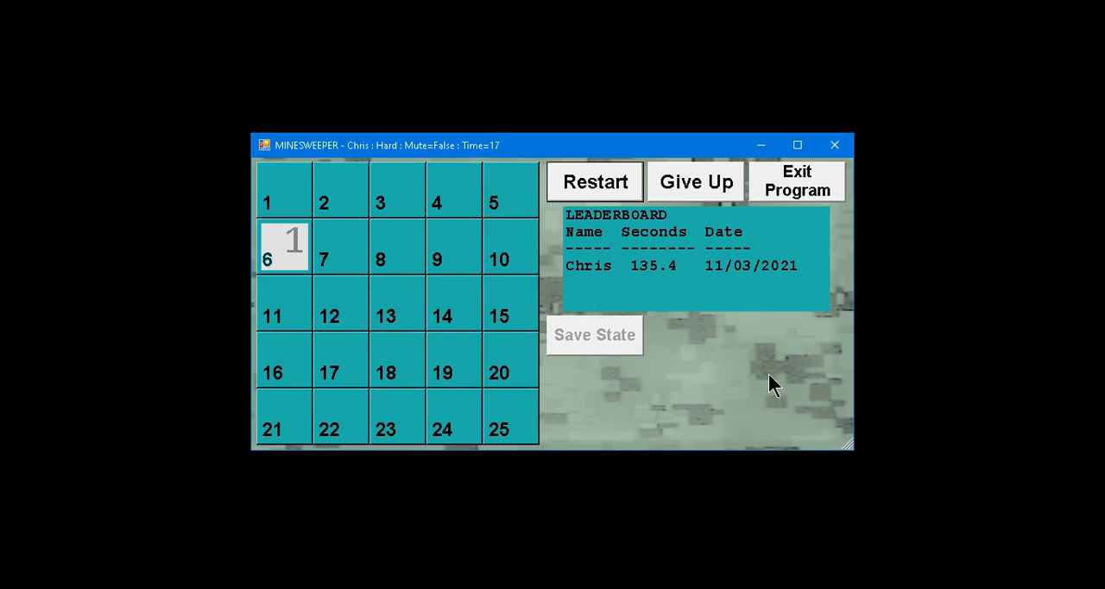
mouse_move(435, 169)
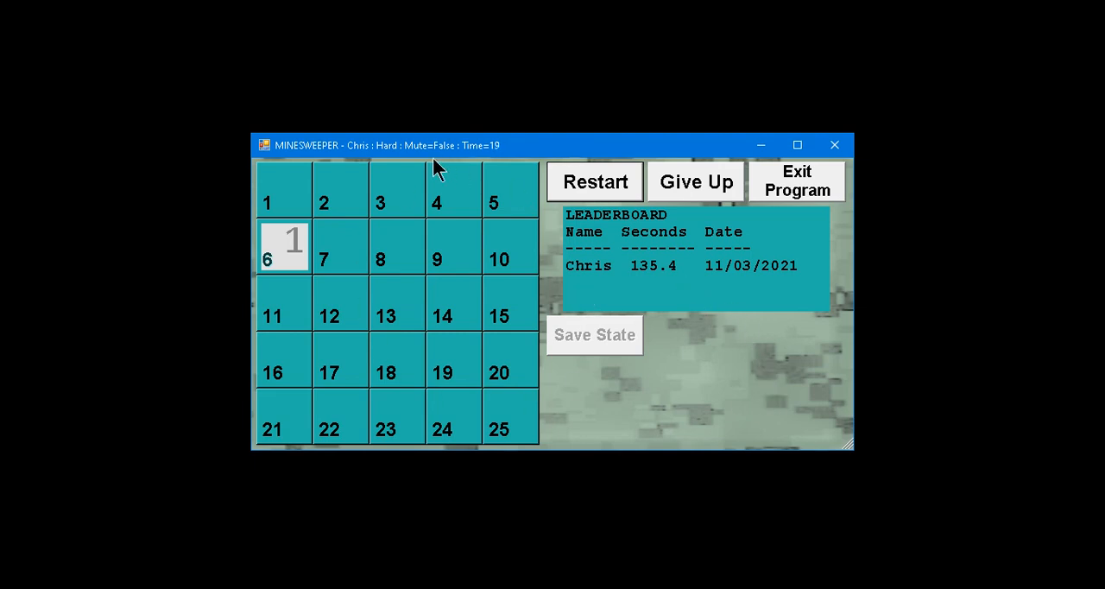
mouse_move(394, 162)
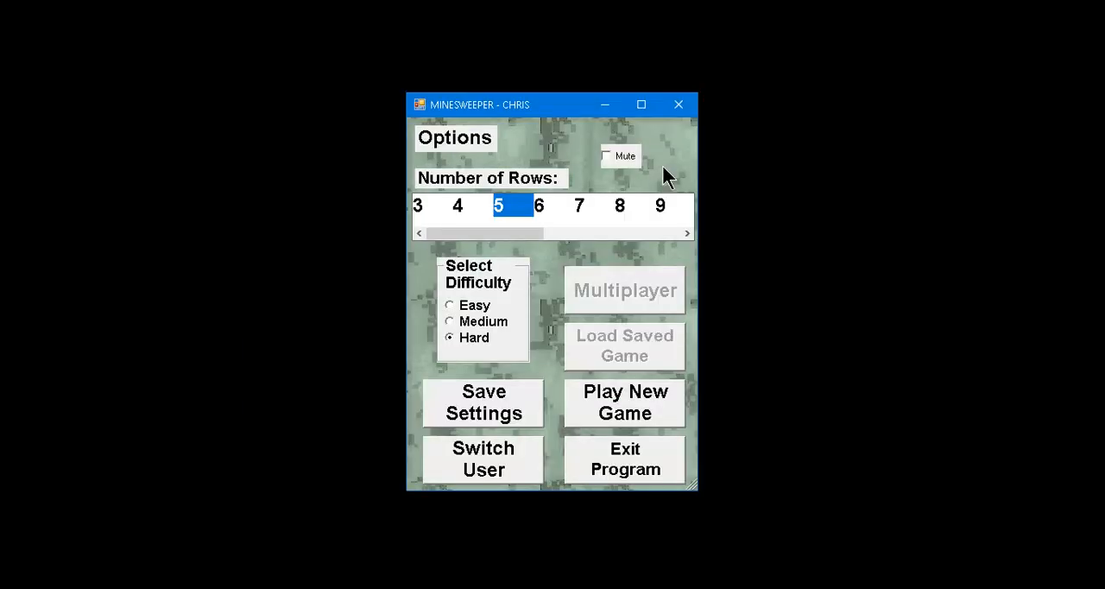
mouse_move(521, 333)
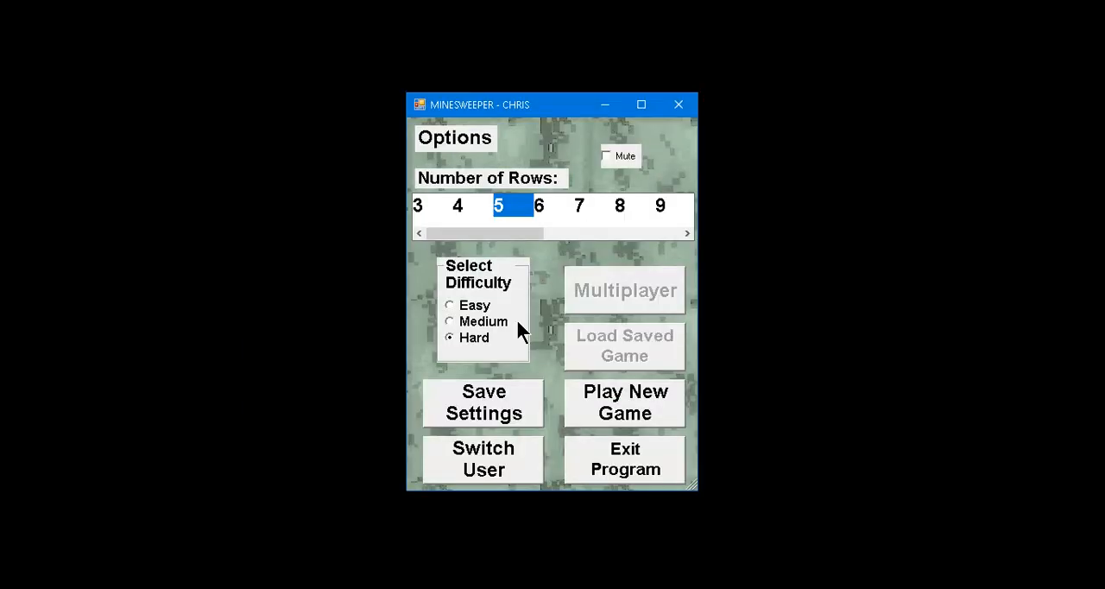
left_click(449, 304)
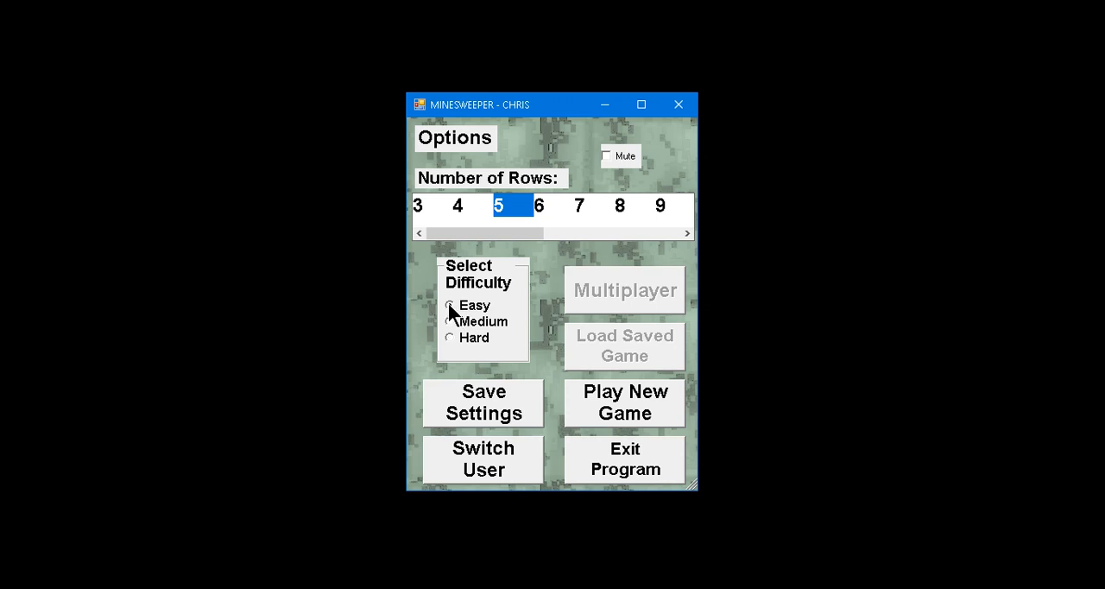
left_click(448, 303)
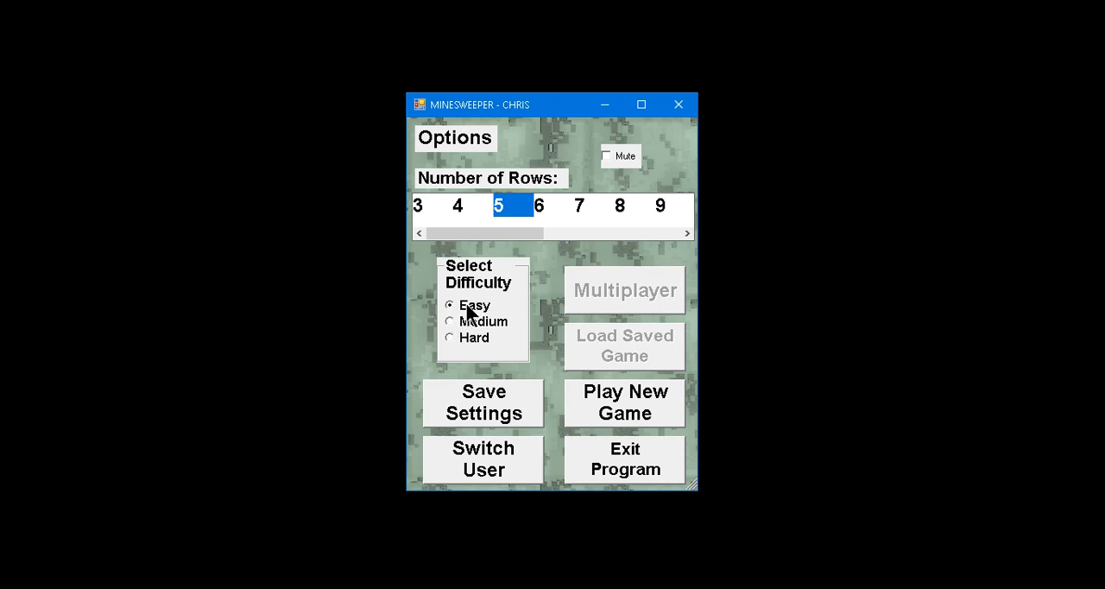
left_click(448, 321)
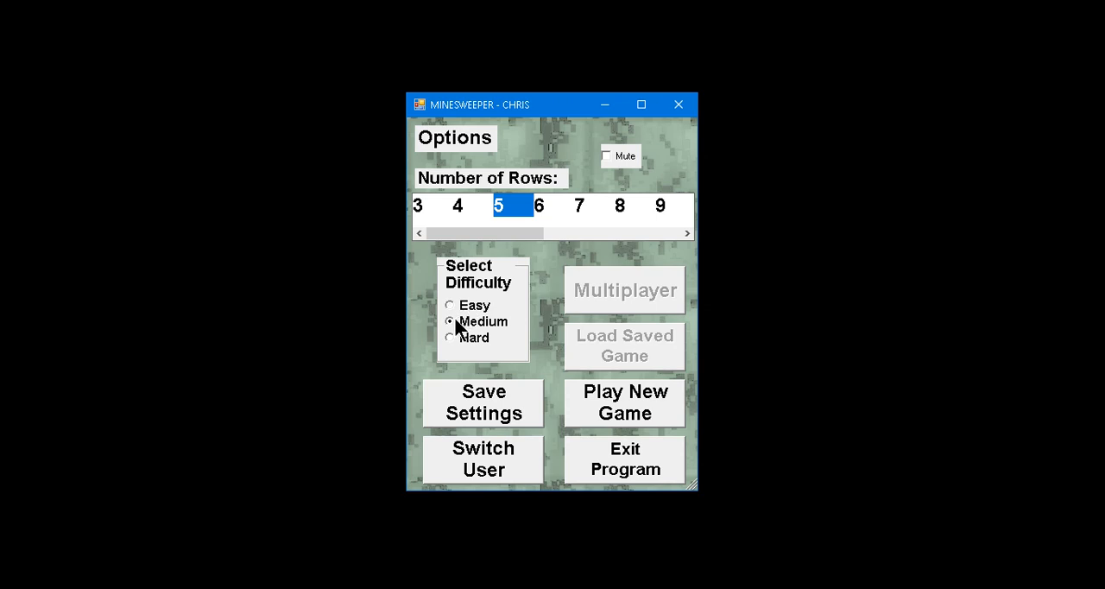
left_click(449, 339)
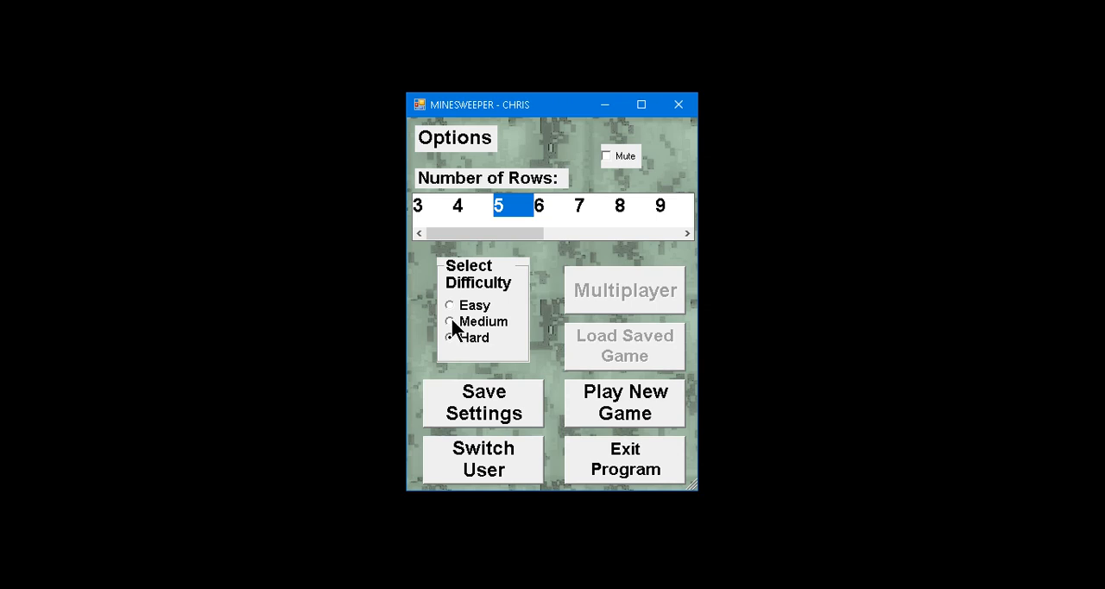
left_click(449, 321)
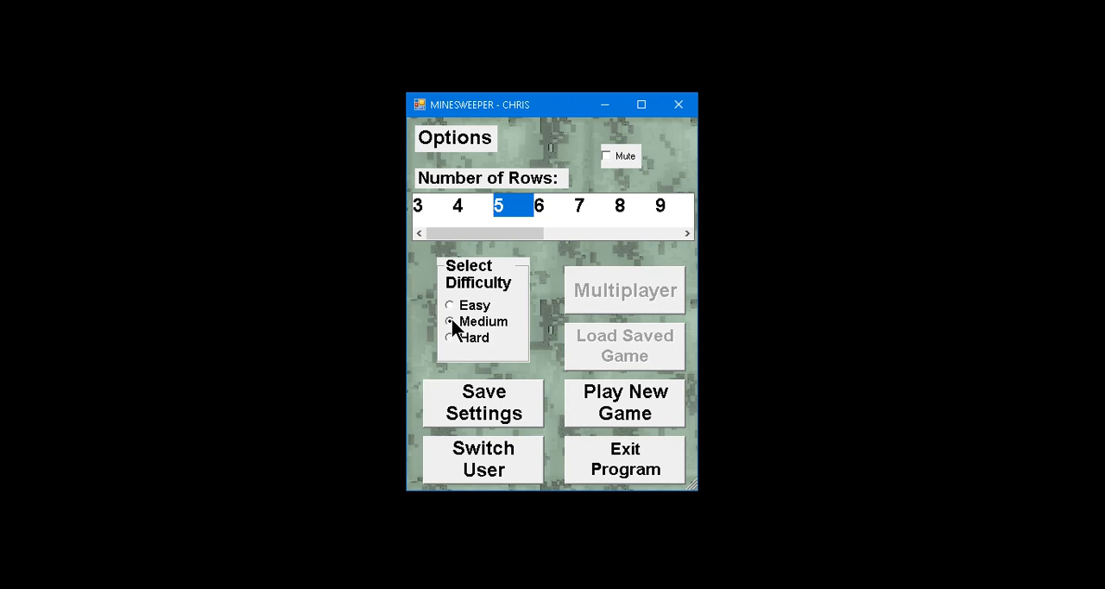
left_click(448, 338)
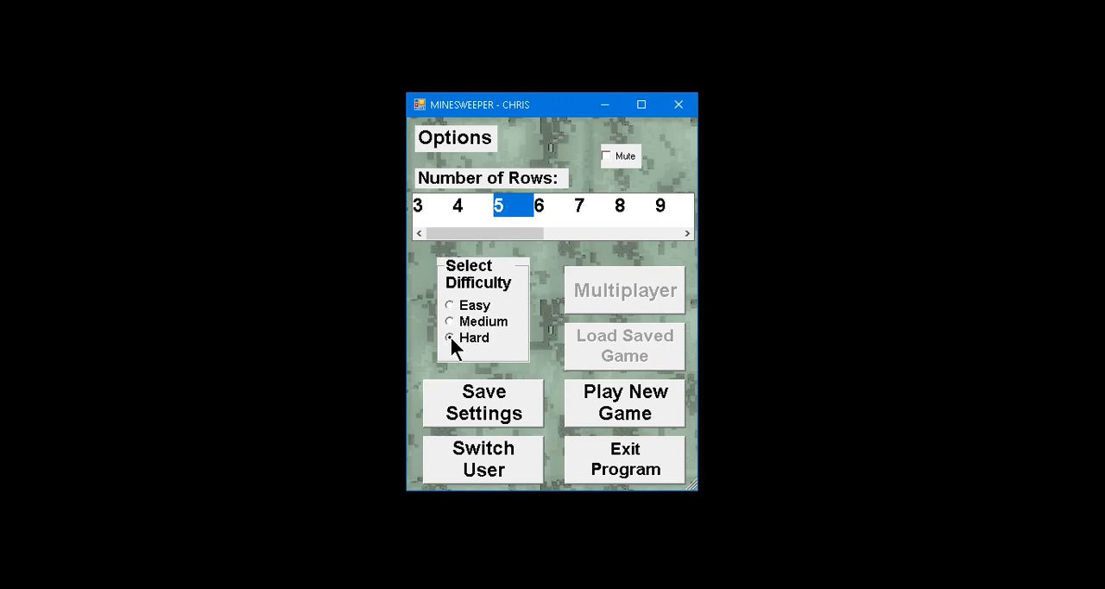
left_click(483, 459)
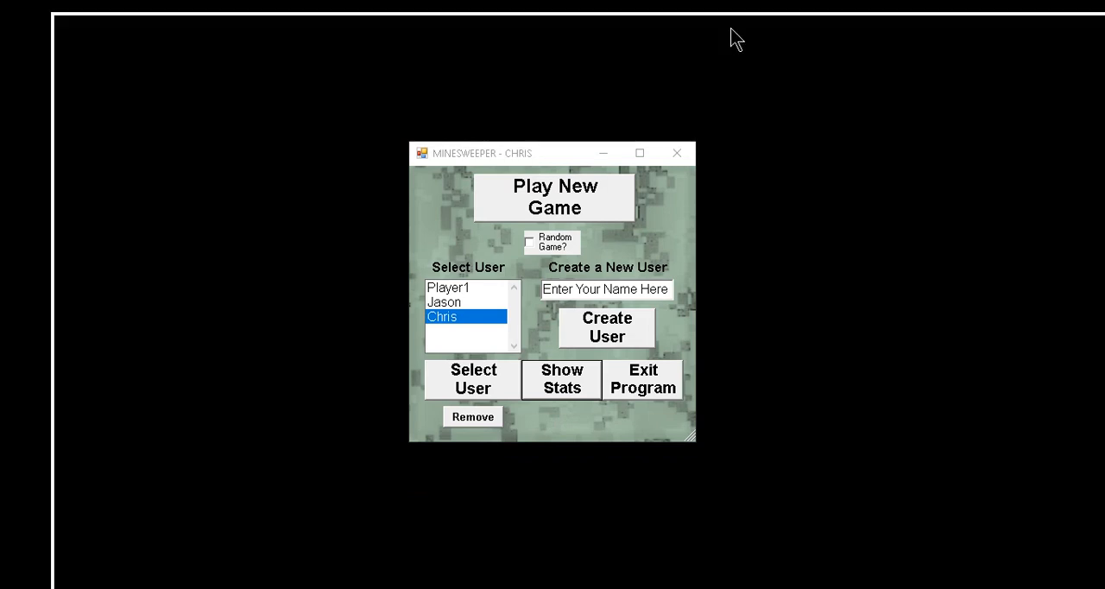
Browse the stats grid to Jason's 6-row record and sort the records by the Seconds column.
left_click(561, 380)
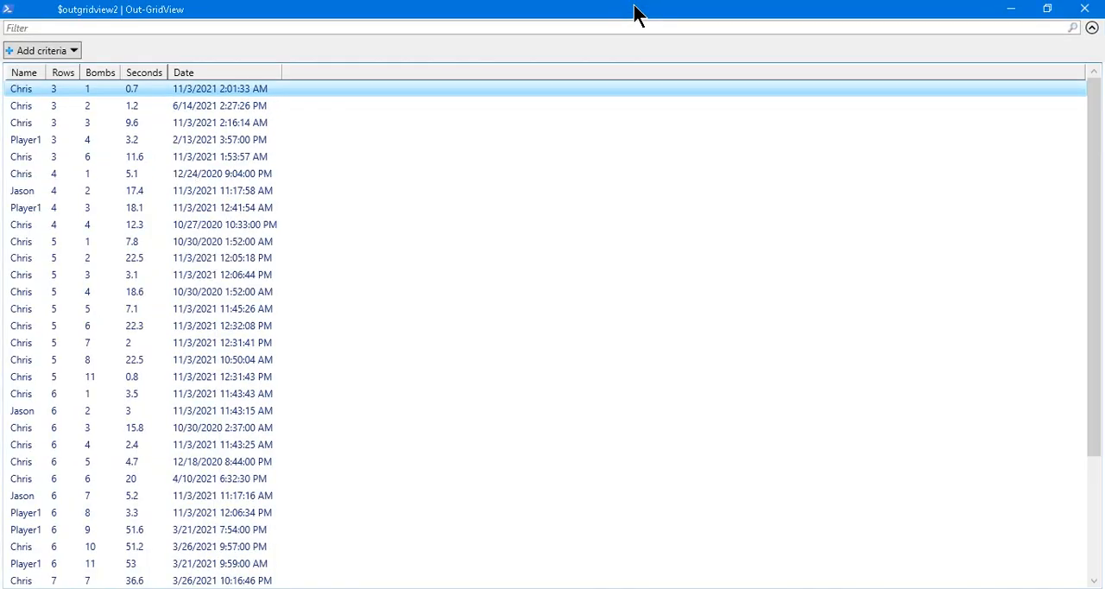
mouse_move(404, 19)
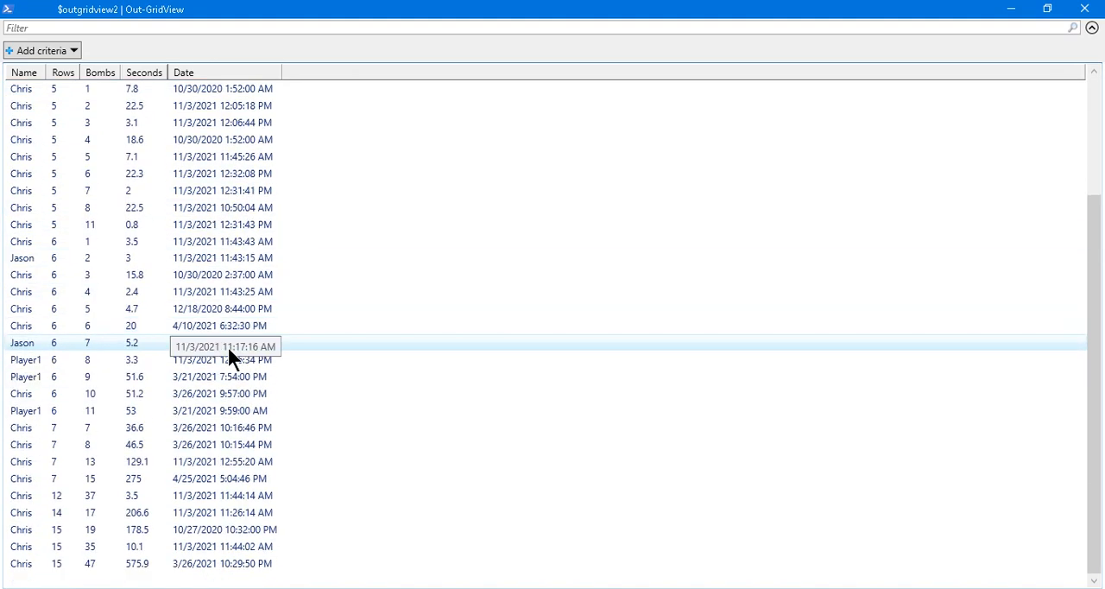
left_click(56, 376)
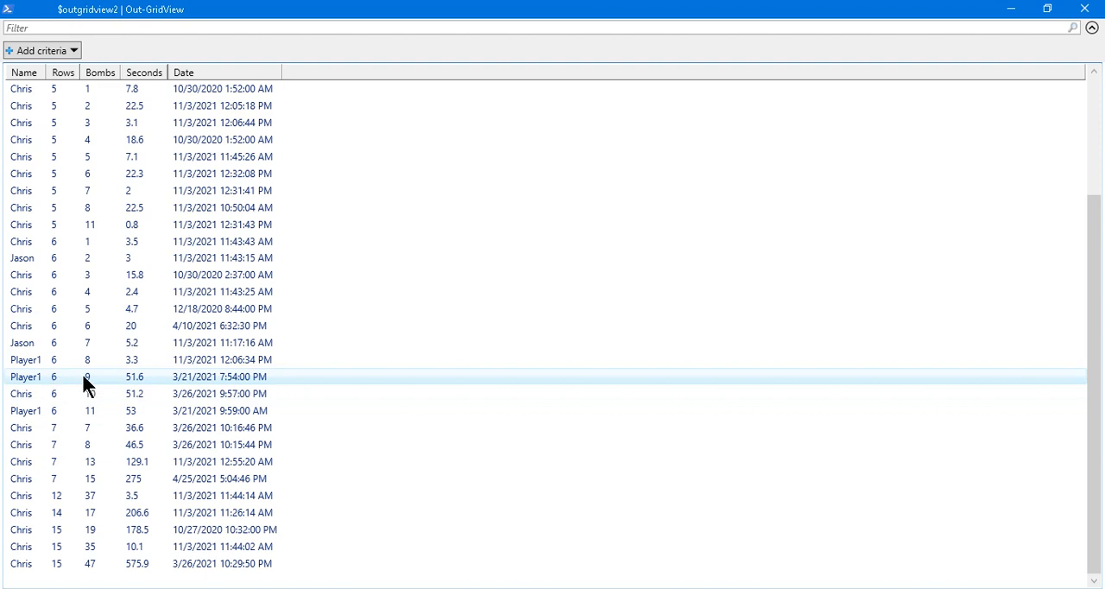
mouse_move(142, 387)
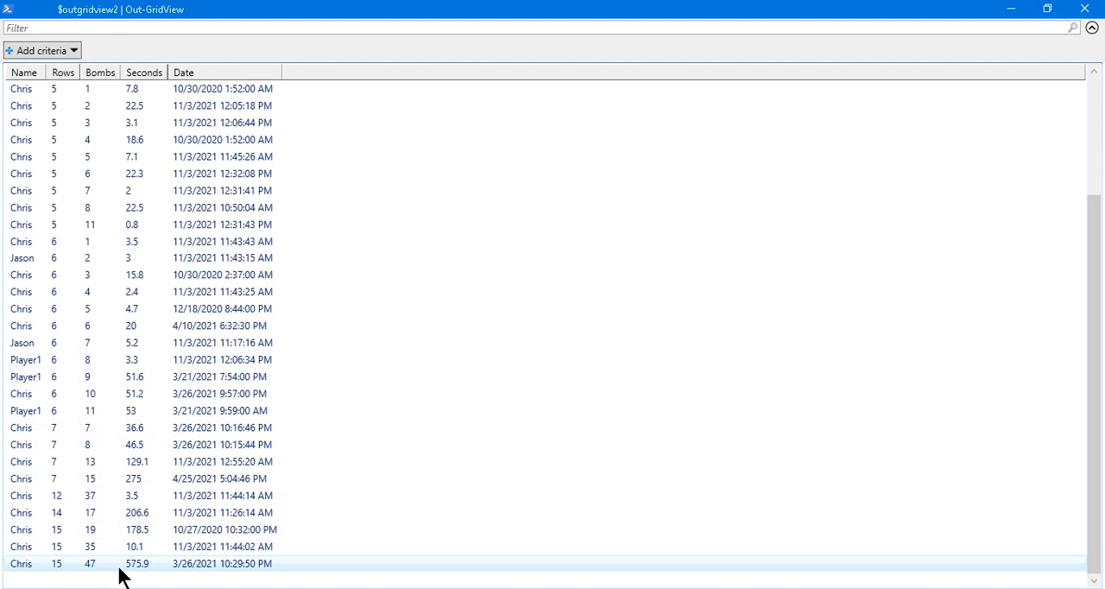
mouse_move(142, 573)
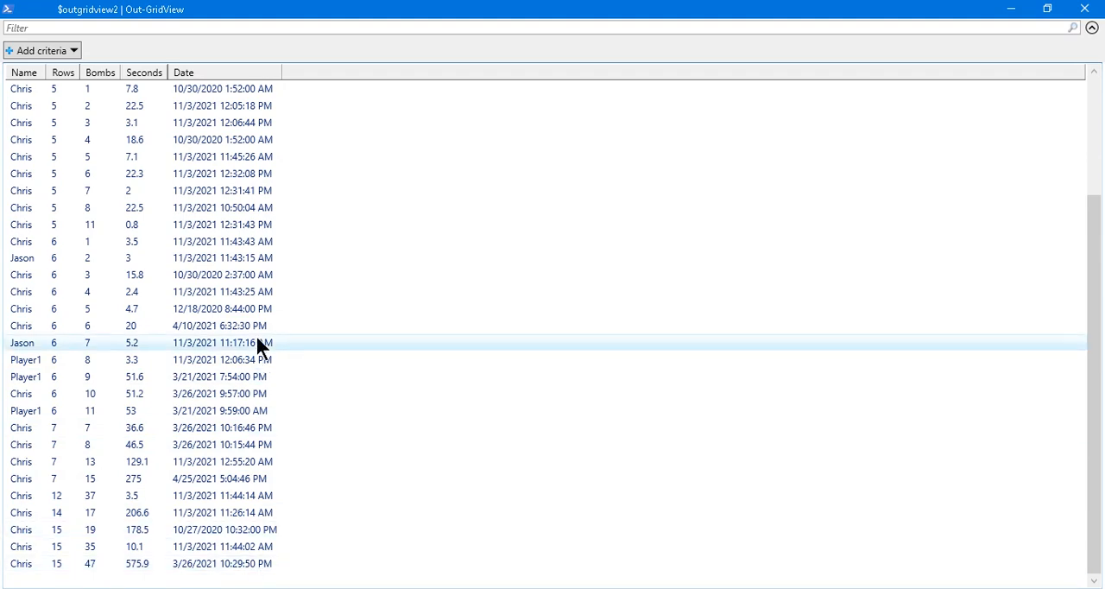
left_click(145, 72)
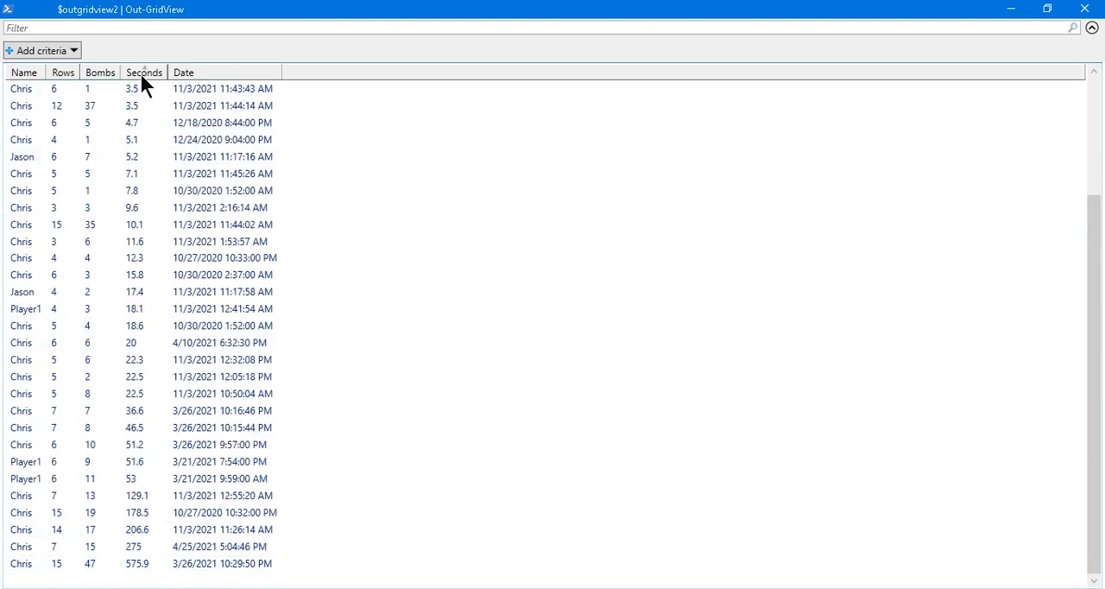
left_click(24, 73)
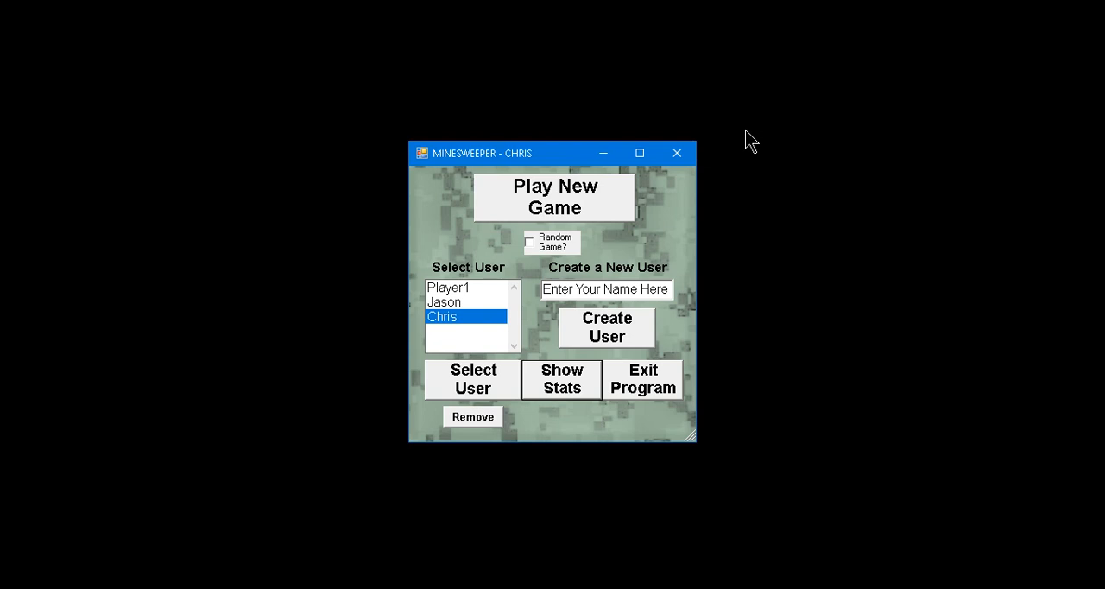
mouse_move(497, 388)
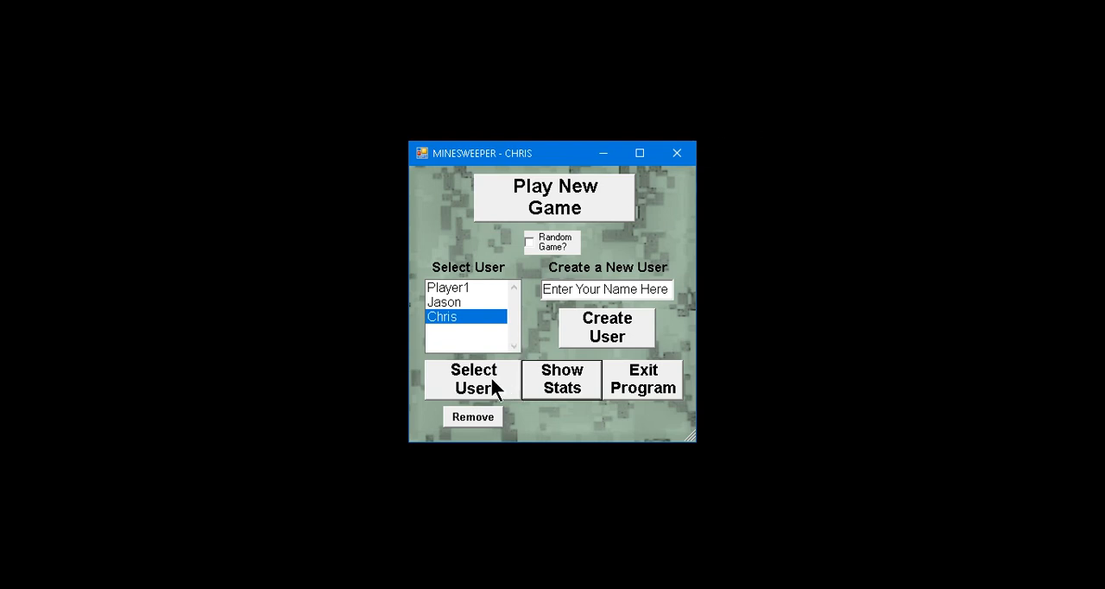
Confirm Chris with 5 rows on Hard and launch a new game.
left_click(473, 378)
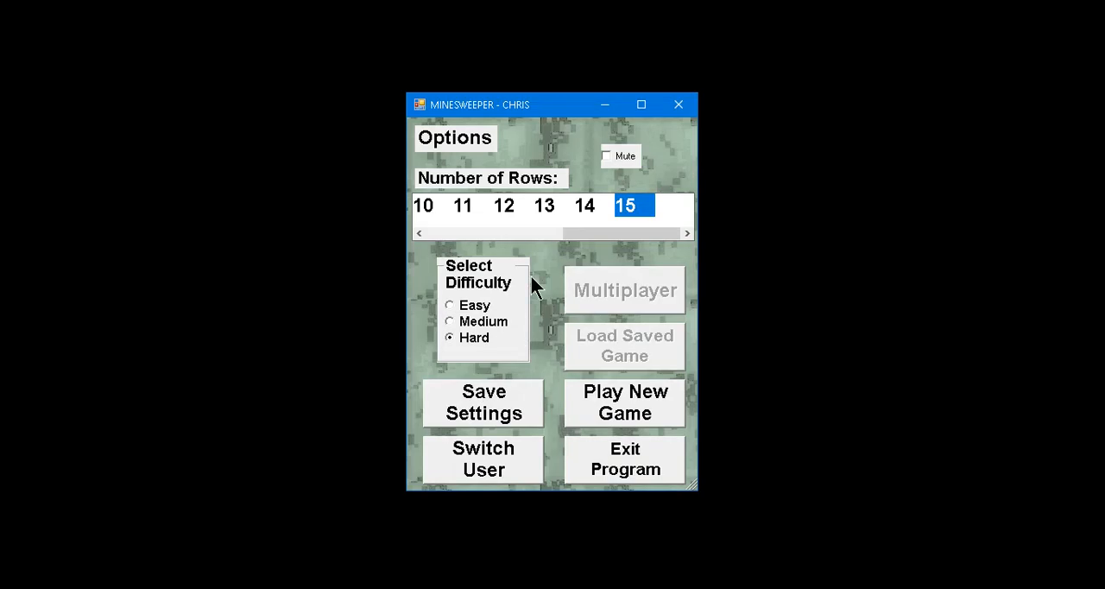
mouse_move(635, 228)
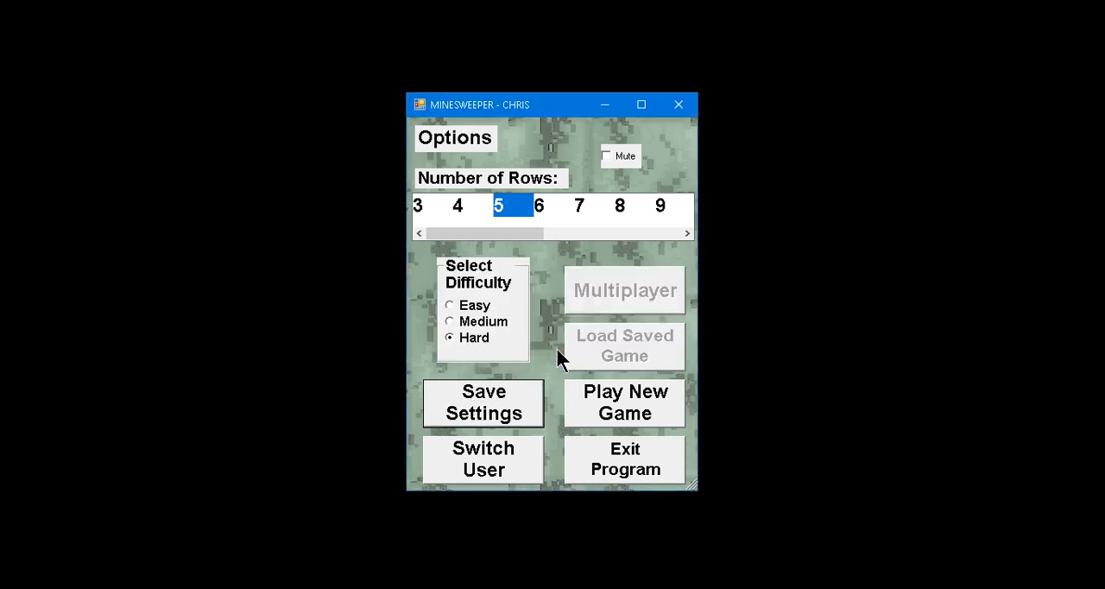
left_click(483, 459)
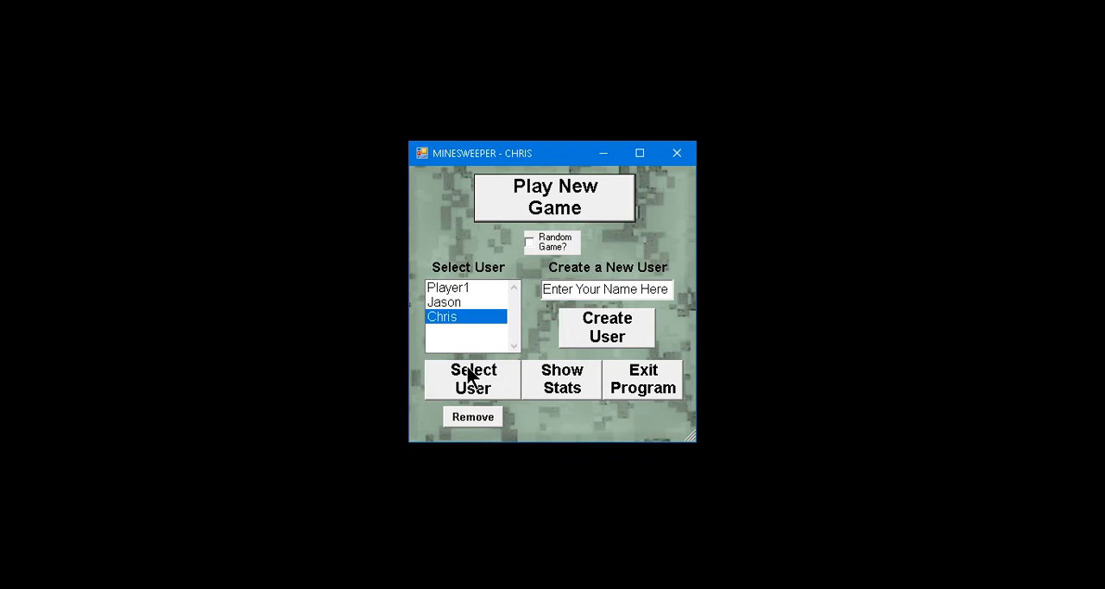
mouse_move(452, 326)
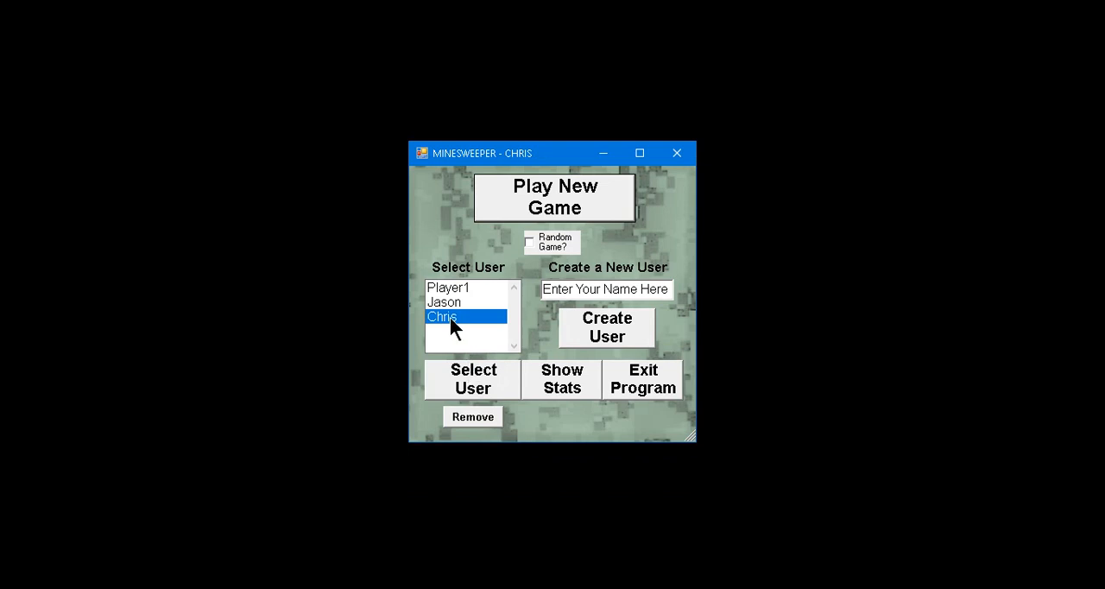
mouse_move(537, 274)
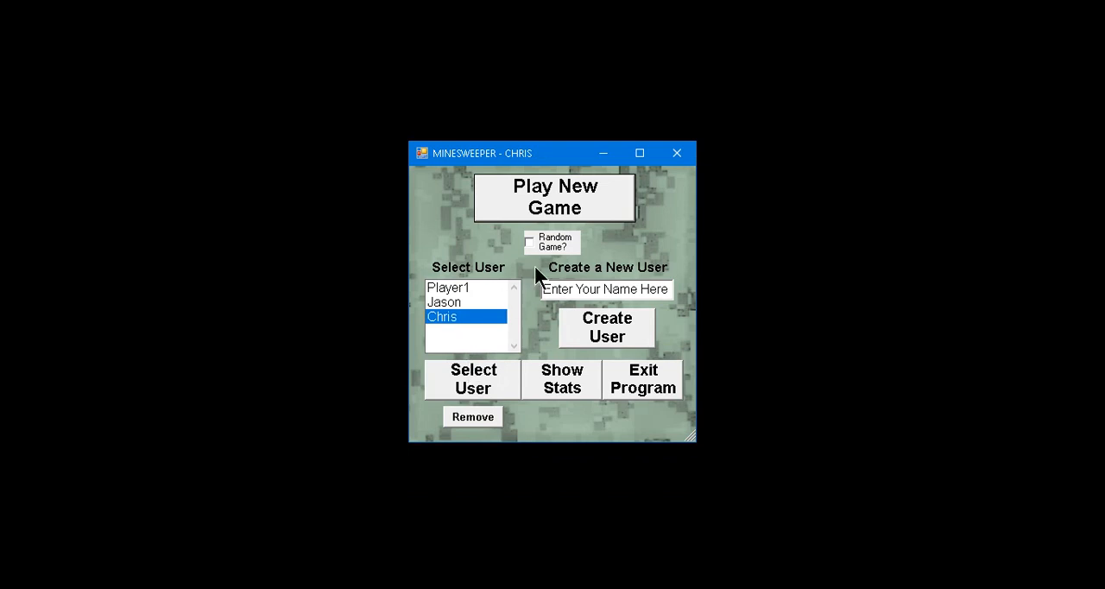
left_click(554, 197)
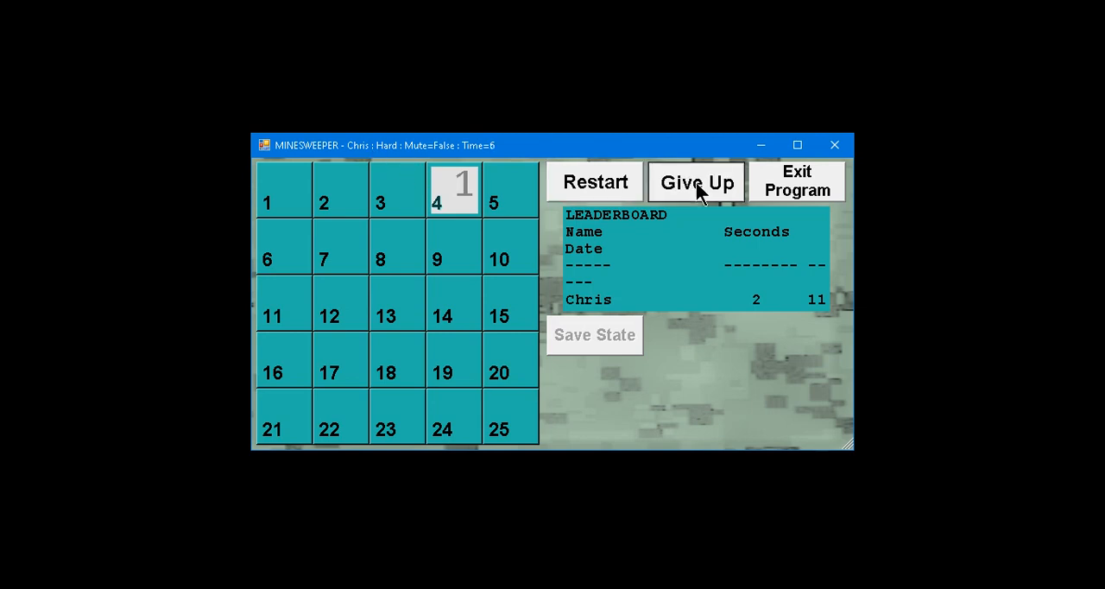
Give up the 5×5 game and launch a Random Game, landing on an 8×8 Easy board.
left_click(695, 183)
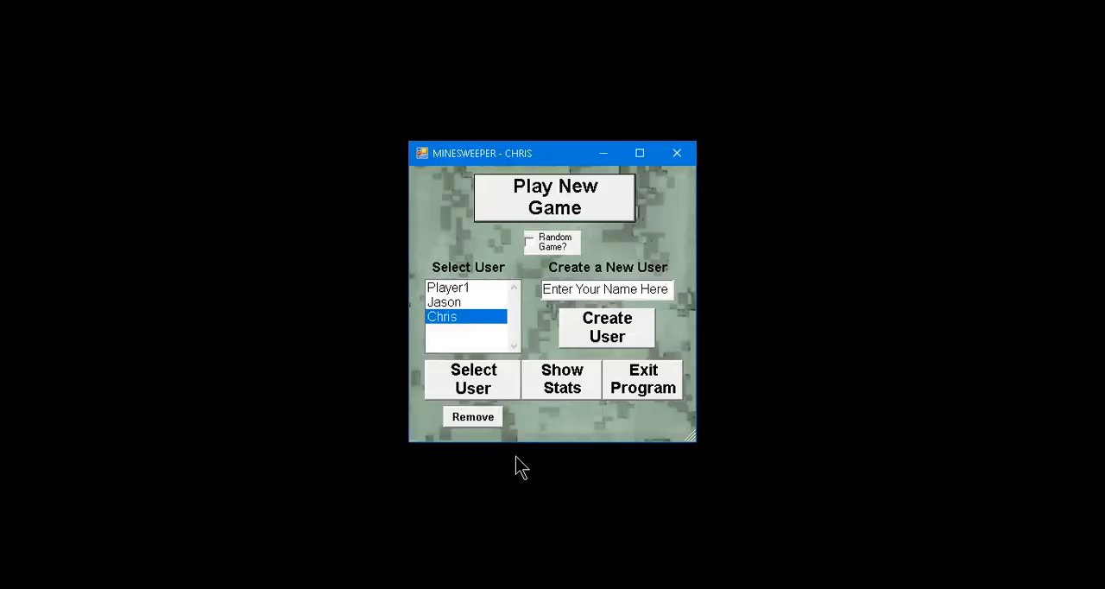
mouse_move(528, 248)
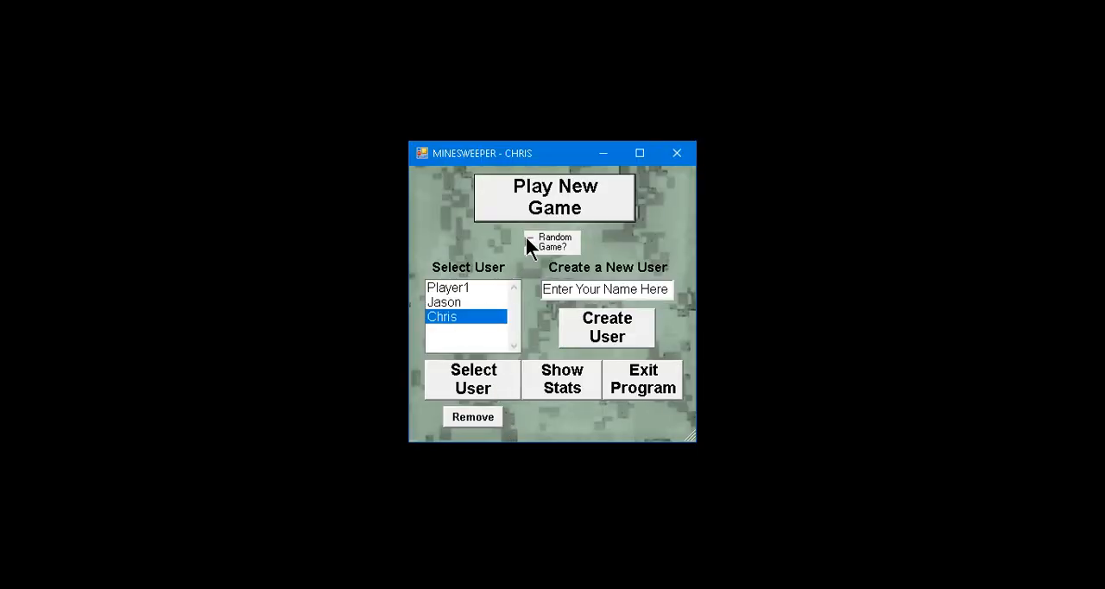
left_click(554, 197)
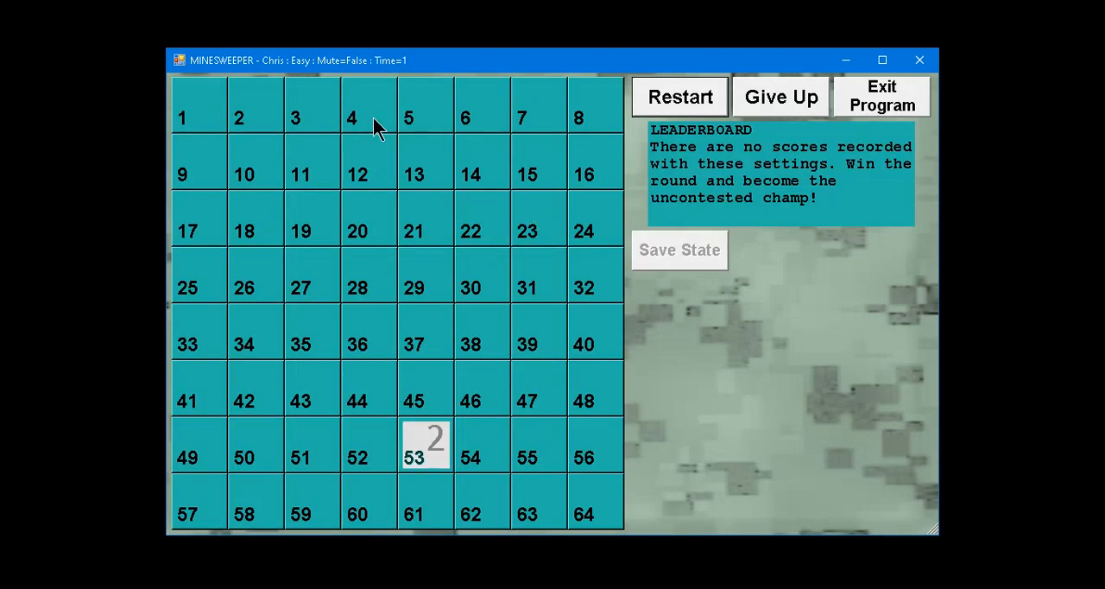
mouse_move(509, 90)
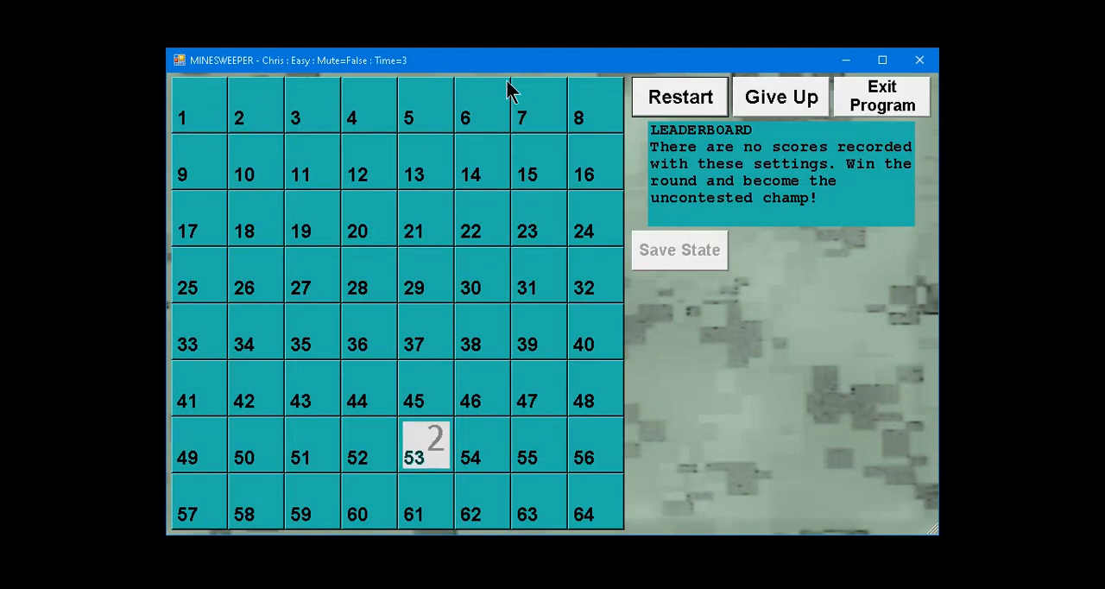
mouse_move(528, 214)
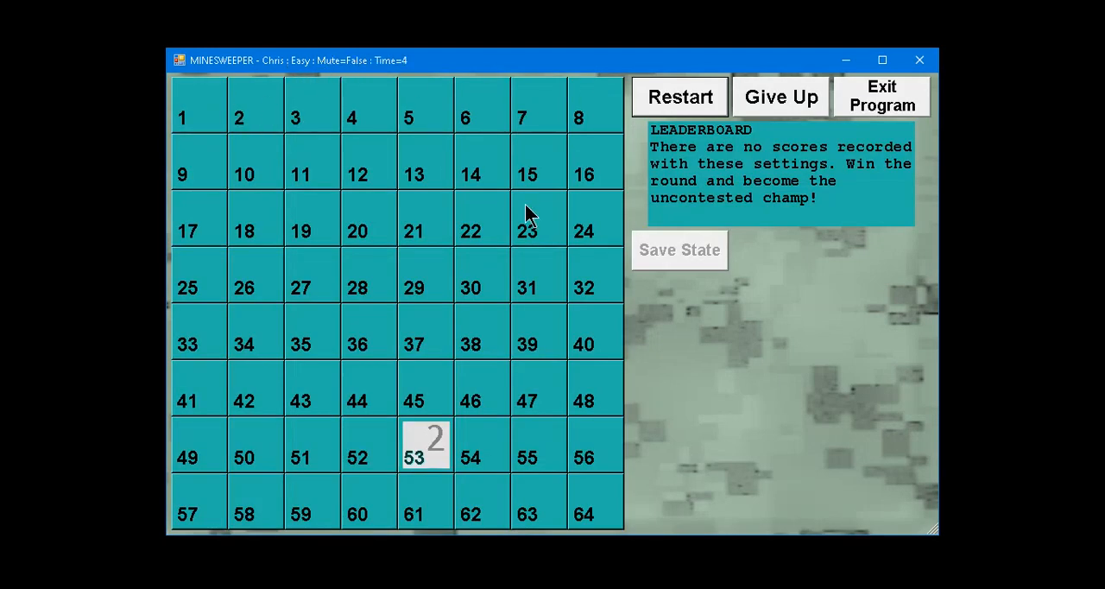
mouse_move(745, 173)
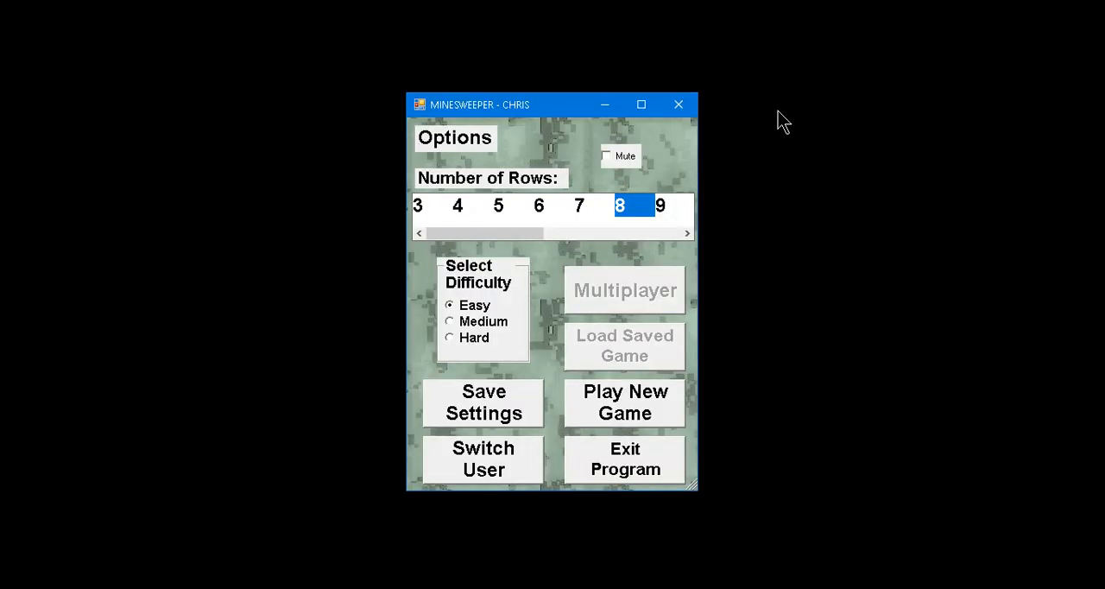
Toggle the mute option on and off, then set the options to 8 rows and Easy.
left_click(606, 155)
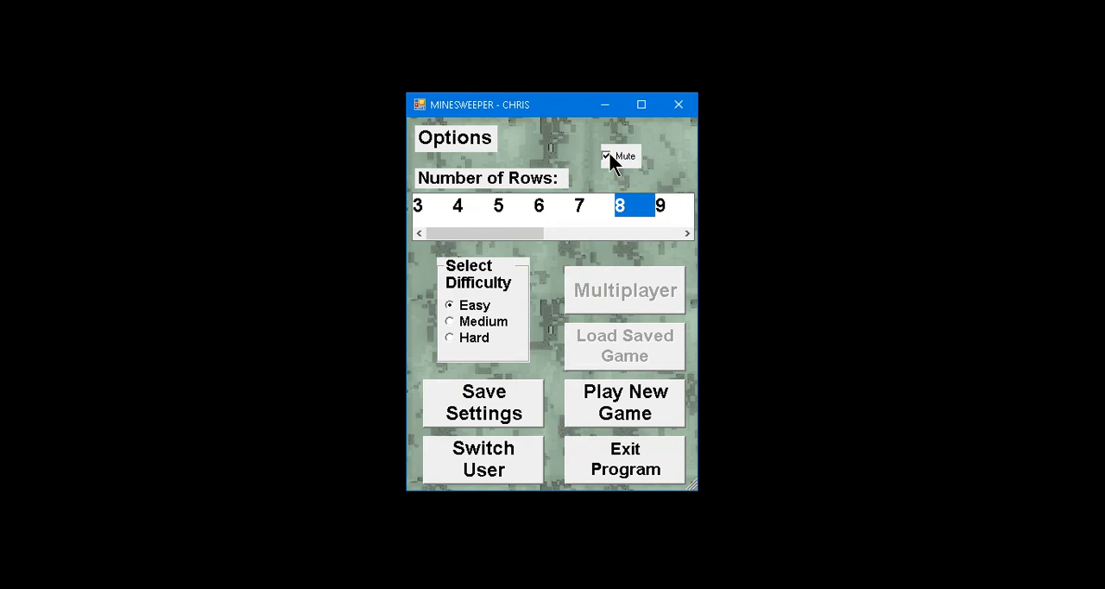
left_click(608, 155)
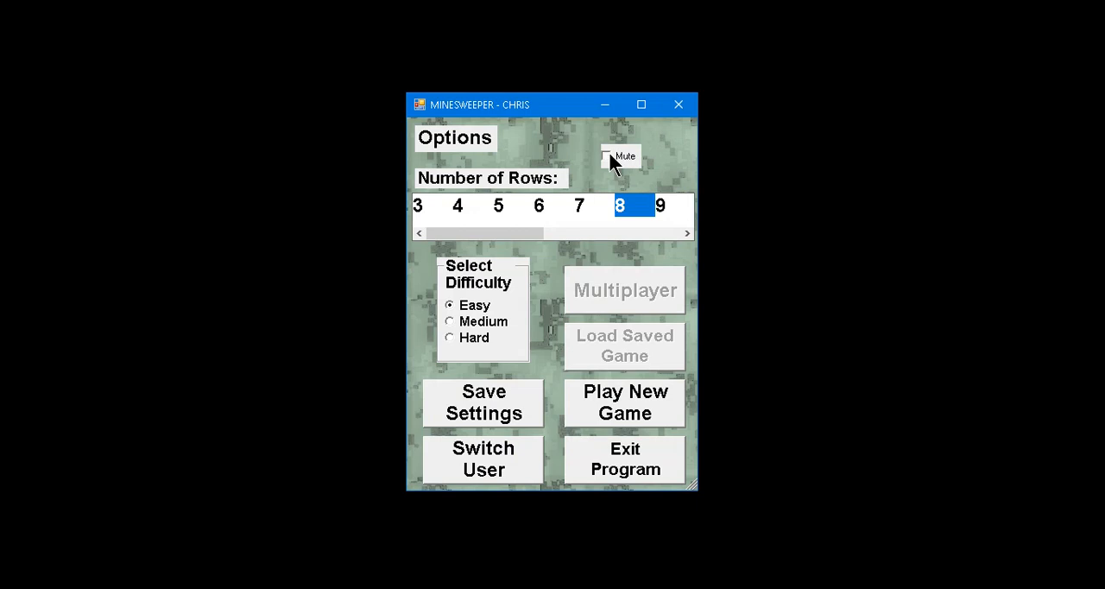
mouse_move(578, 304)
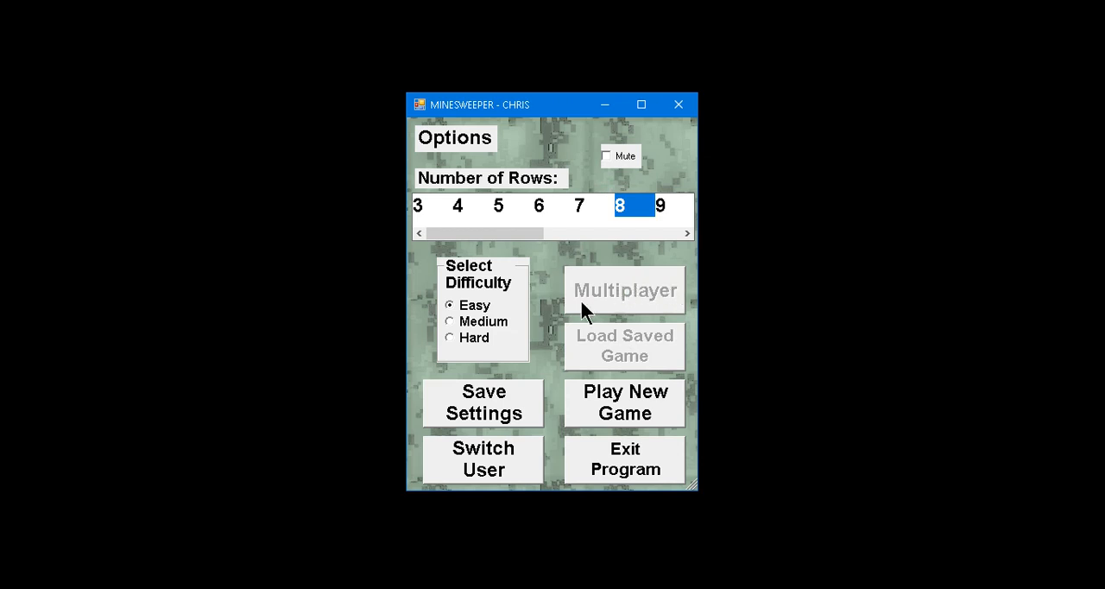
mouse_move(635, 302)
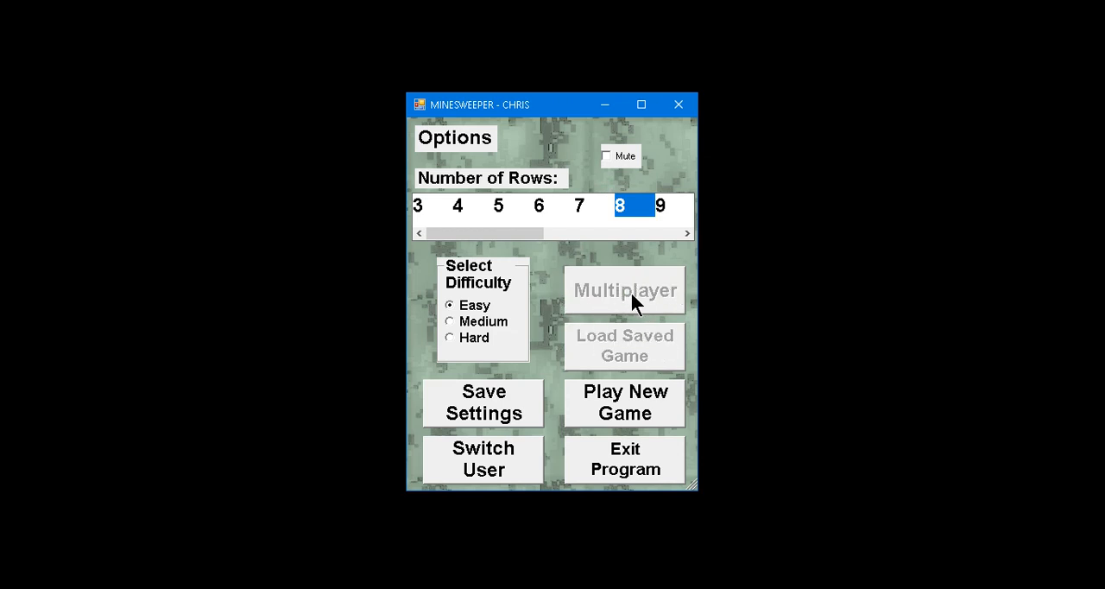
mouse_move(642, 344)
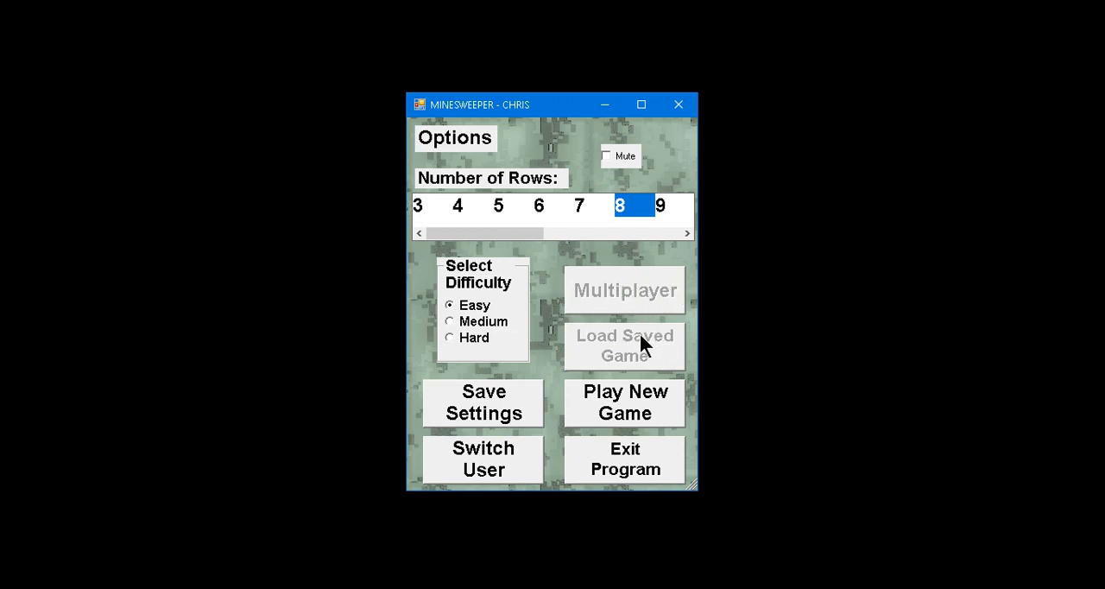
mouse_move(630, 292)
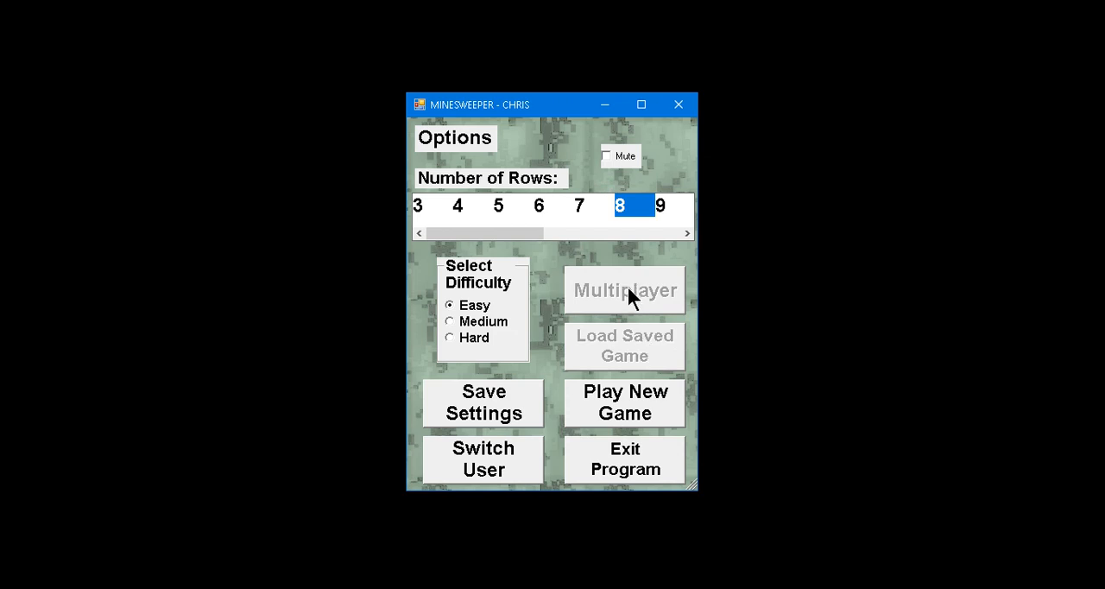
mouse_move(639, 349)
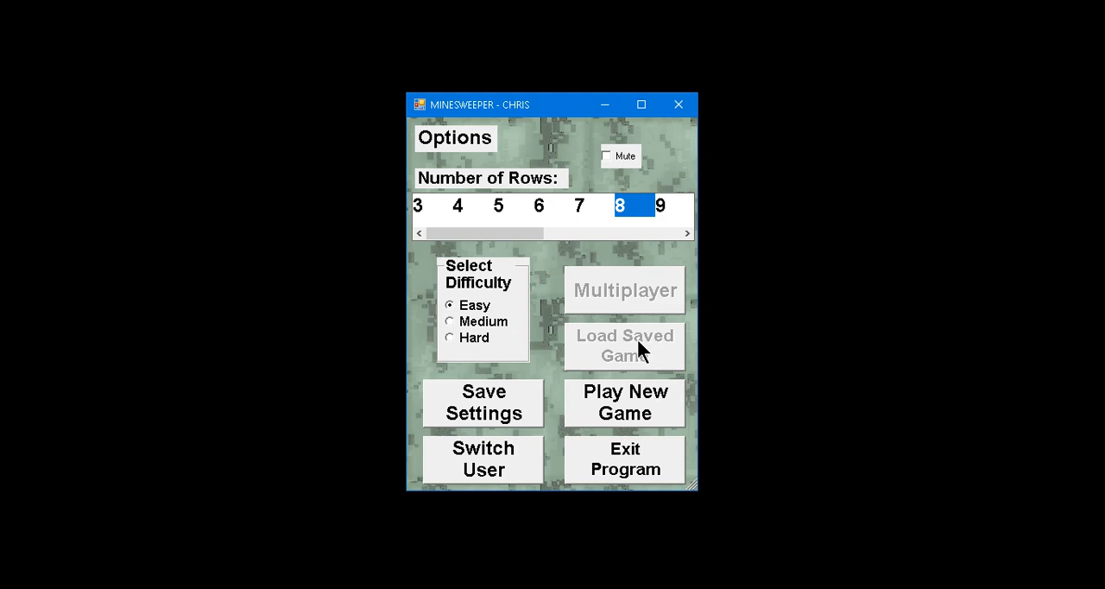
mouse_move(625, 379)
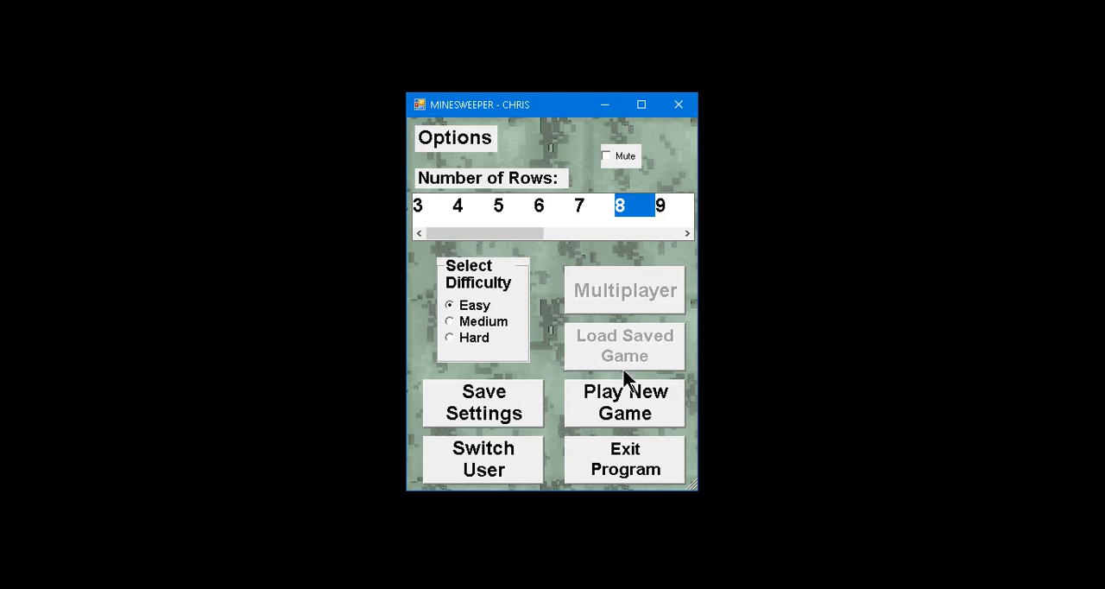
left_click(623, 402)
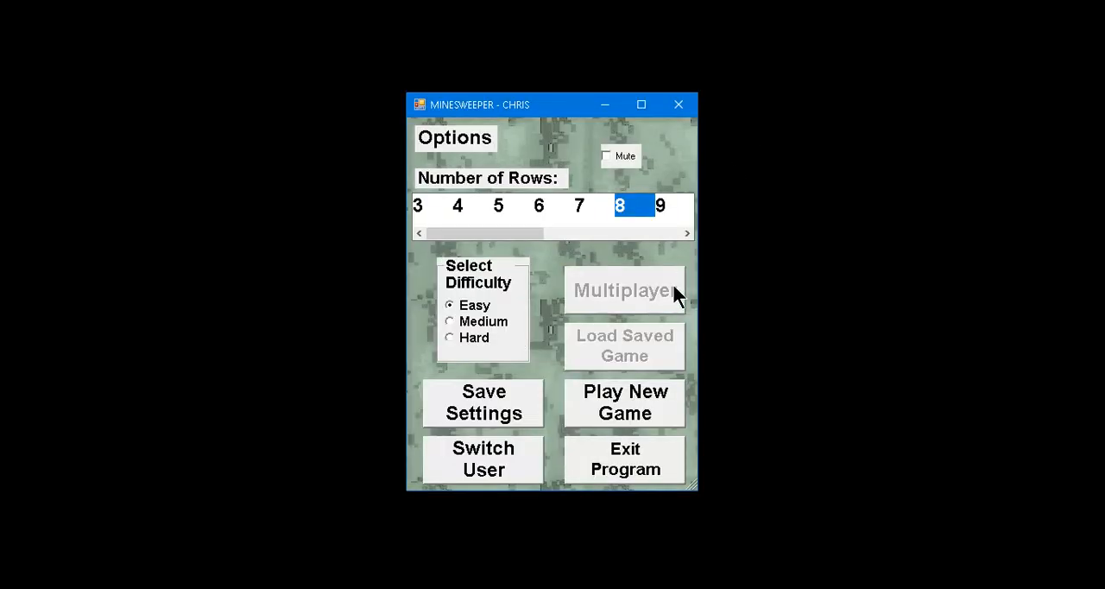
mouse_move(569, 406)
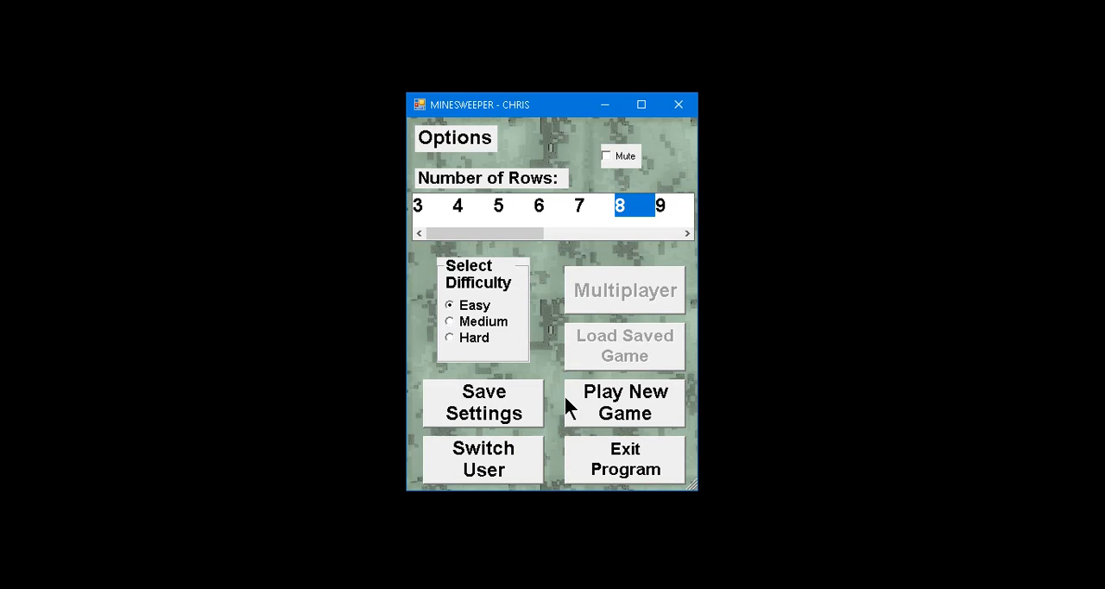
left_click(483, 459)
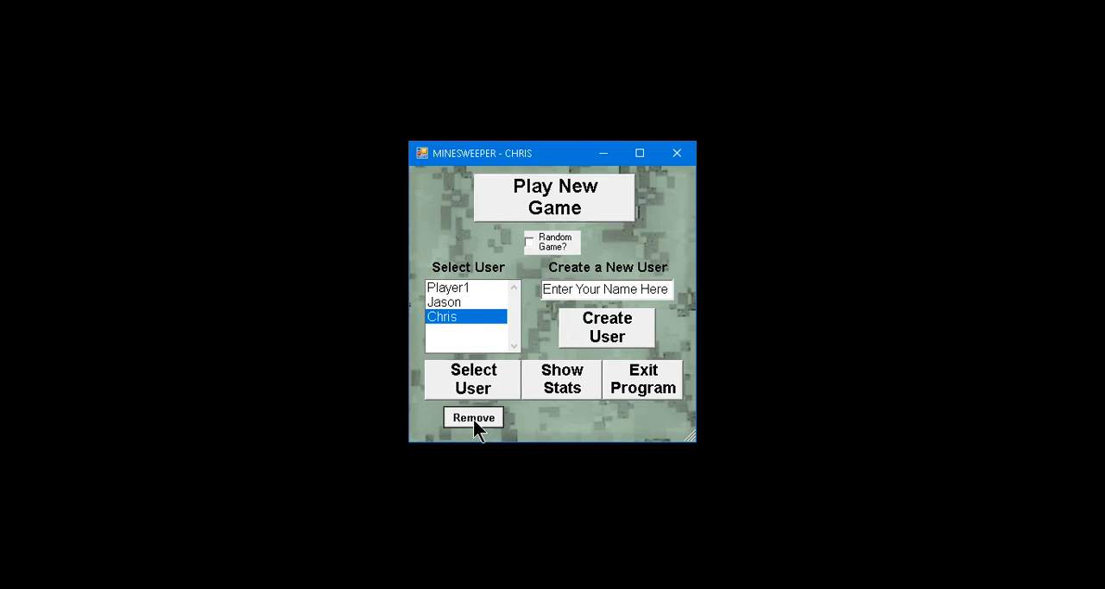
left_click(473, 417)
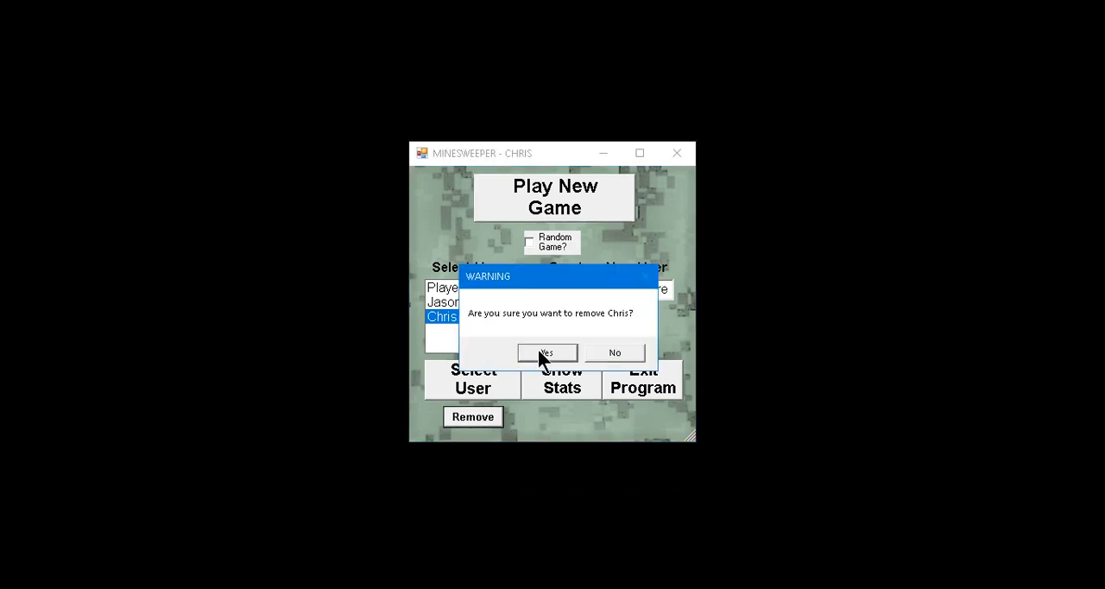
left_click(547, 352)
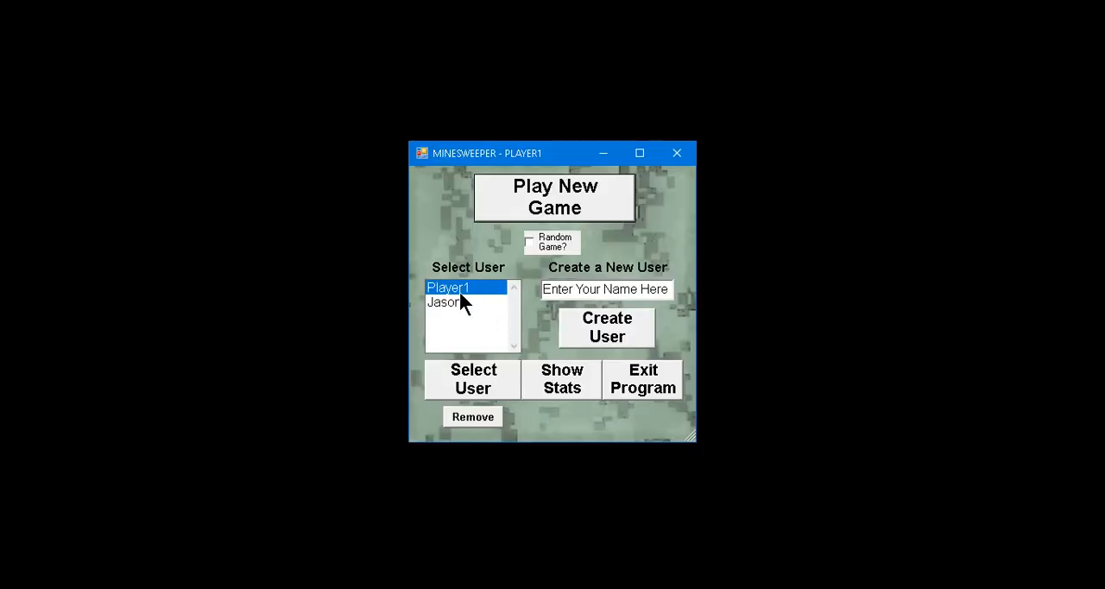
mouse_move(559, 358)
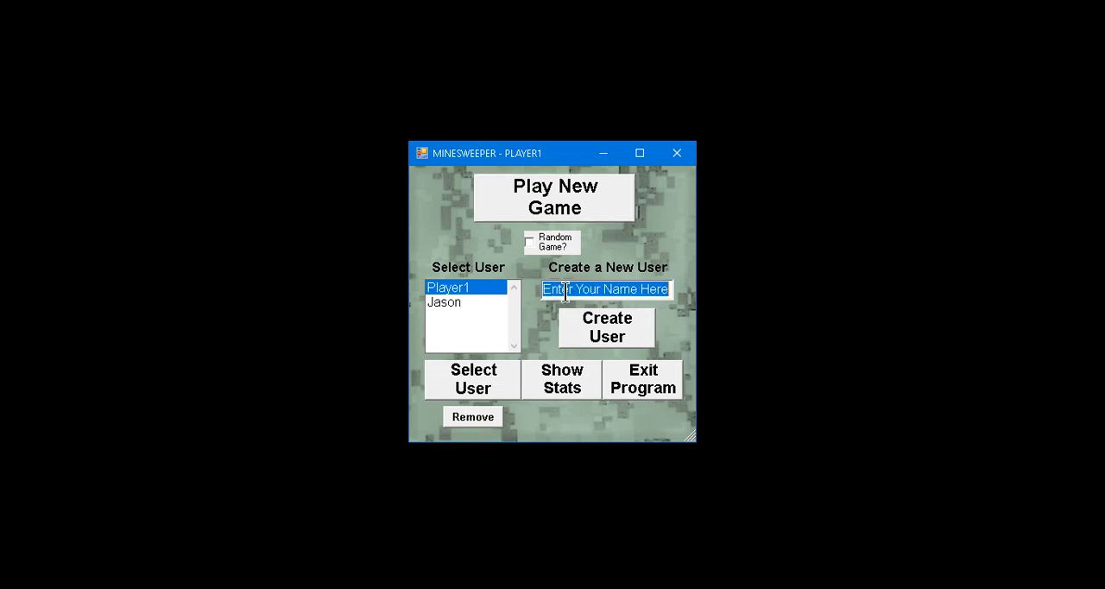
type("Chris")
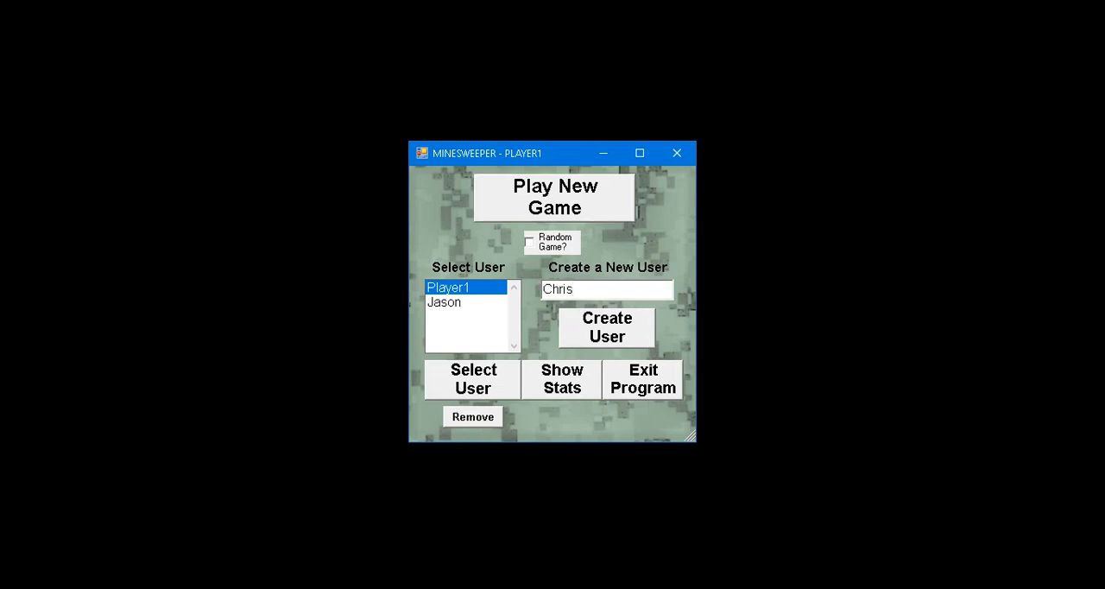
left_click(606, 327)
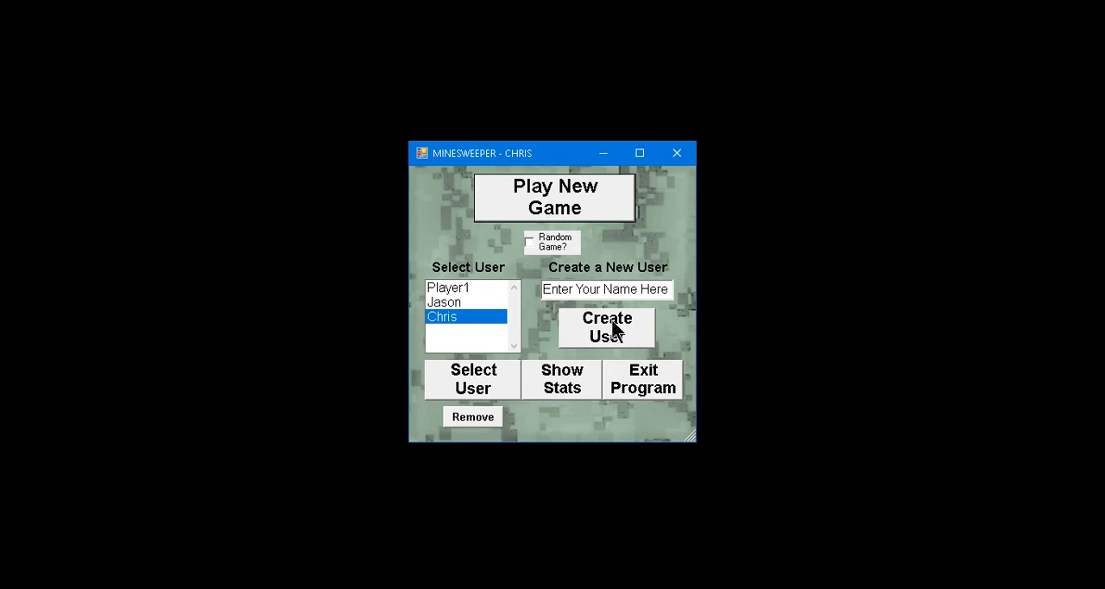
mouse_move(529, 333)
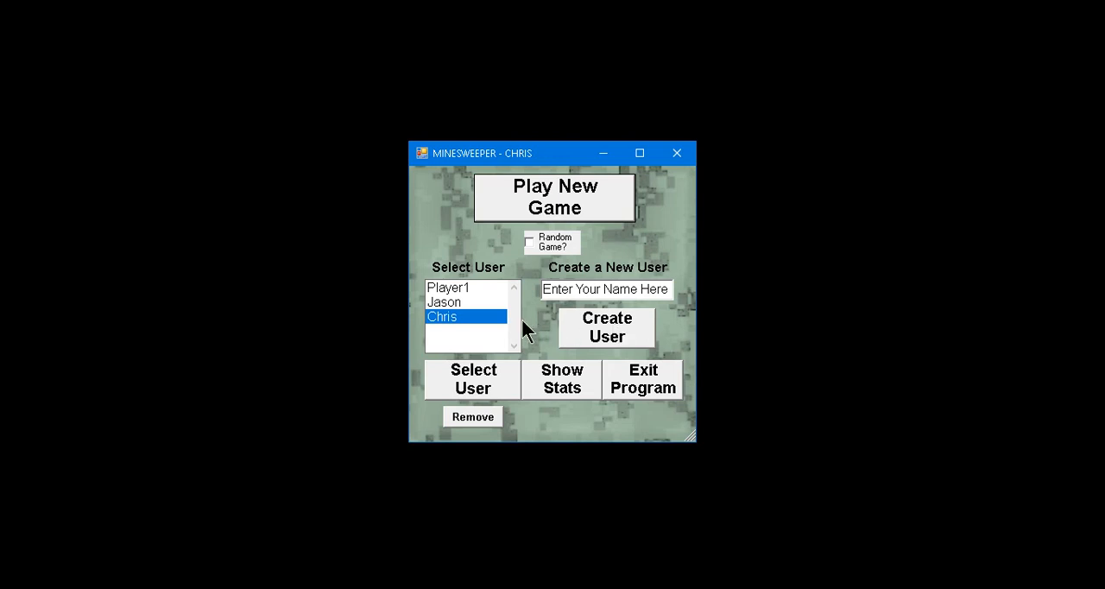
mouse_move(473, 329)
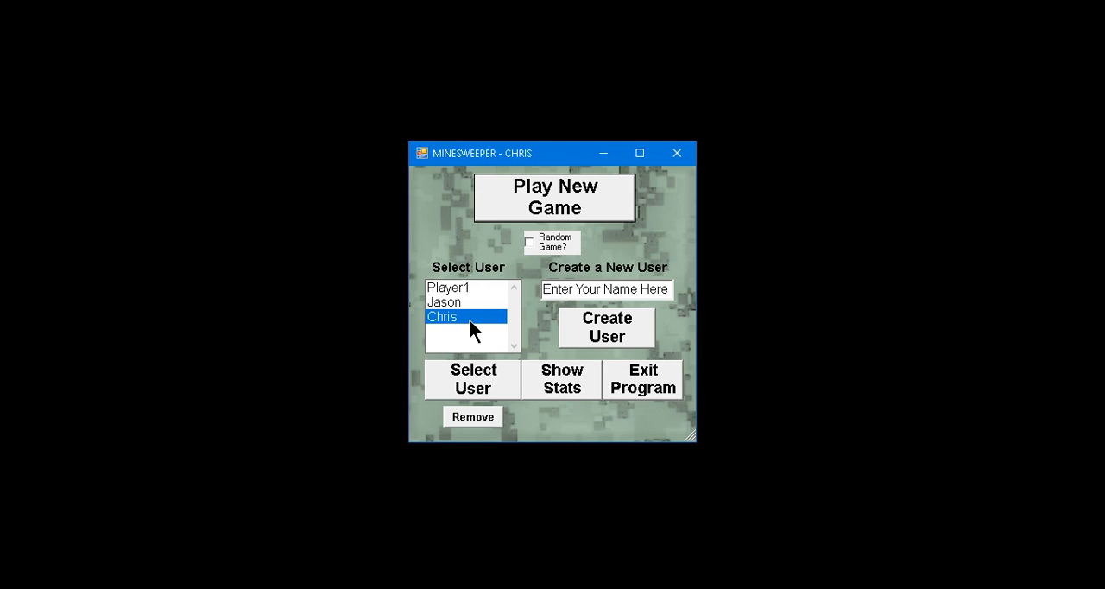
mouse_move(536, 352)
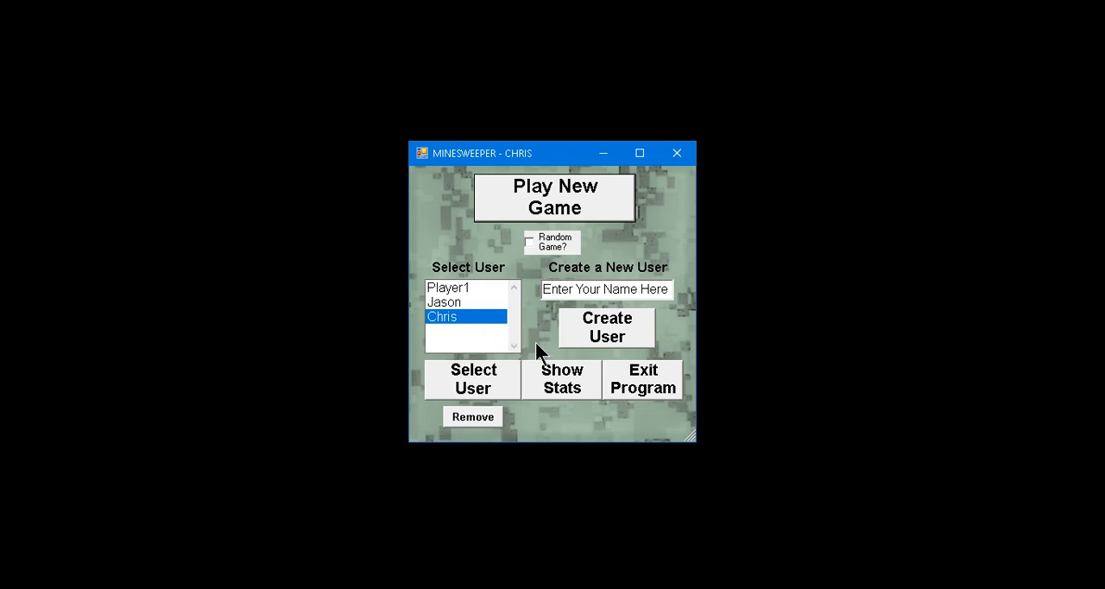
mouse_move(568, 401)
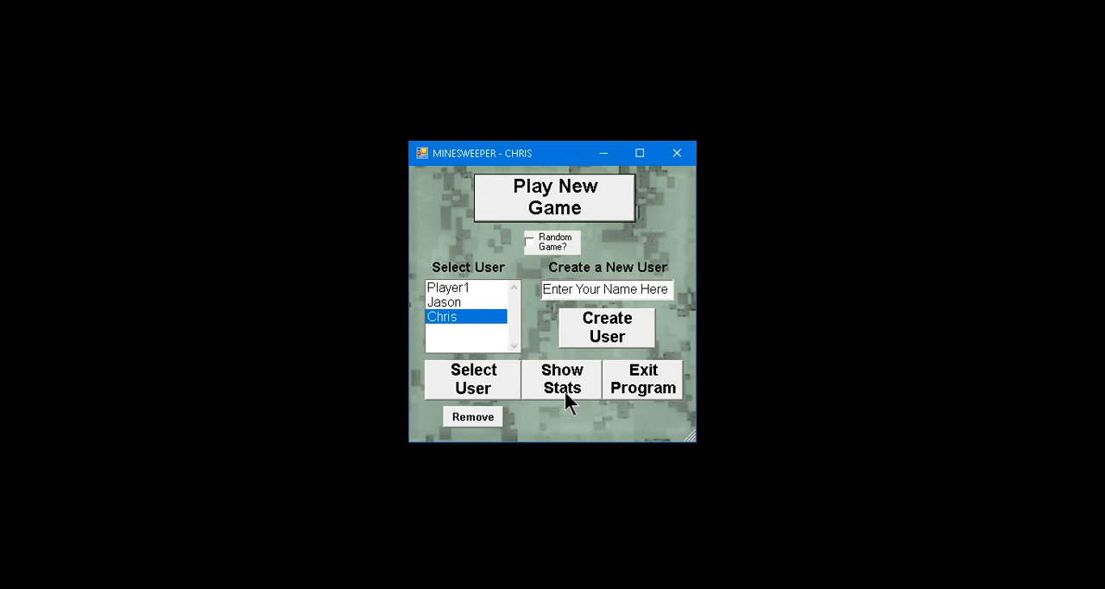
mouse_move(497, 349)
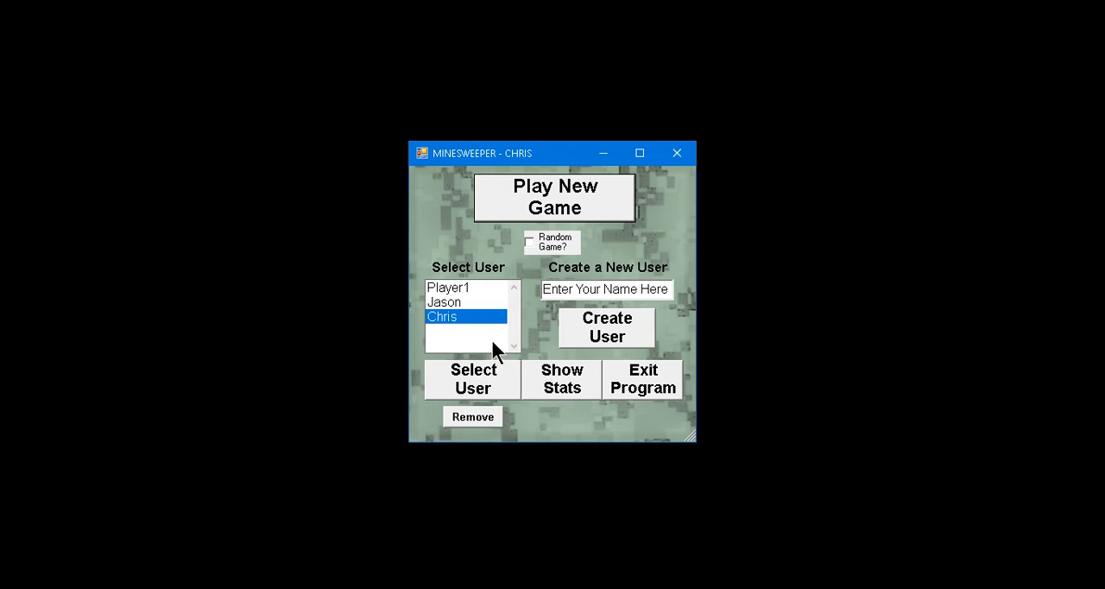
mouse_move(518, 359)
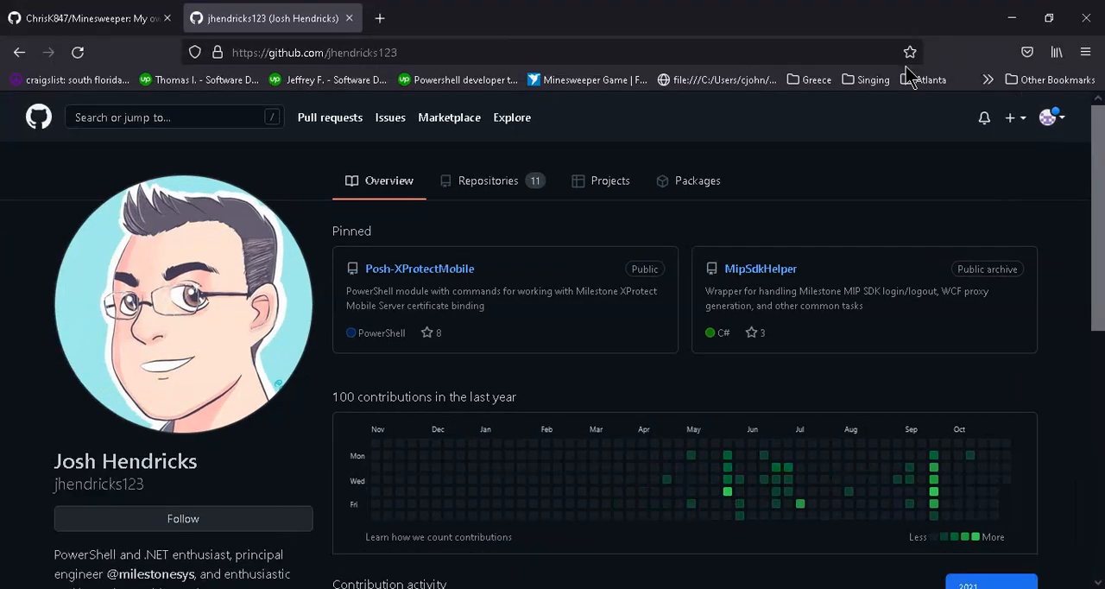
mouse_move(882, 243)
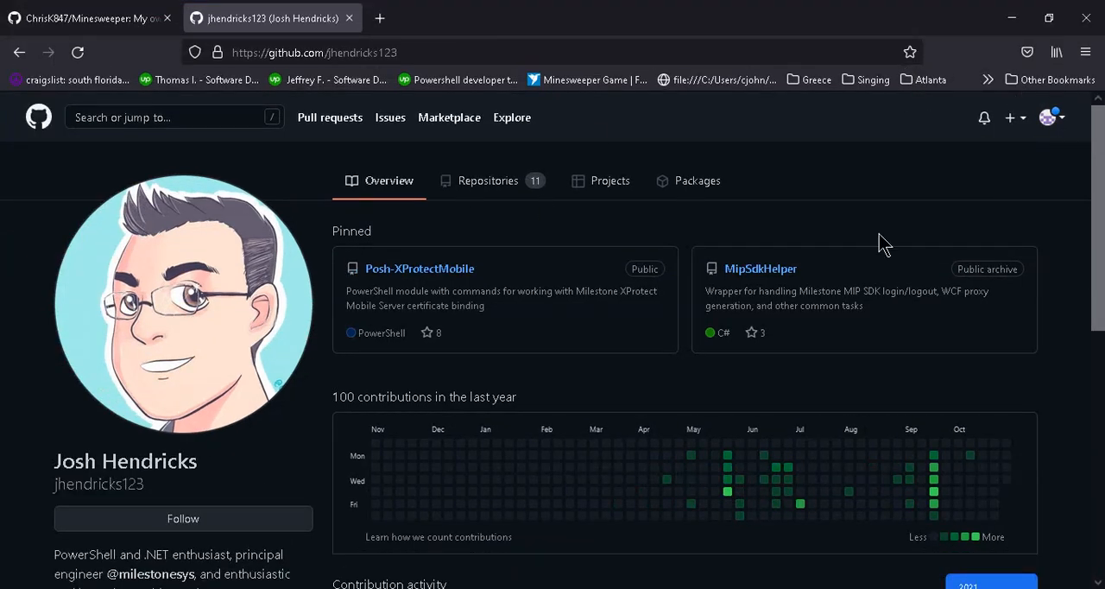
scroll("down", 3)
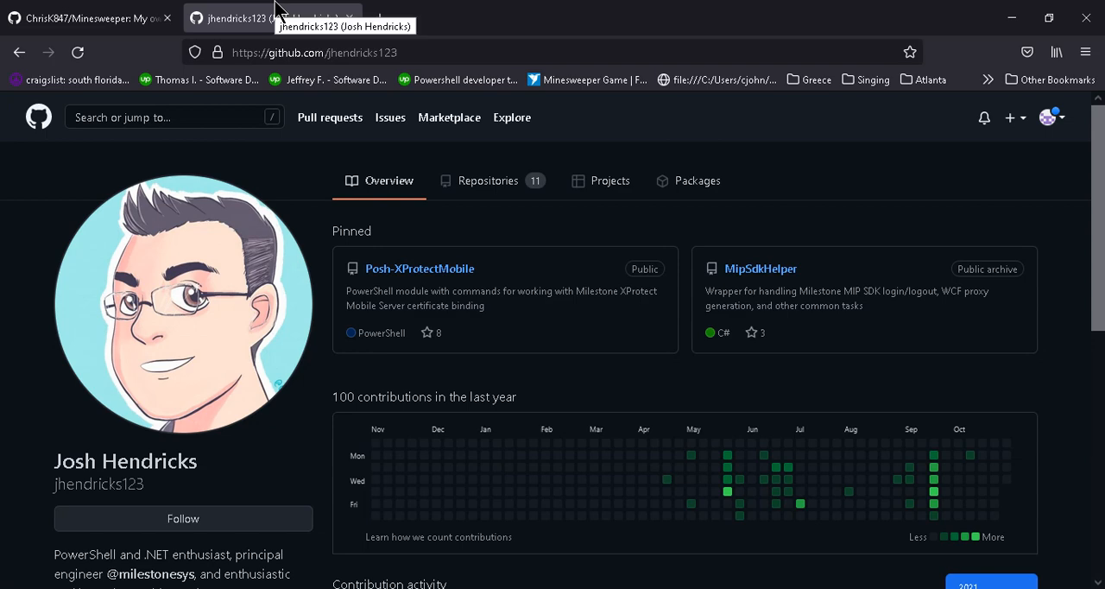
Reach ChrisK847's Minesweeper repository from the owner's profile and show its clone/download options.
left_click(78, 17)
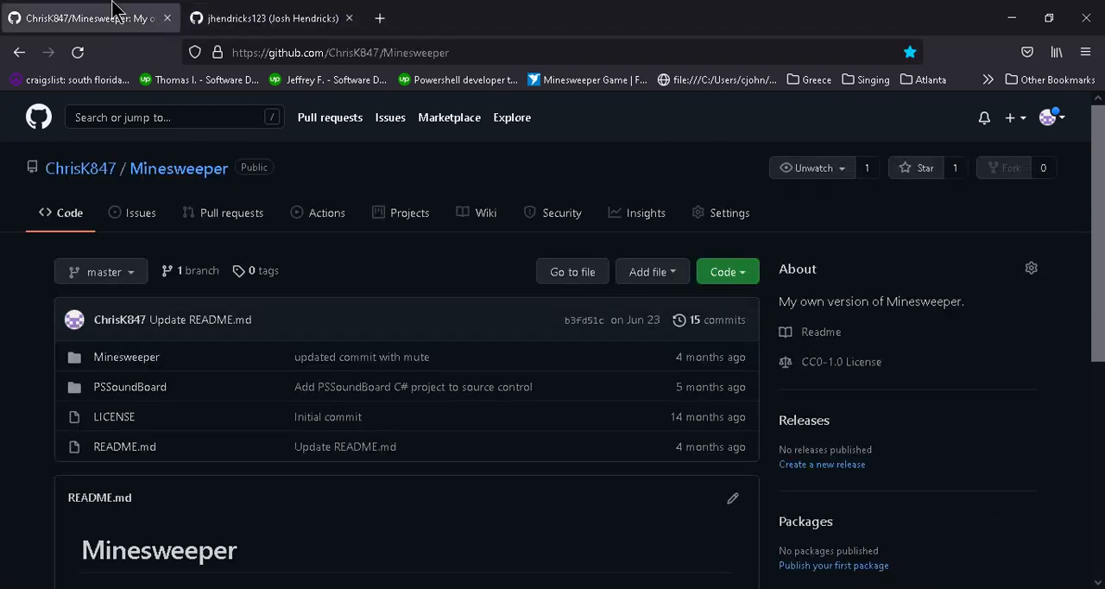
mouse_move(320, 95)
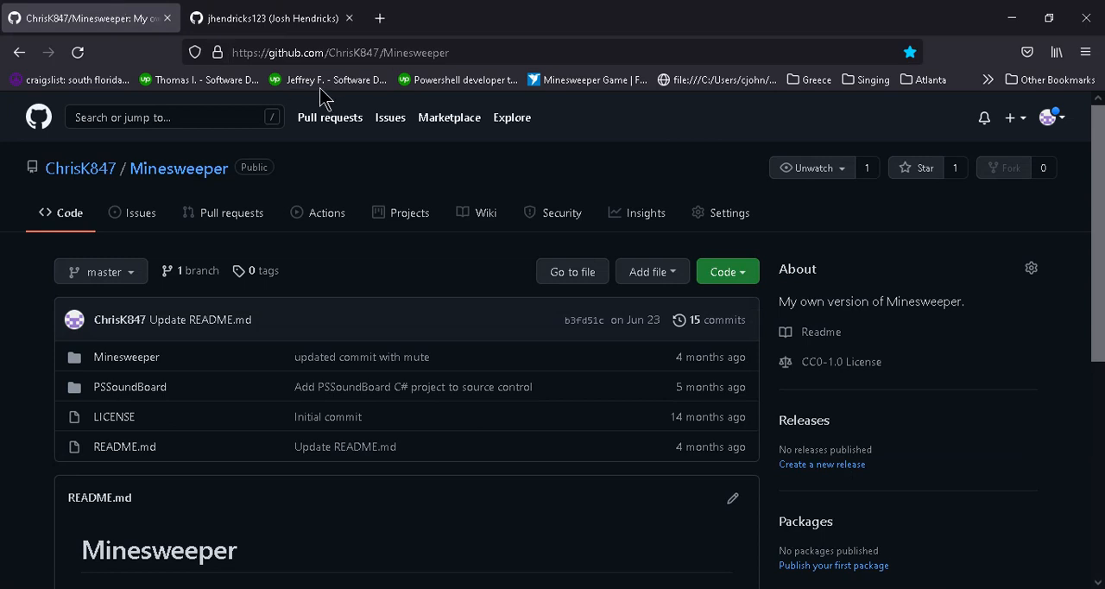
mouse_move(534, 52)
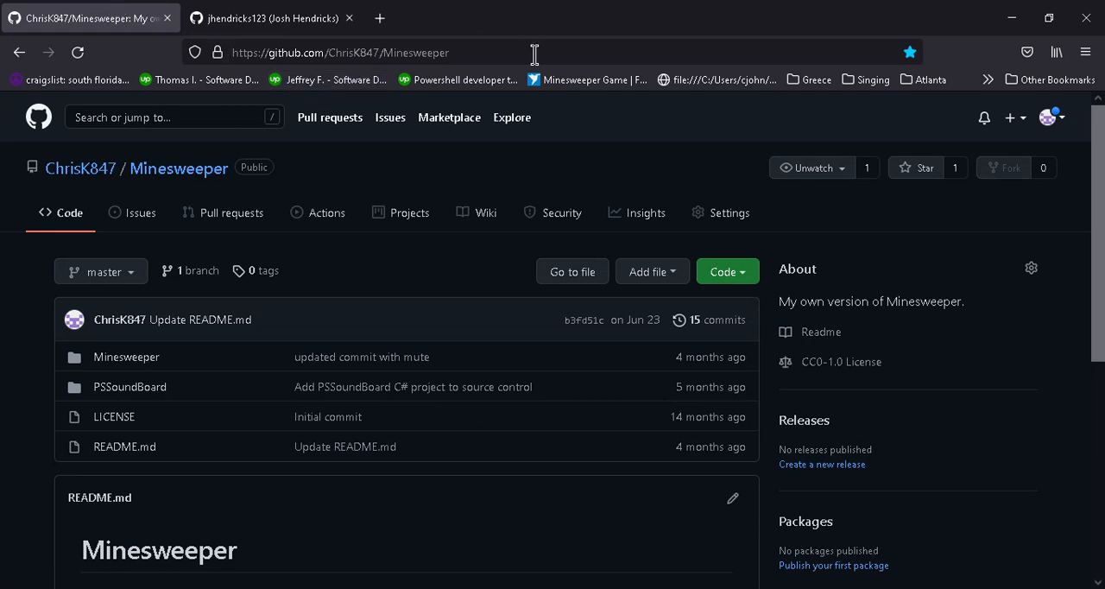
mouse_move(337, 72)
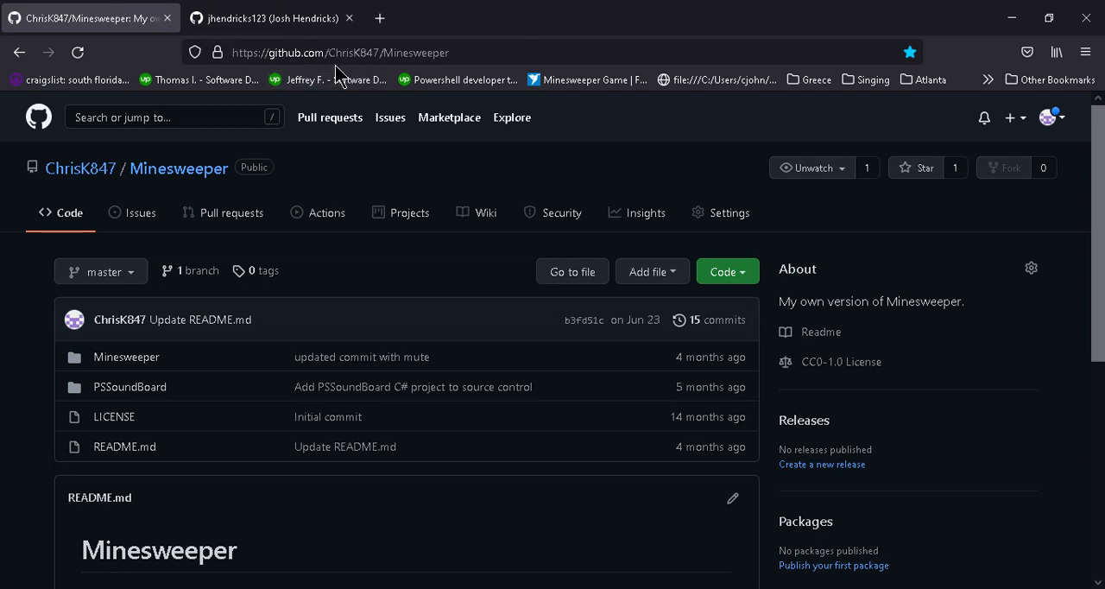
mouse_move(338, 66)
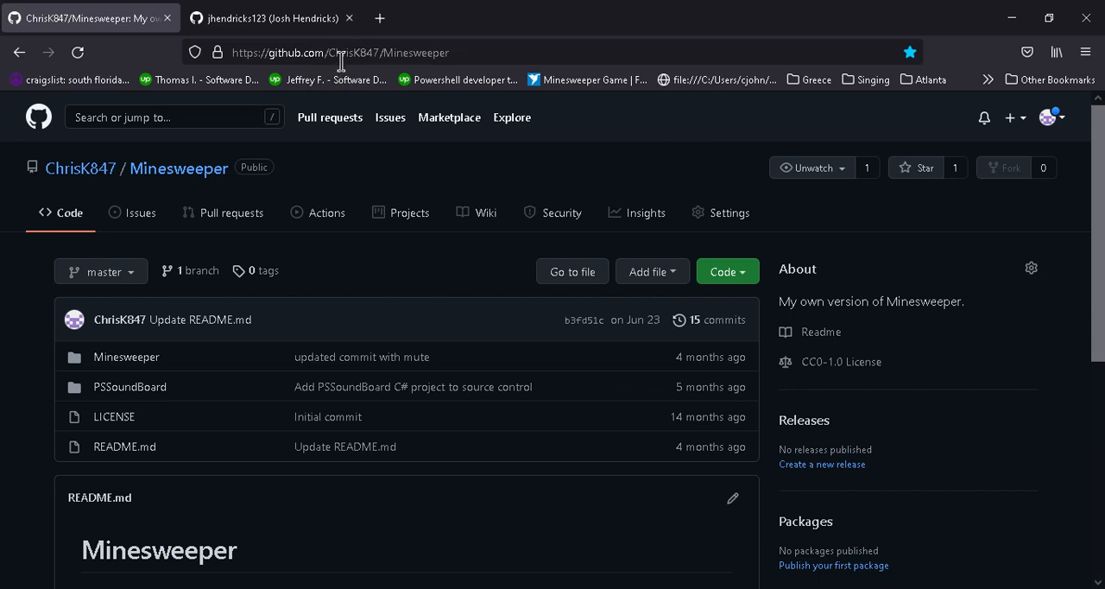
mouse_move(417, 72)
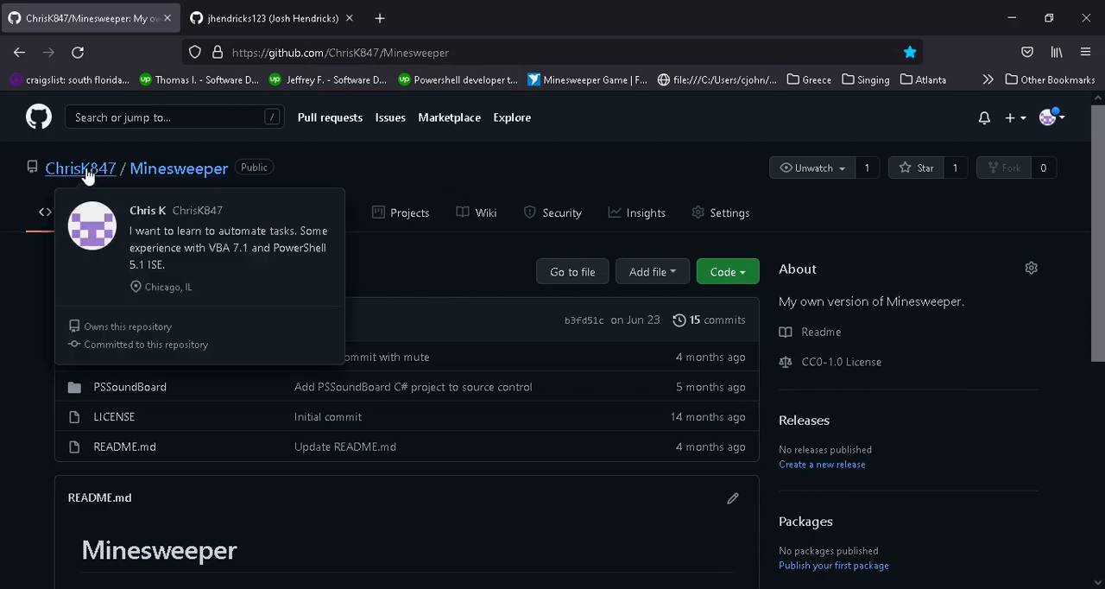
left_click(79, 167)
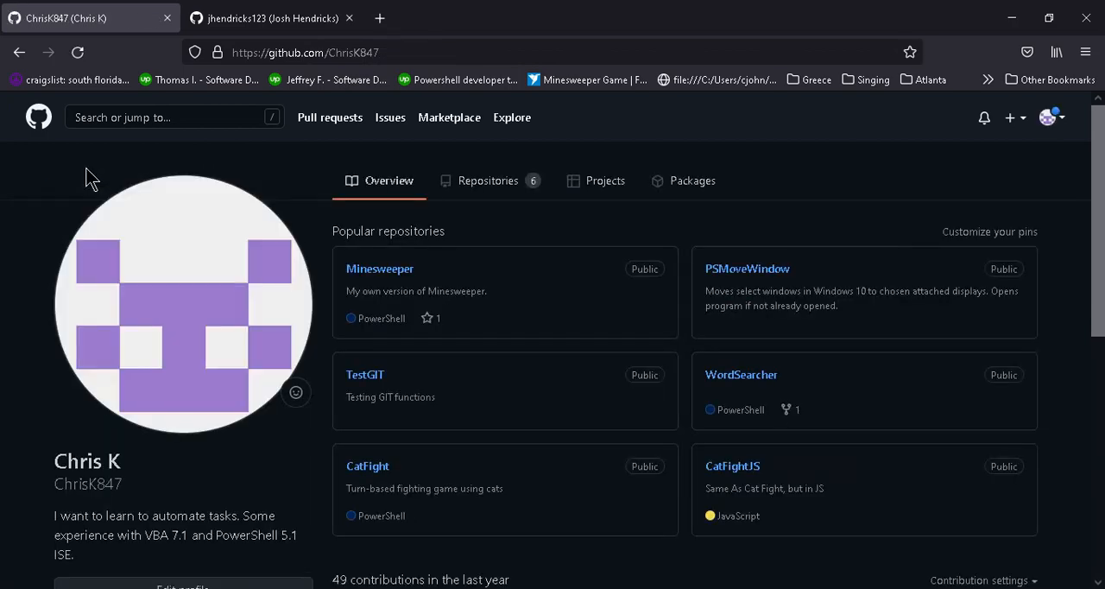
mouse_move(380, 269)
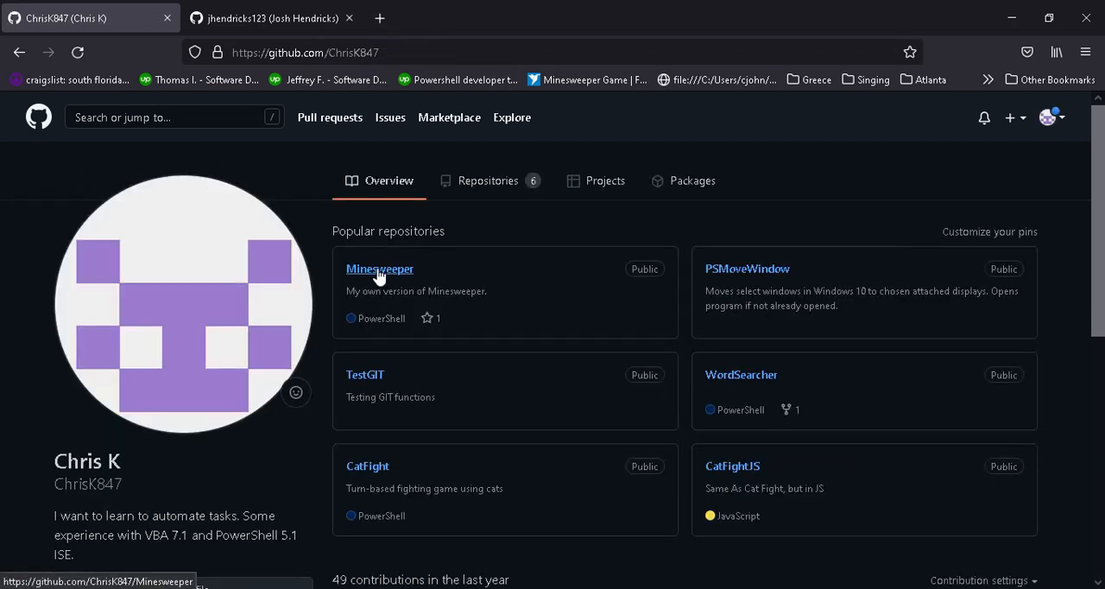
left_click(380, 269)
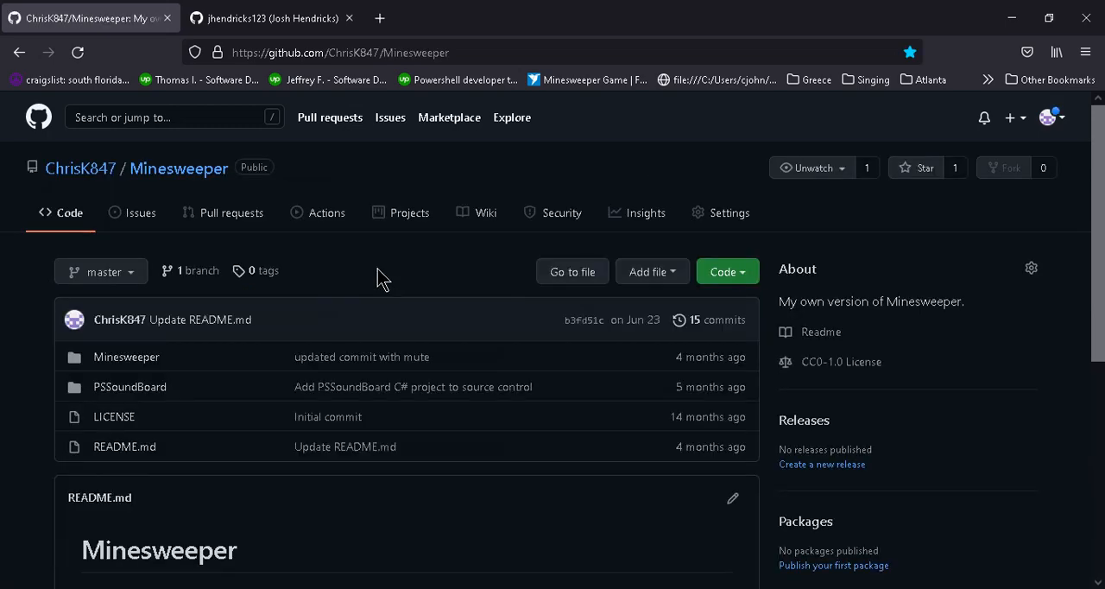
mouse_move(729, 271)
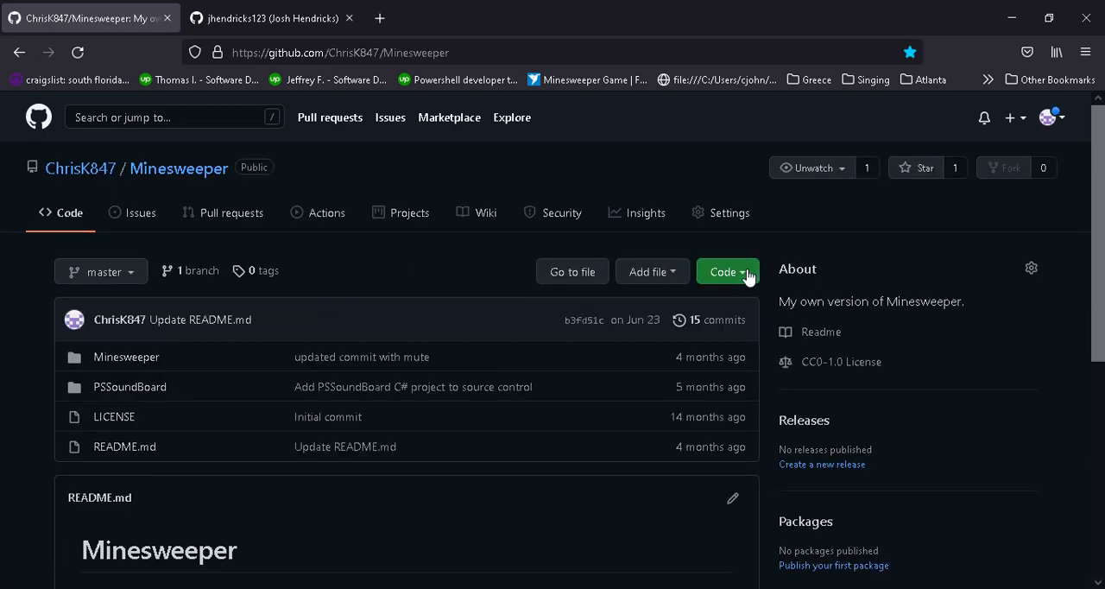
left_click(729, 271)
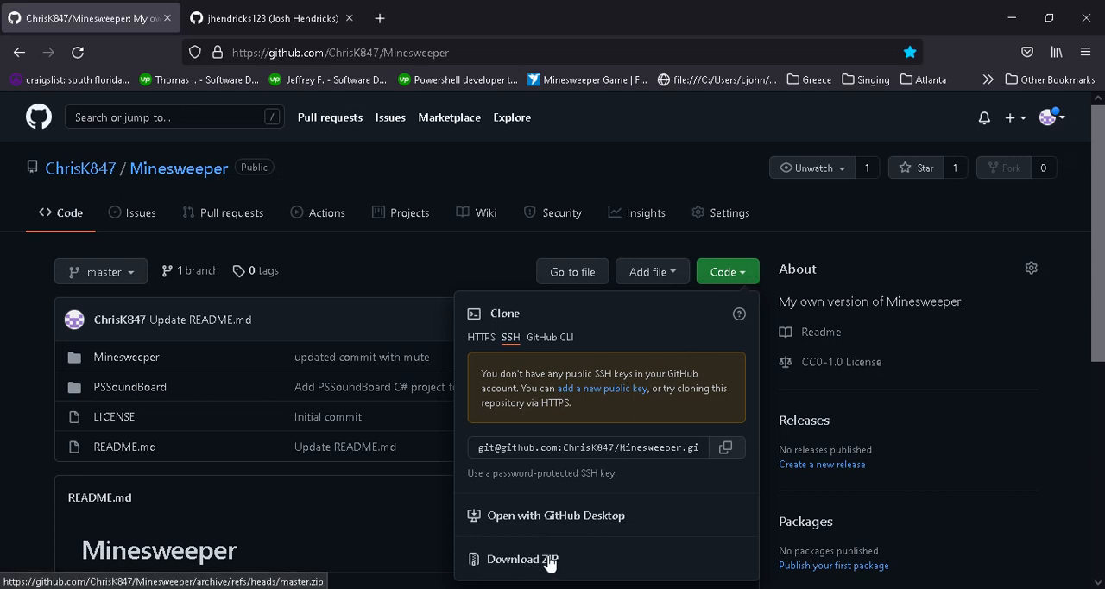
mouse_move(583, 440)
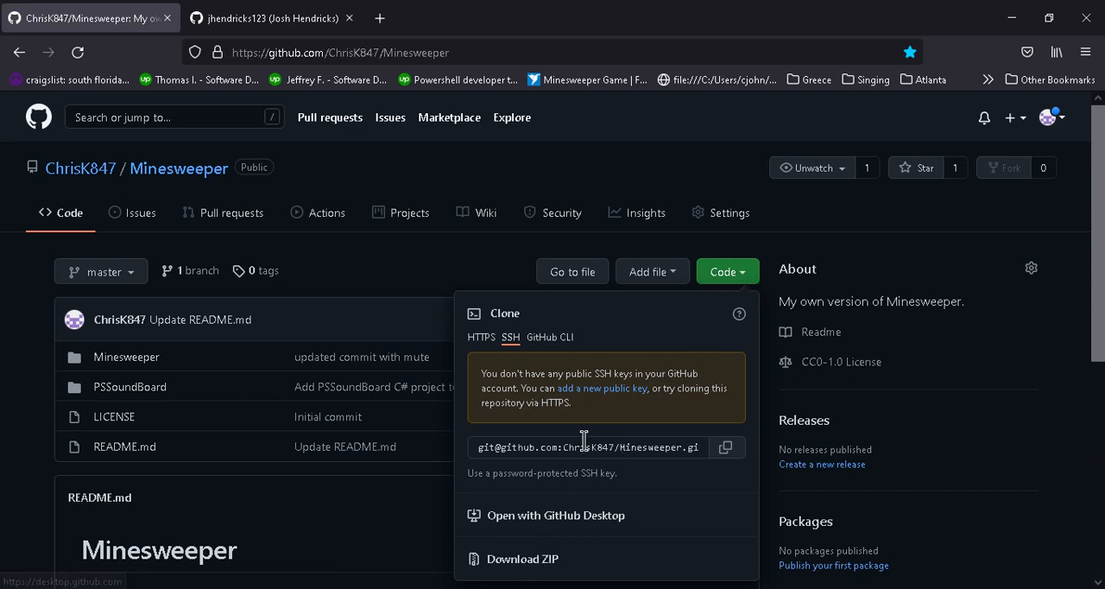
mouse_move(459, 262)
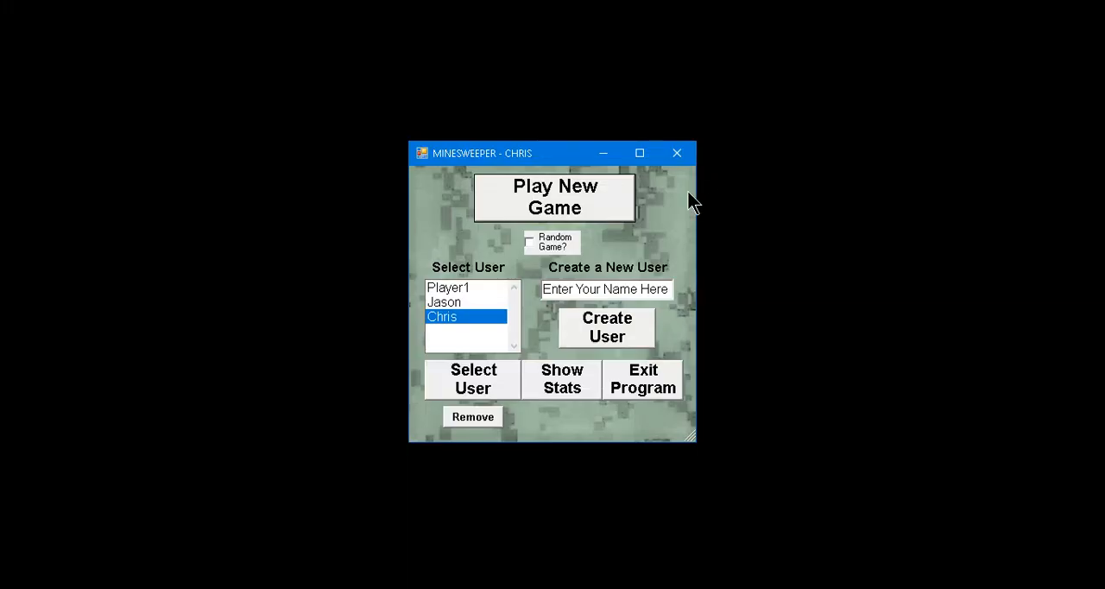
mouse_move(539, 317)
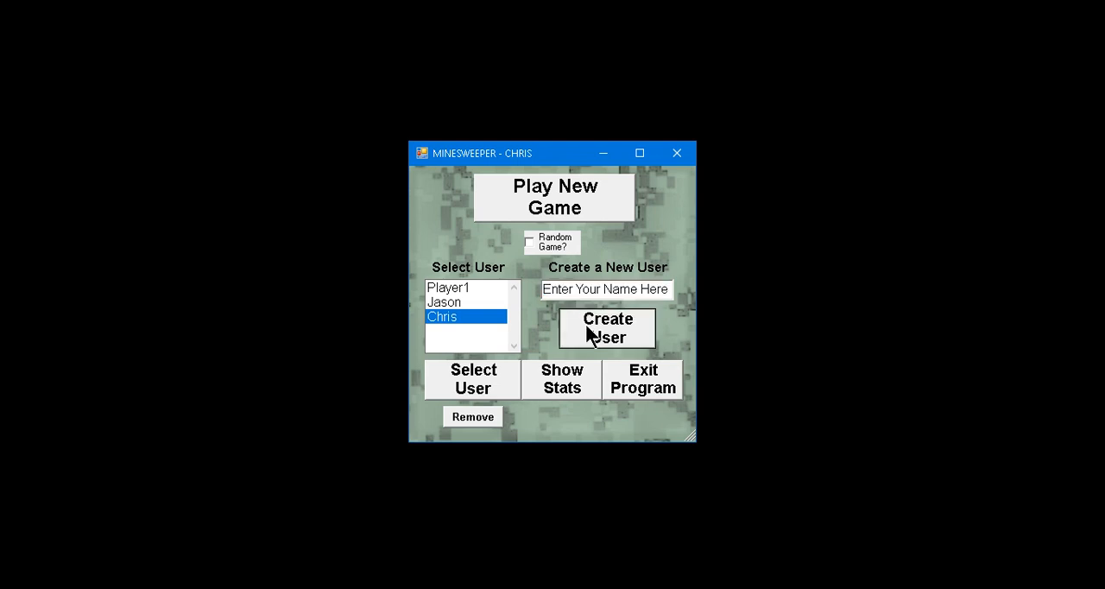
Create a user from the empty placeholder name, then remove that user and confirm.
left_click(607, 328)
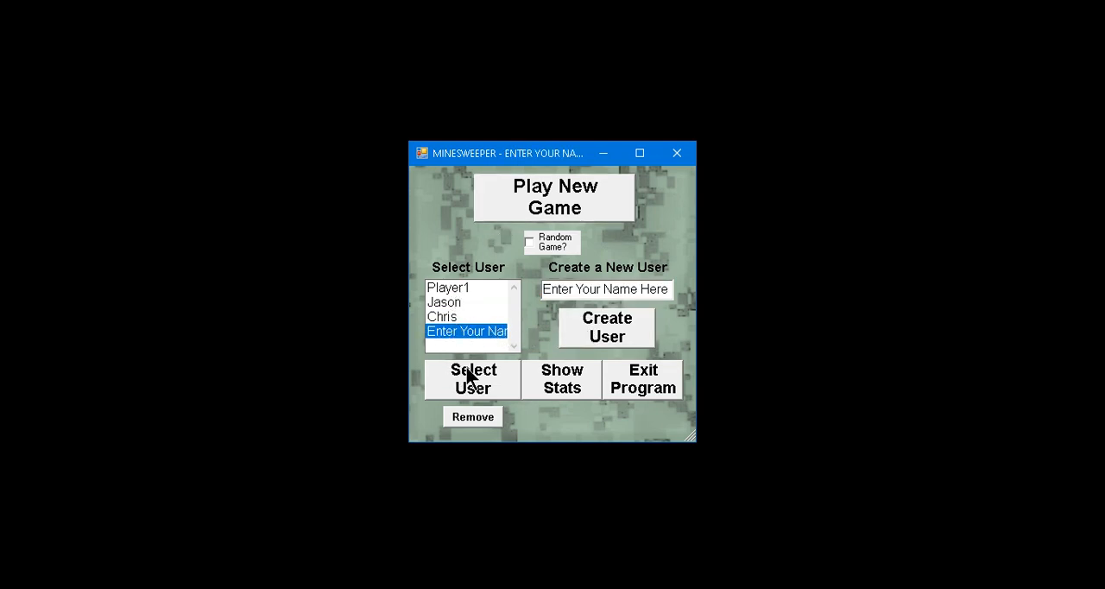
left_click(473, 416)
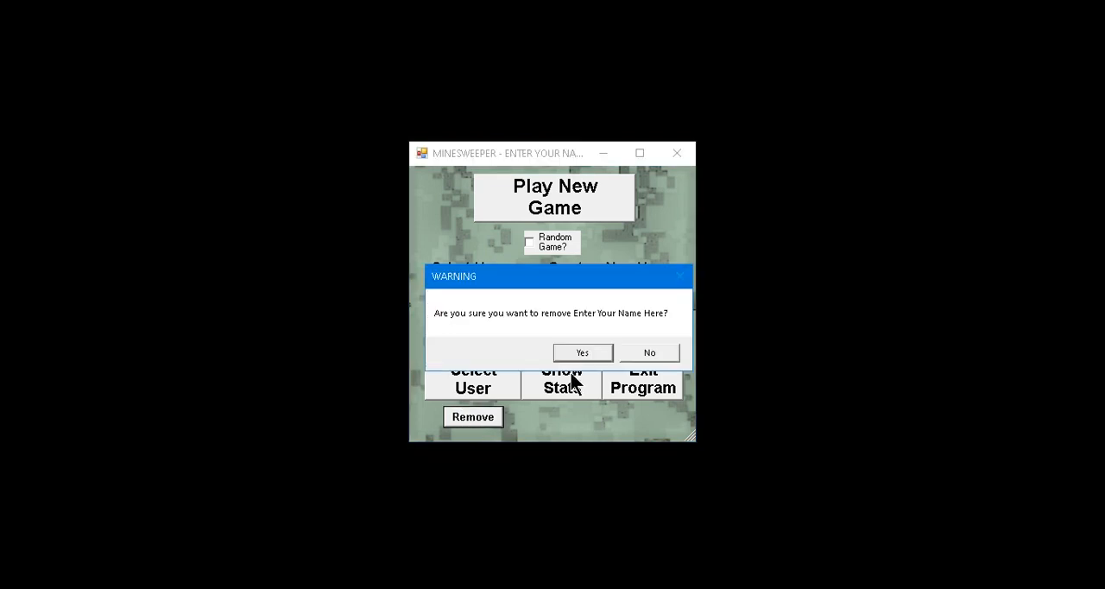
left_click(582, 352)
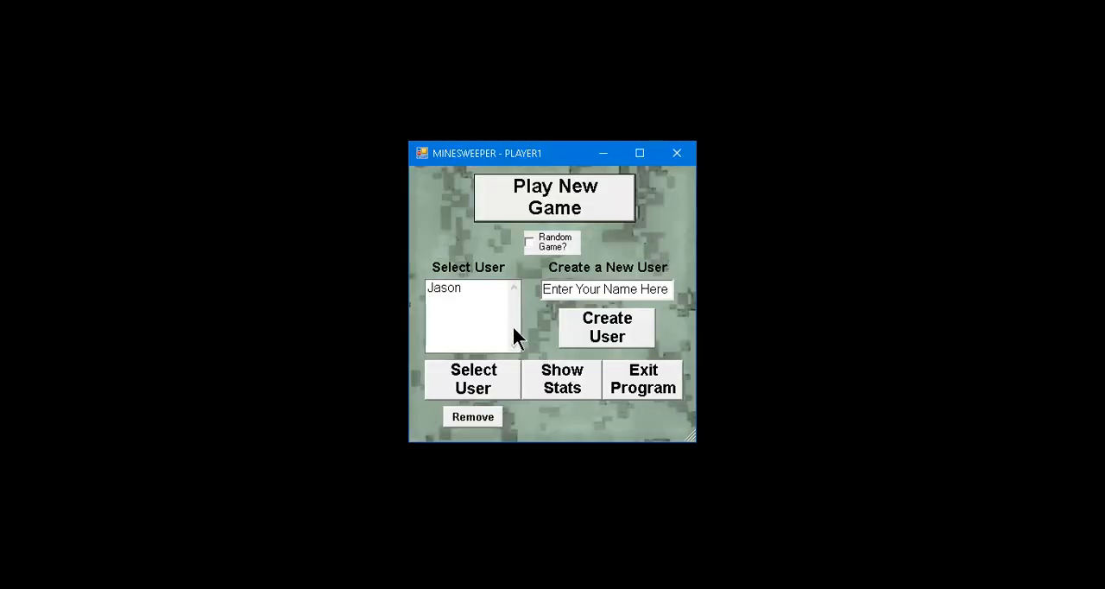
Select Player1, answer its removal warning, and create a new user named Chris.
left_click(444, 287)
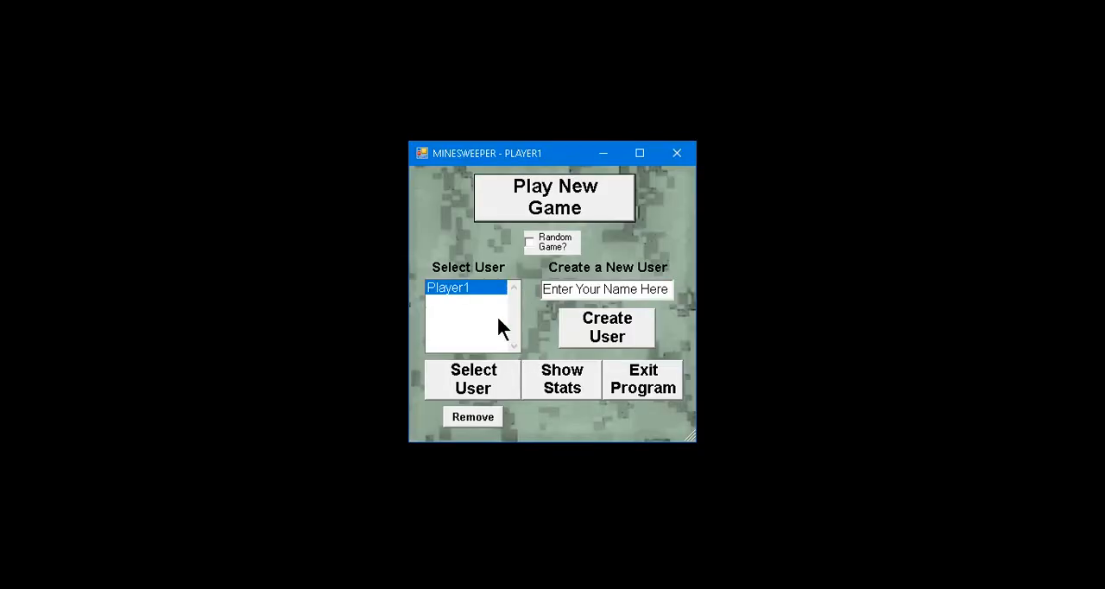
left_click(473, 416)
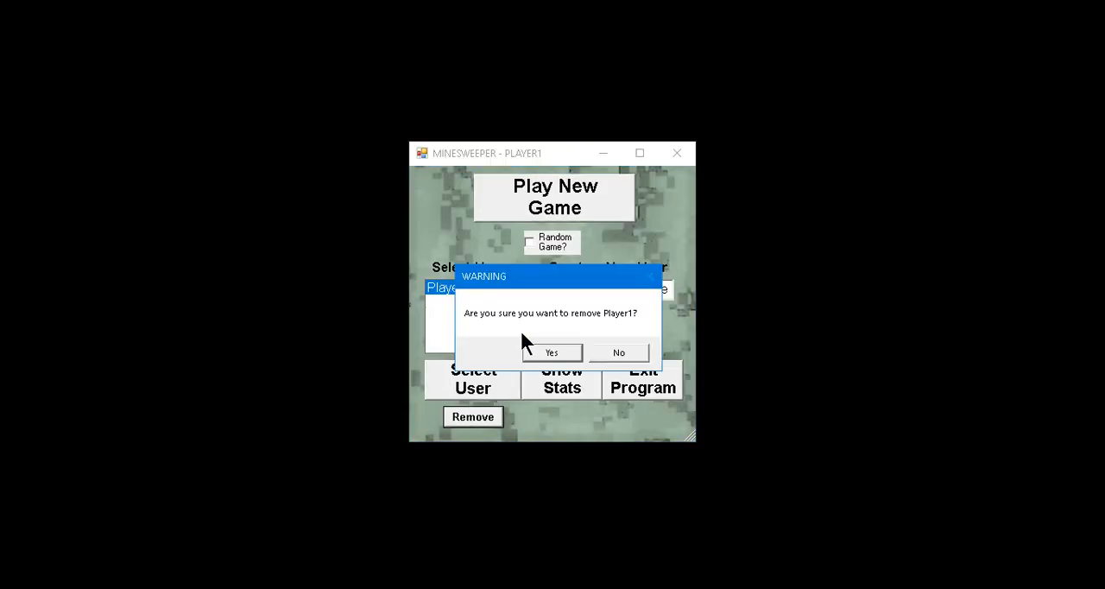
left_click(618, 353)
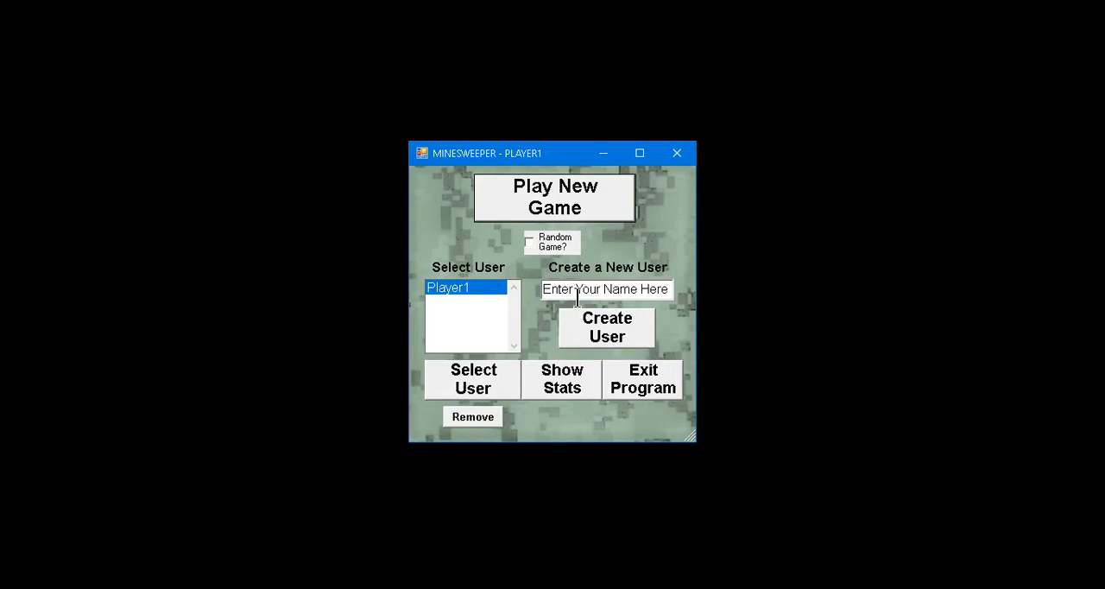
type("Chris")
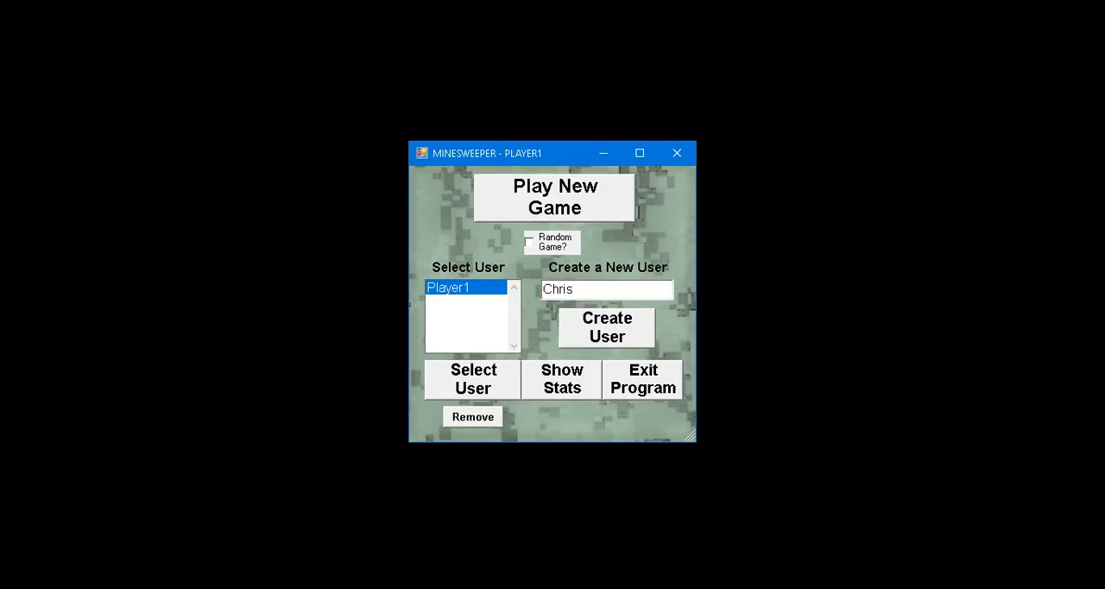
left_click(606, 326)
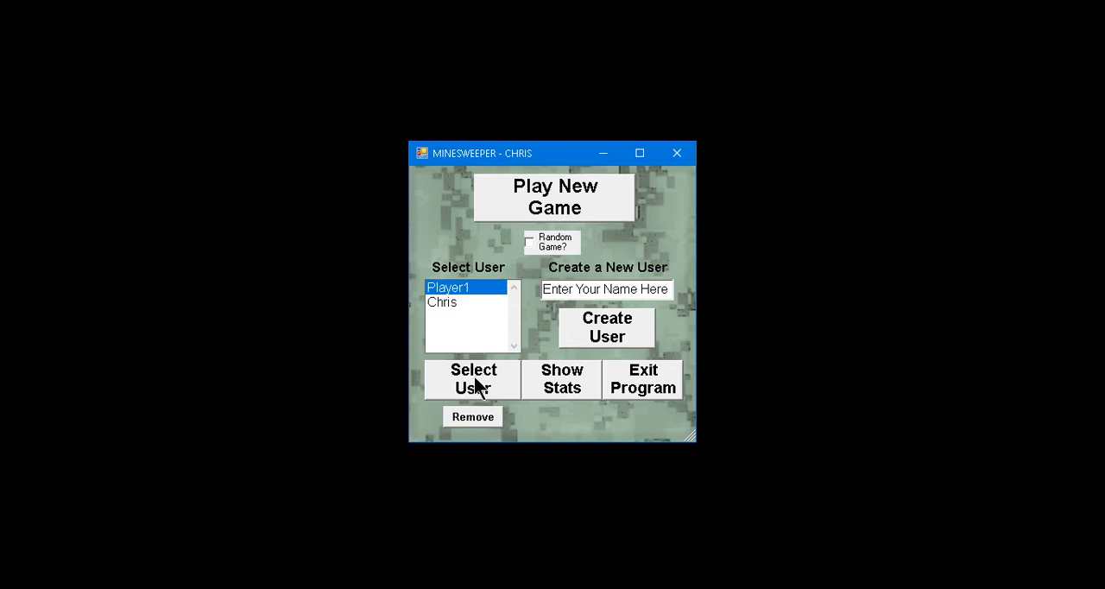
Remove Player1 with confirmation and create a new user named Jason.
left_click(473, 416)
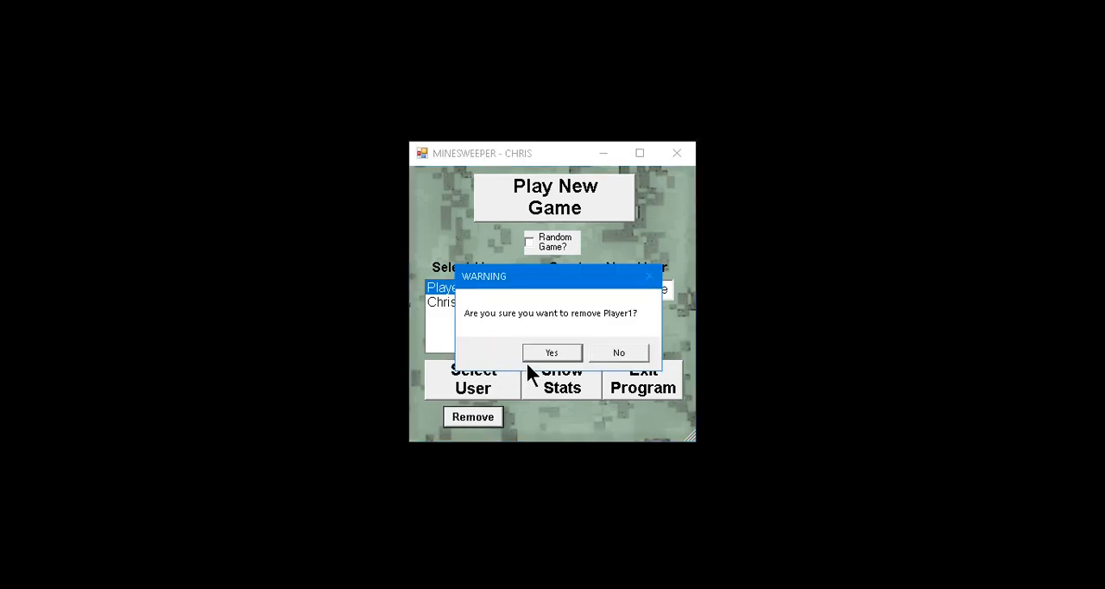
left_click(550, 352)
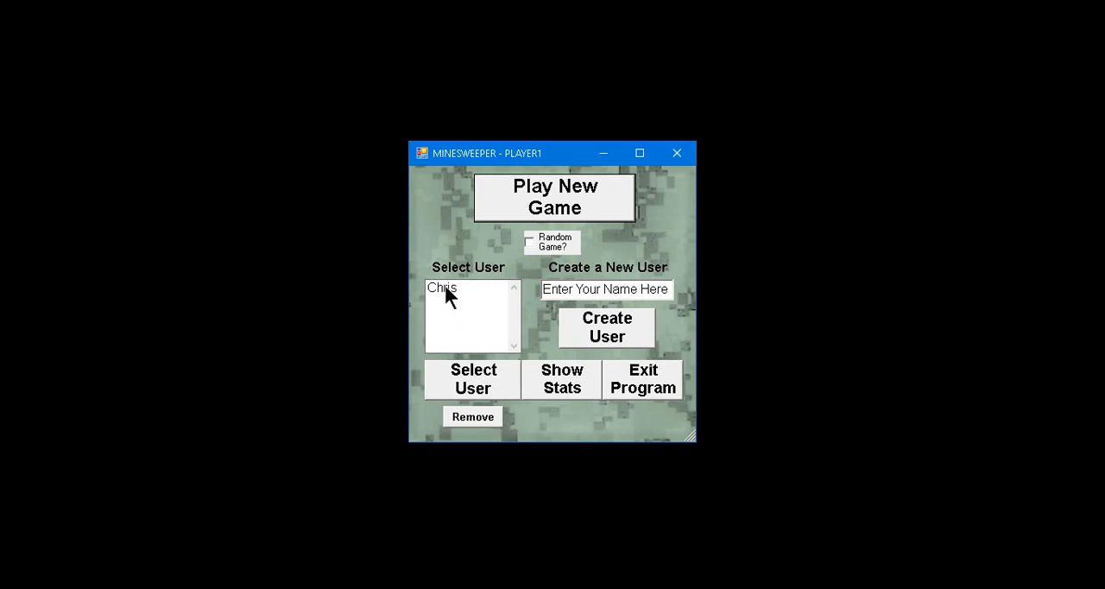
type("J")
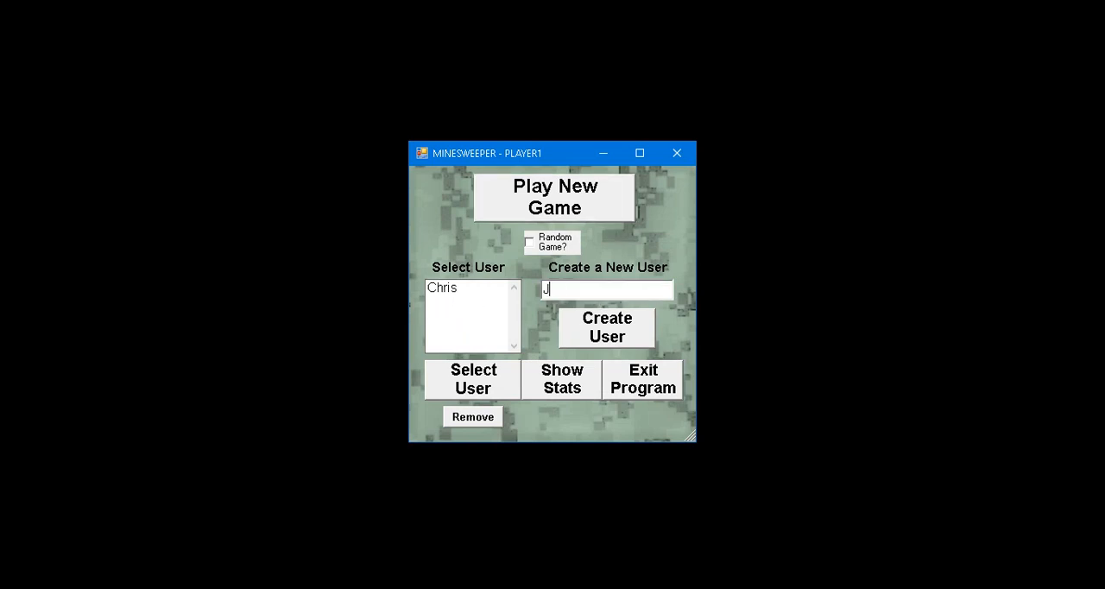
type("ason")
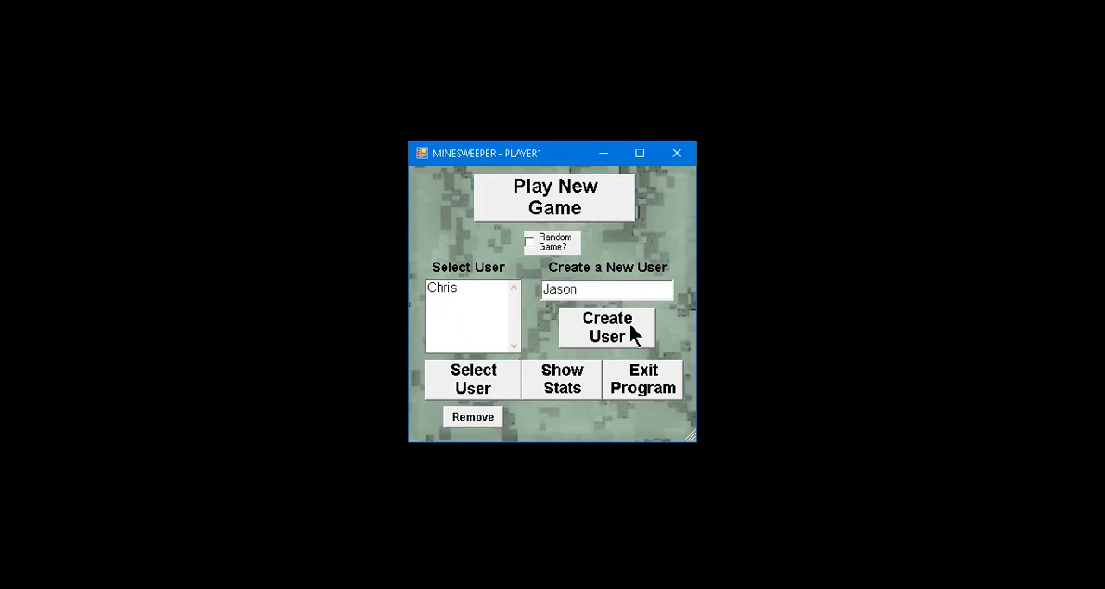
left_click(605, 326)
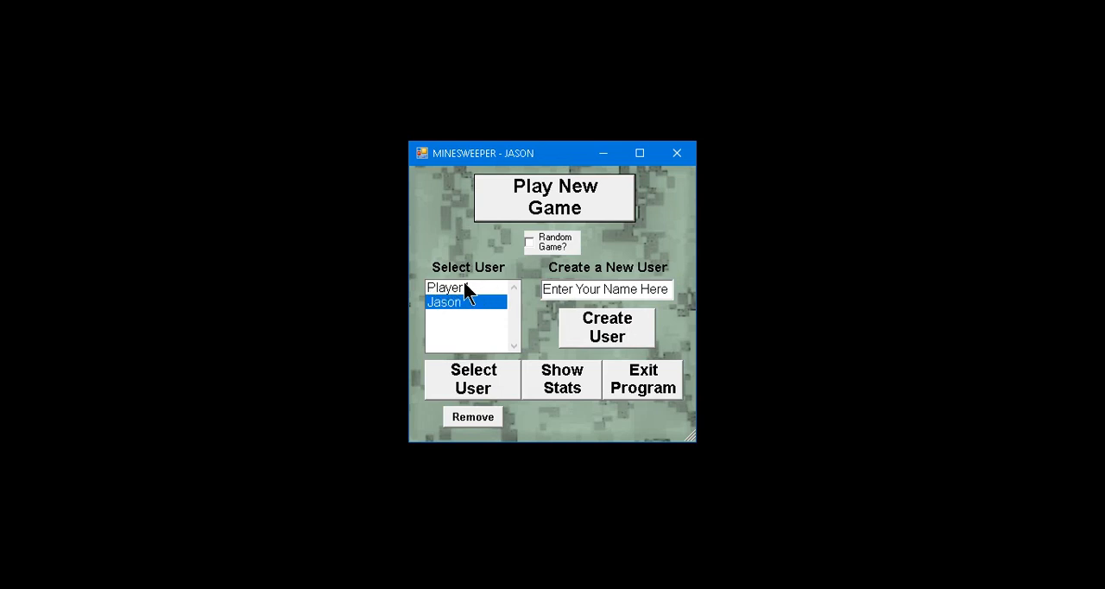
Select Player1 and re-create the user Chris once more.
left_click(449, 287)
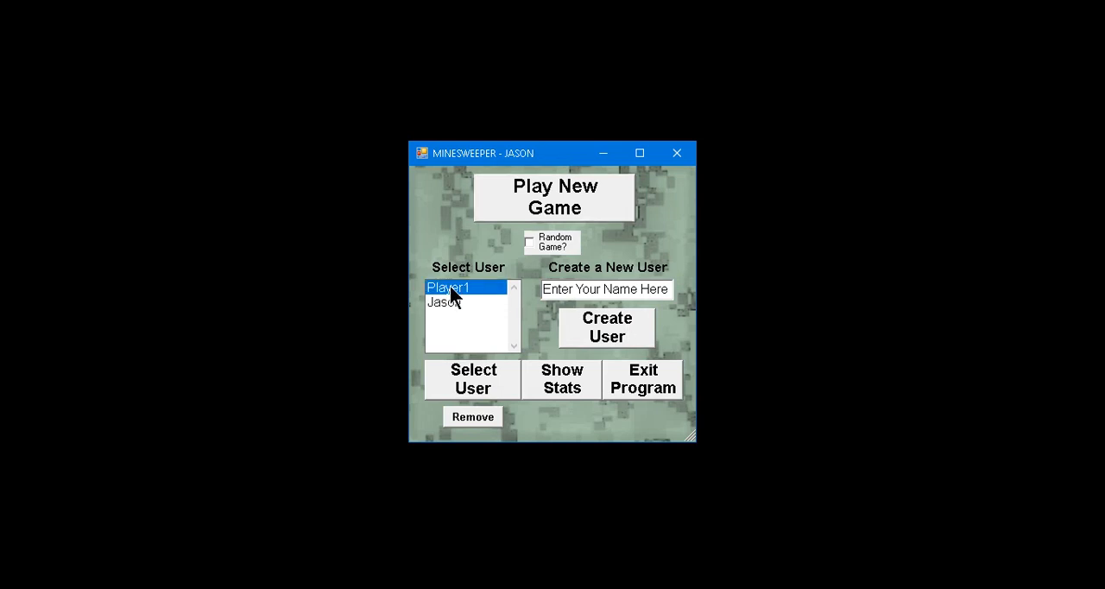
mouse_move(477, 340)
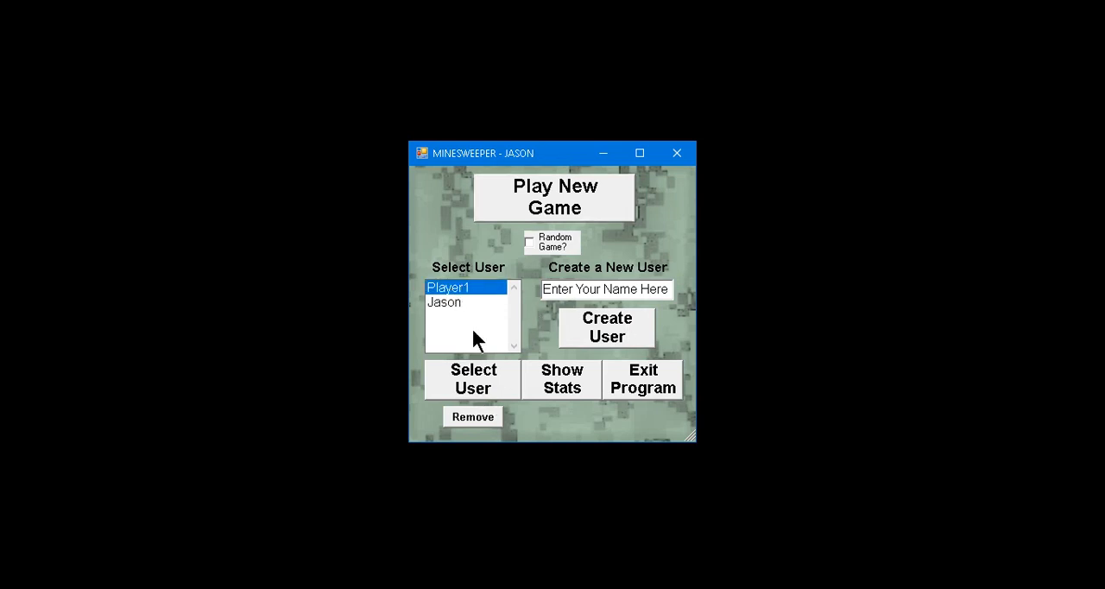
mouse_move(518, 320)
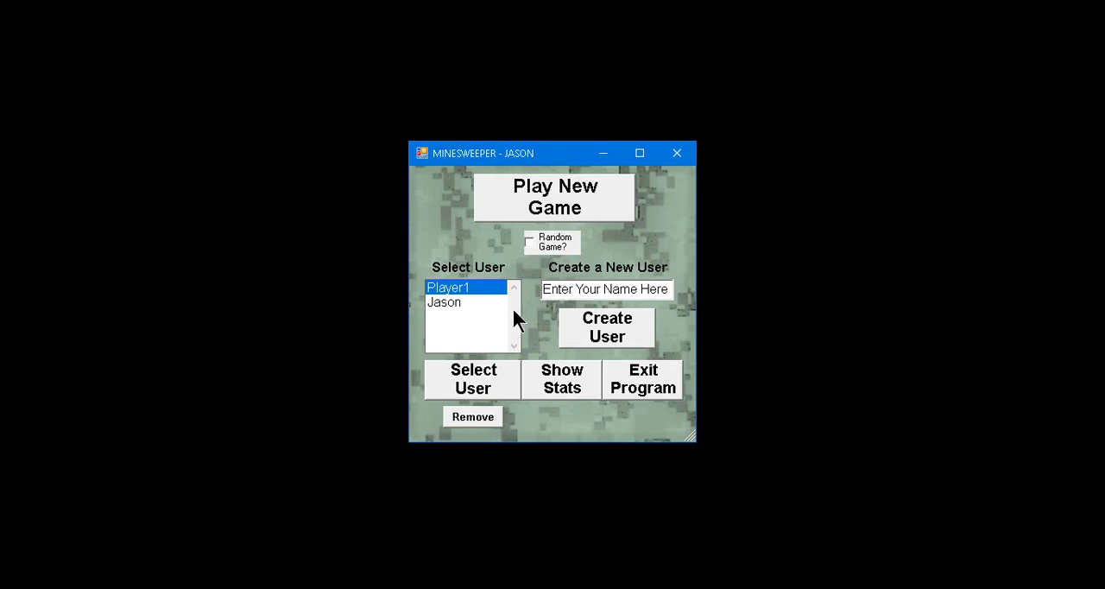
type("Chri")
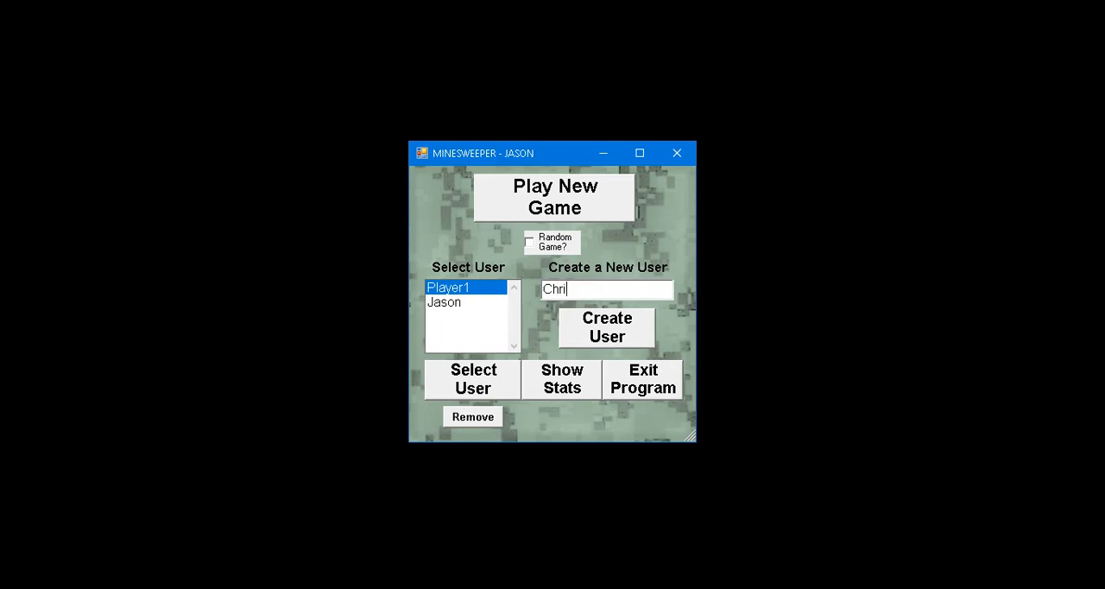
left_click(606, 327)
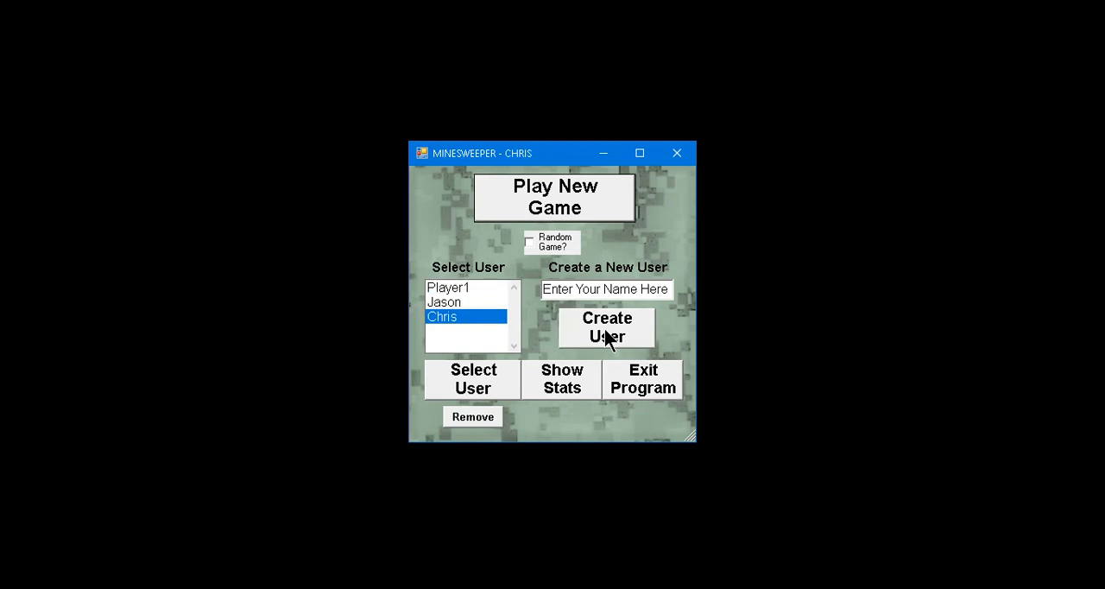
mouse_move(472, 349)
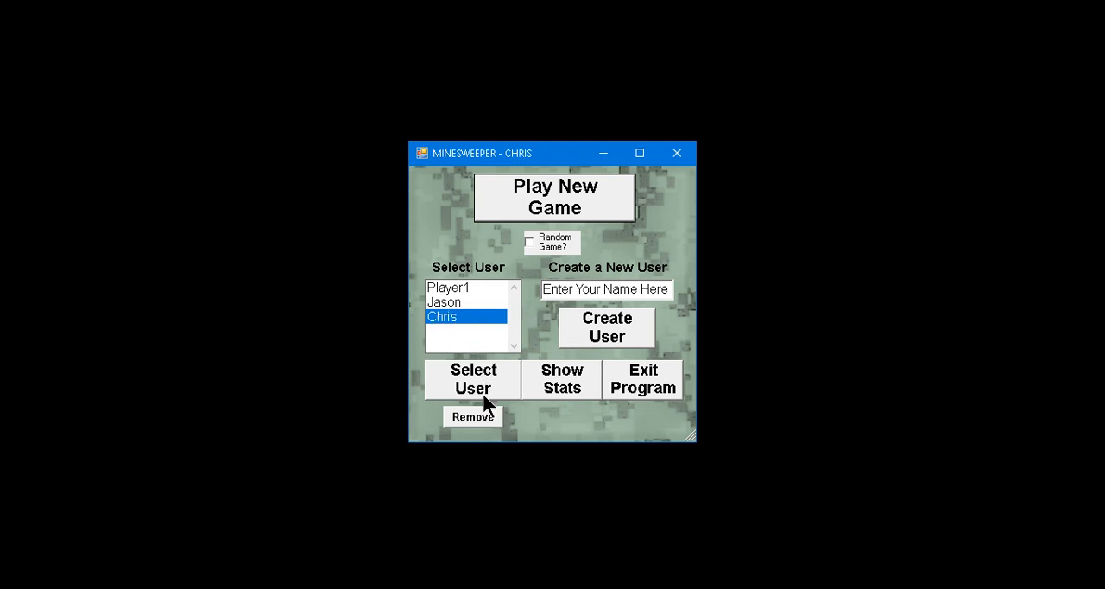
Log in as Chris and save his options with 3 rows on Hard difficulty, confirming Yes.
left_click(473, 378)
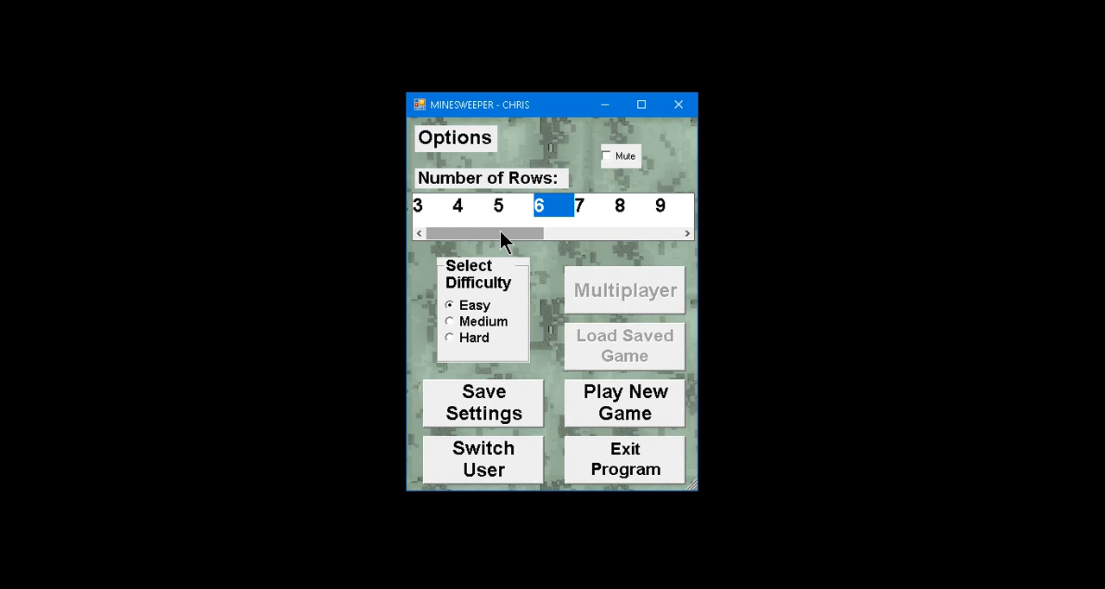
mouse_move(542, 152)
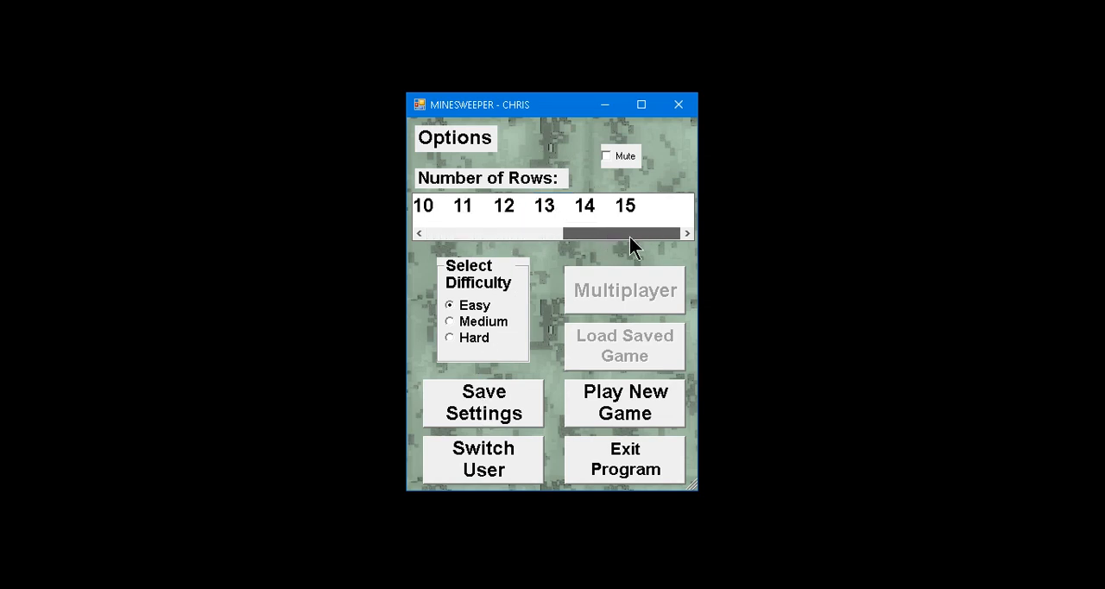
left_click_drag(622, 233, 490, 233)
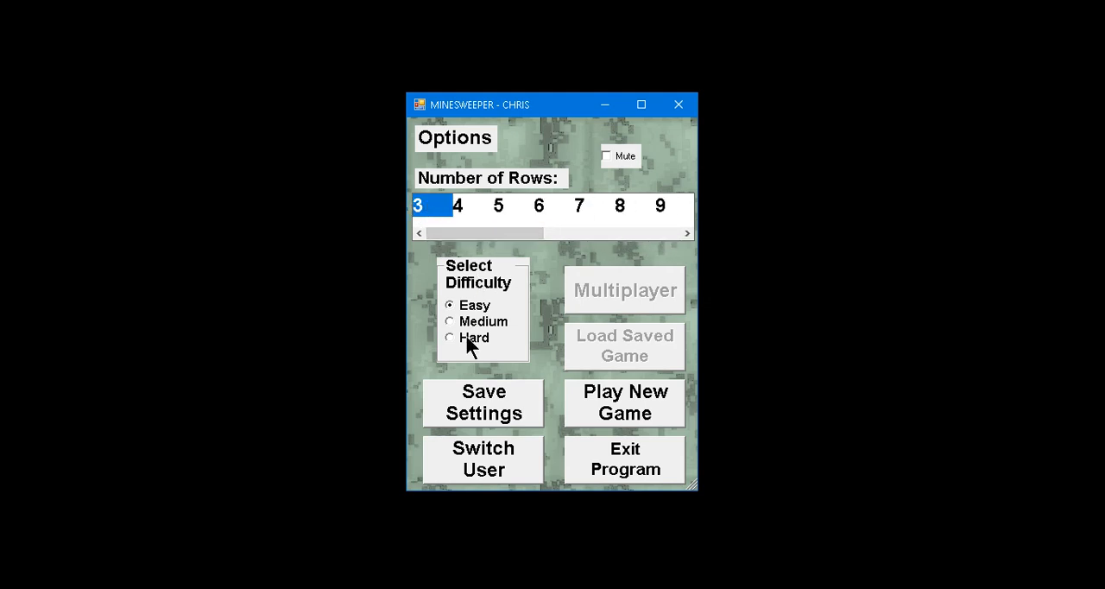
left_click(449, 336)
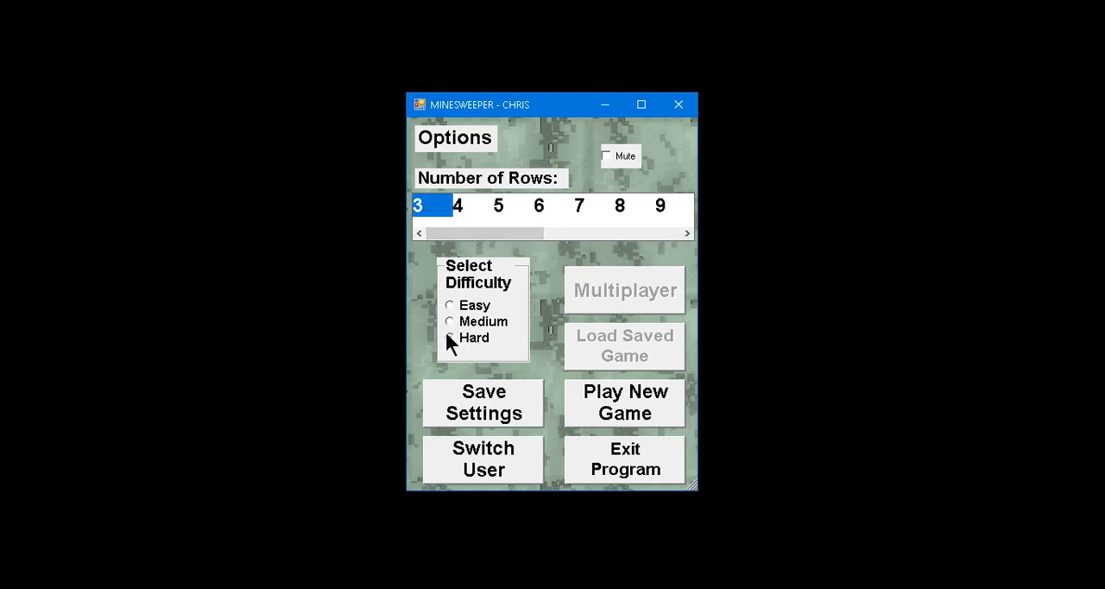
left_click(483, 400)
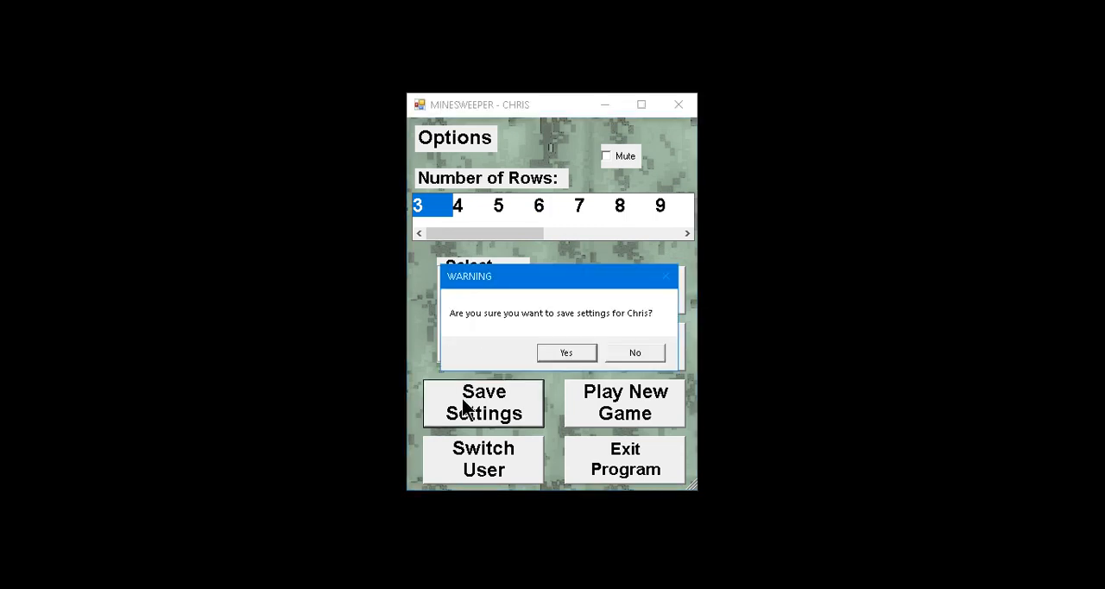
left_click(566, 352)
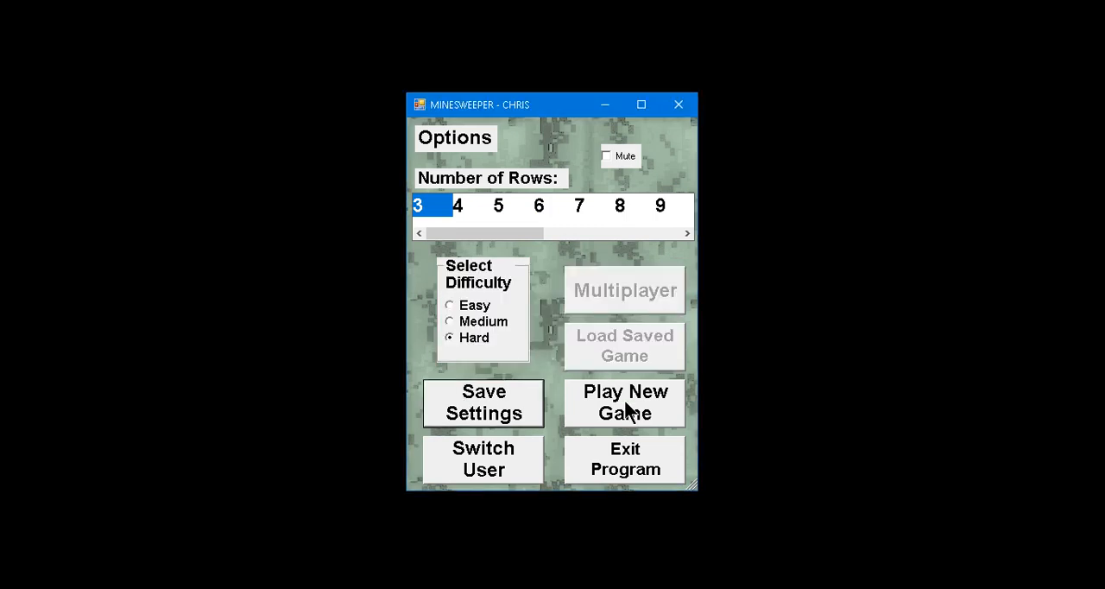
Start a 3-by-3 Hard game, hit the mine under square 7, and restart the round.
left_click(625, 400)
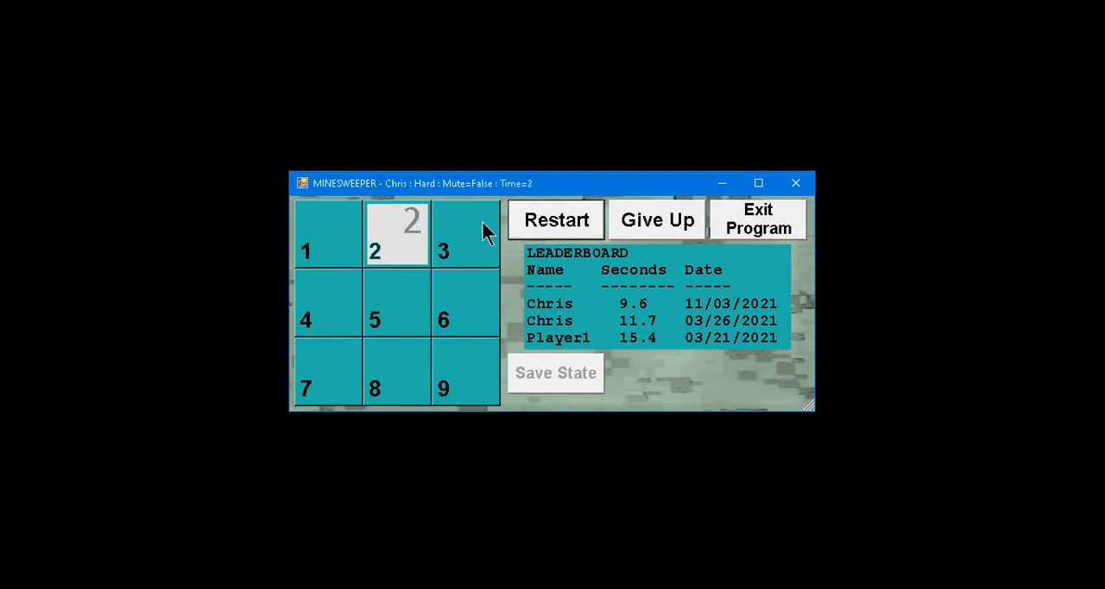
mouse_move(345, 362)
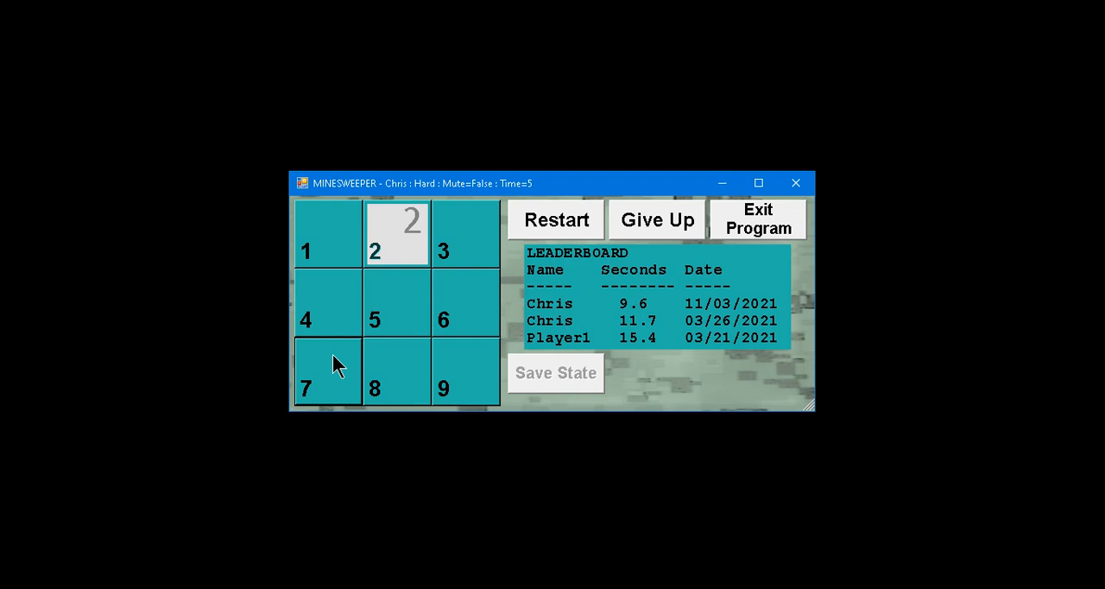
left_click(328, 373)
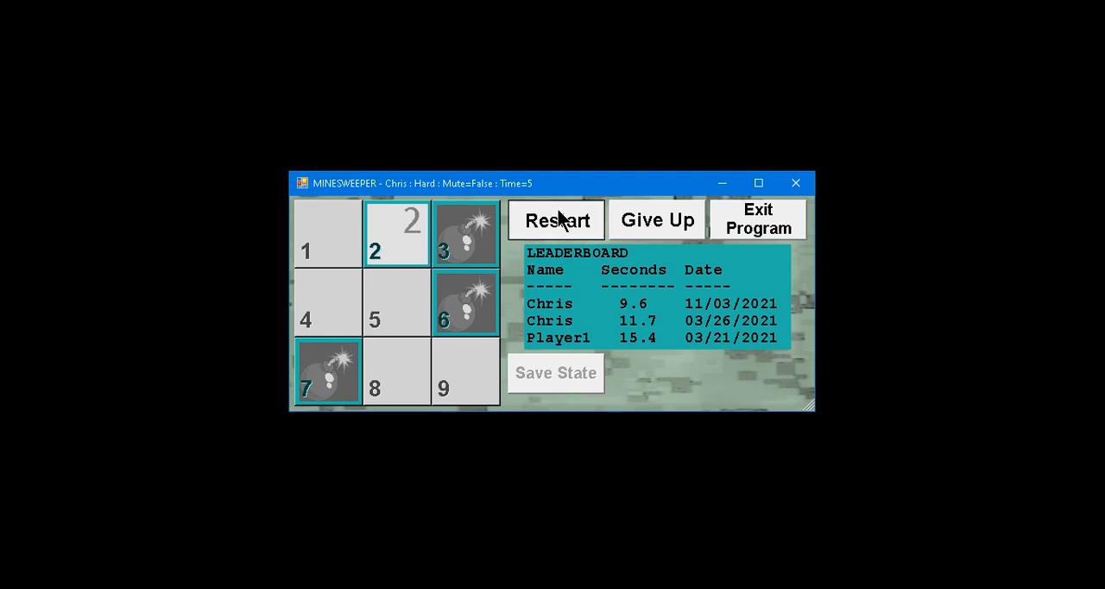
left_click(555, 219)
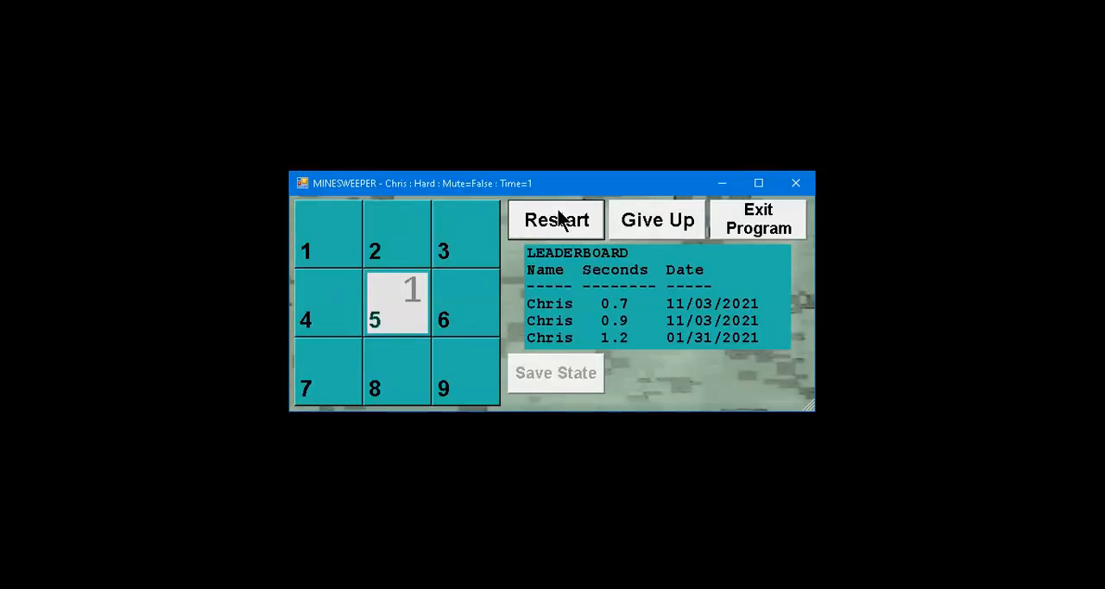
Uncover the safe squares in the top rows, square 9 and square 7, leaving only square 8's mine.
left_click(466, 233)
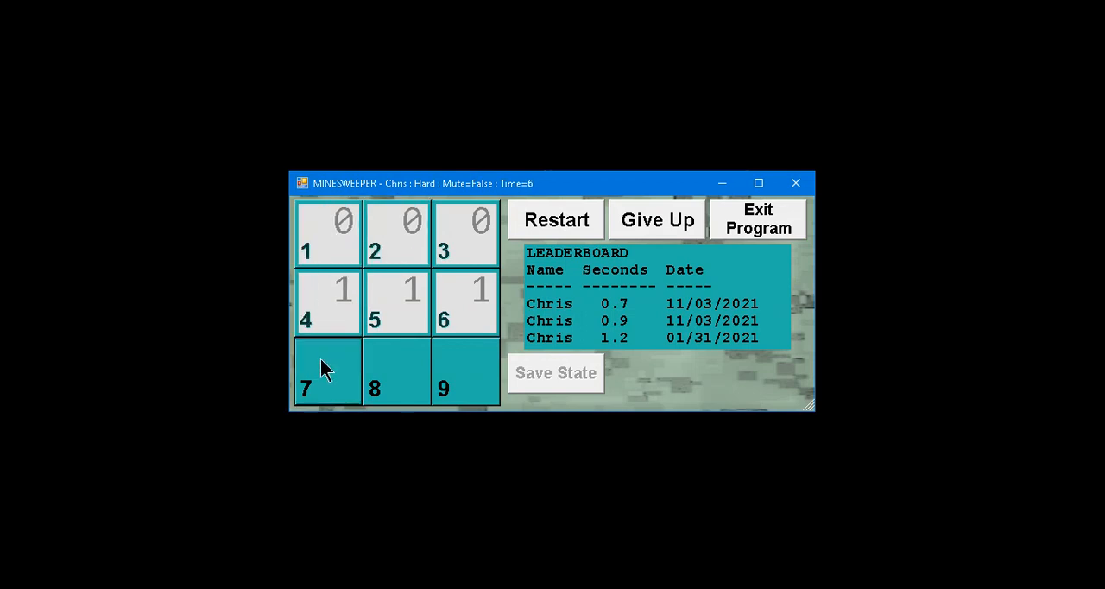
left_click(466, 371)
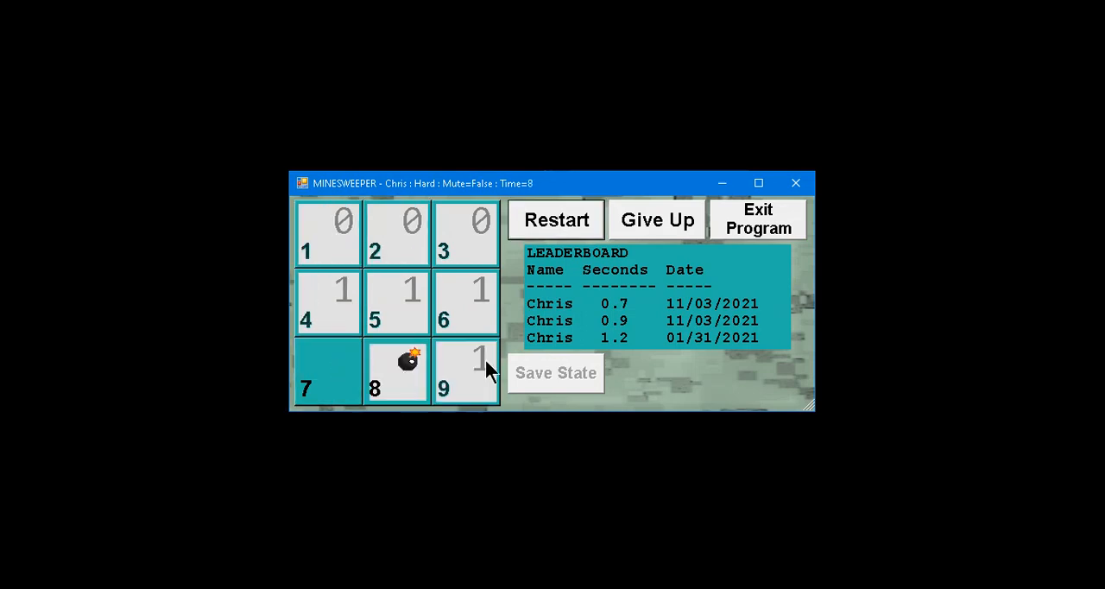
left_click(328, 371)
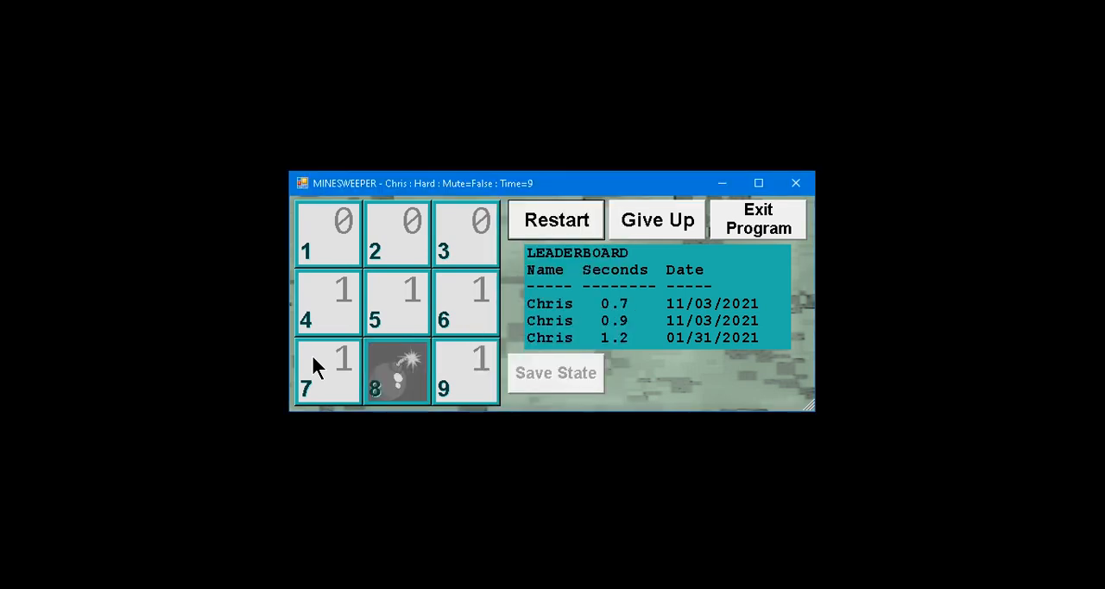
mouse_move(635, 314)
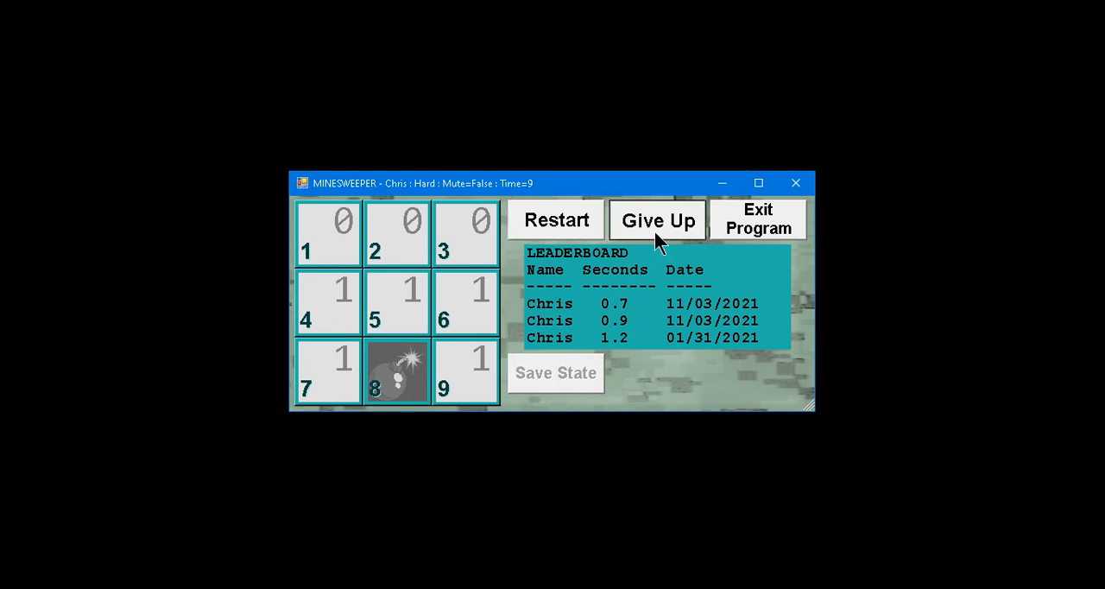
Give up the round and hit the window's close button twice, landing on the options screen instead.
left_click(656, 219)
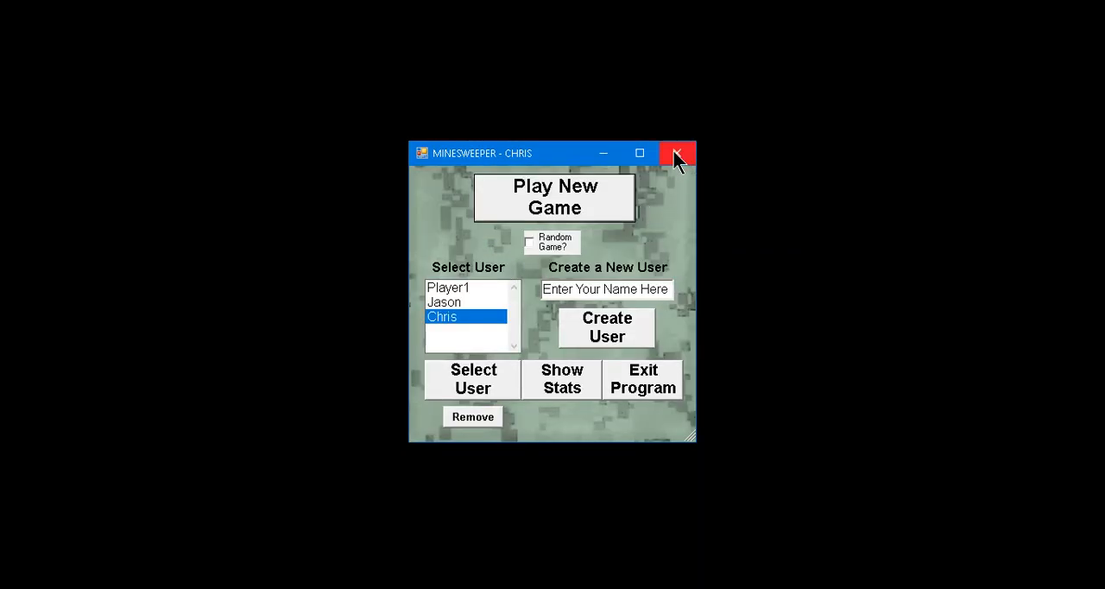
left_click(473, 378)
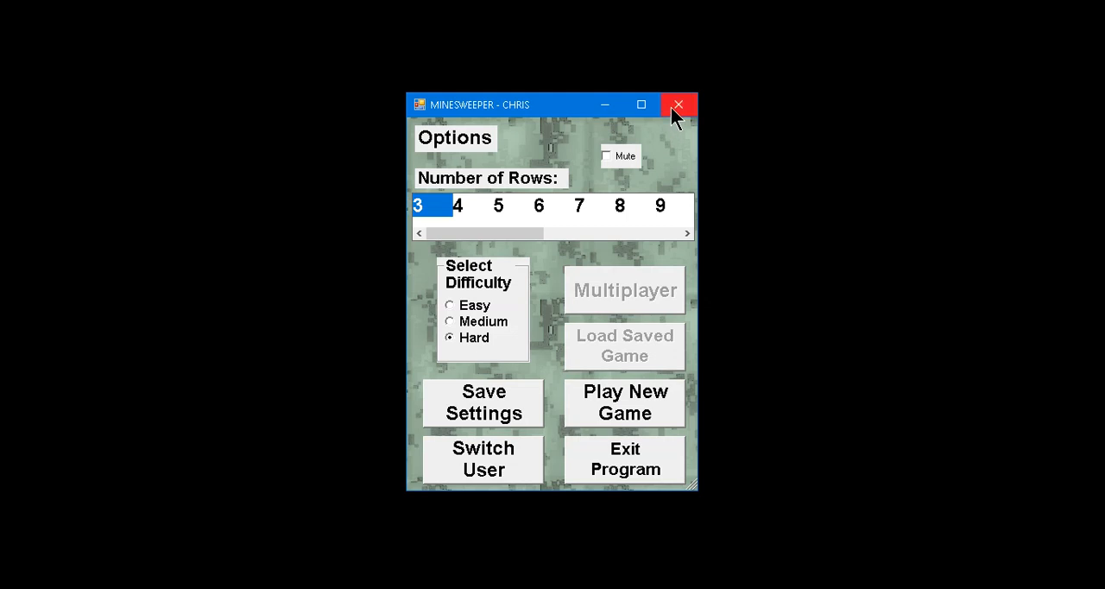
mouse_move(678, 104)
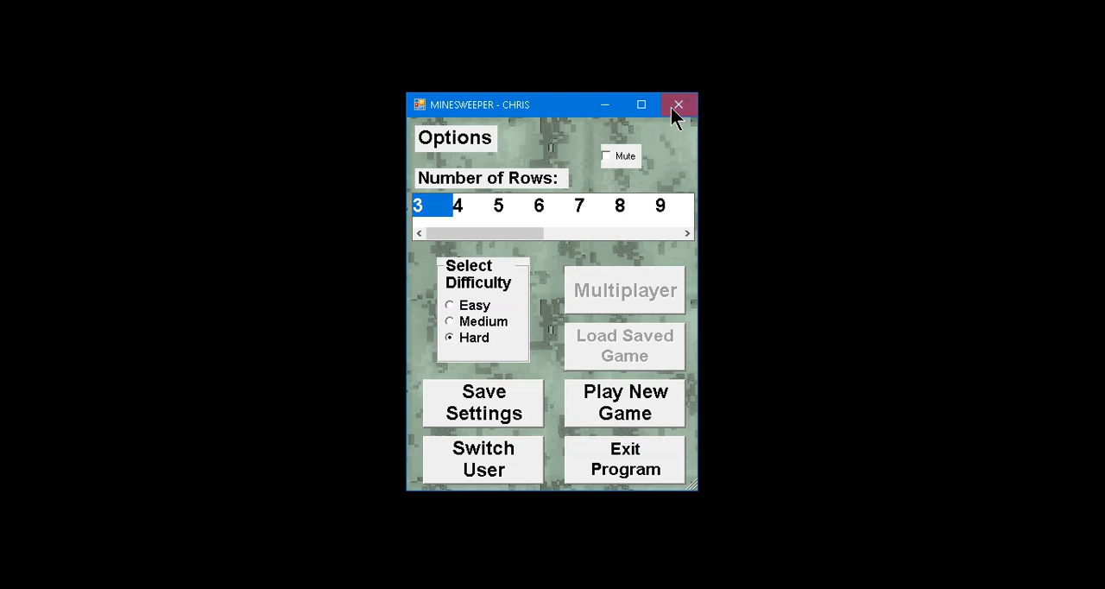
left_click(623, 402)
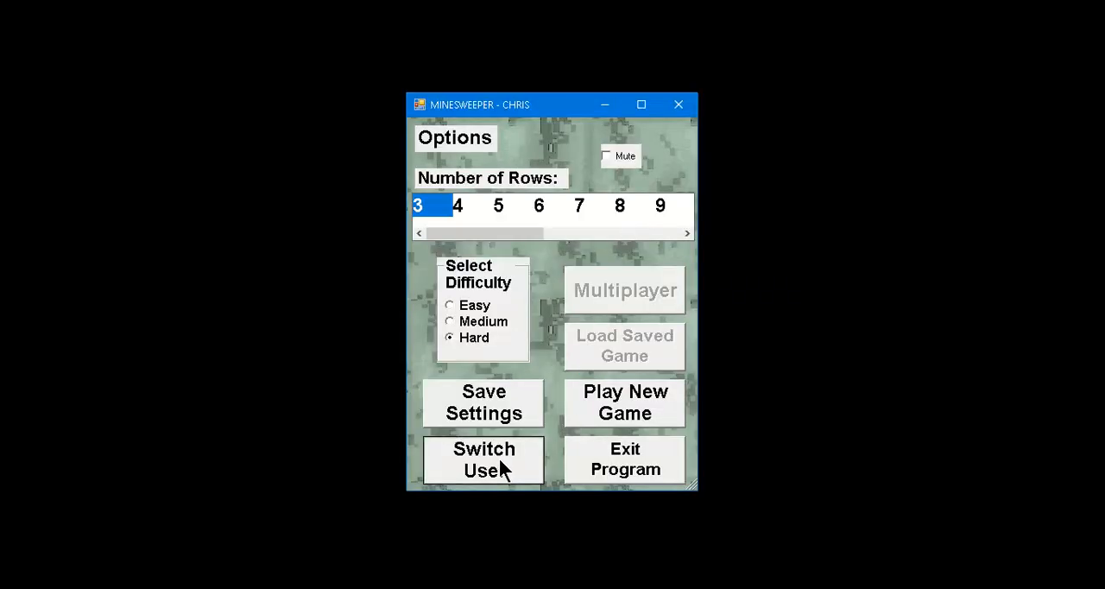
left_click(484, 459)
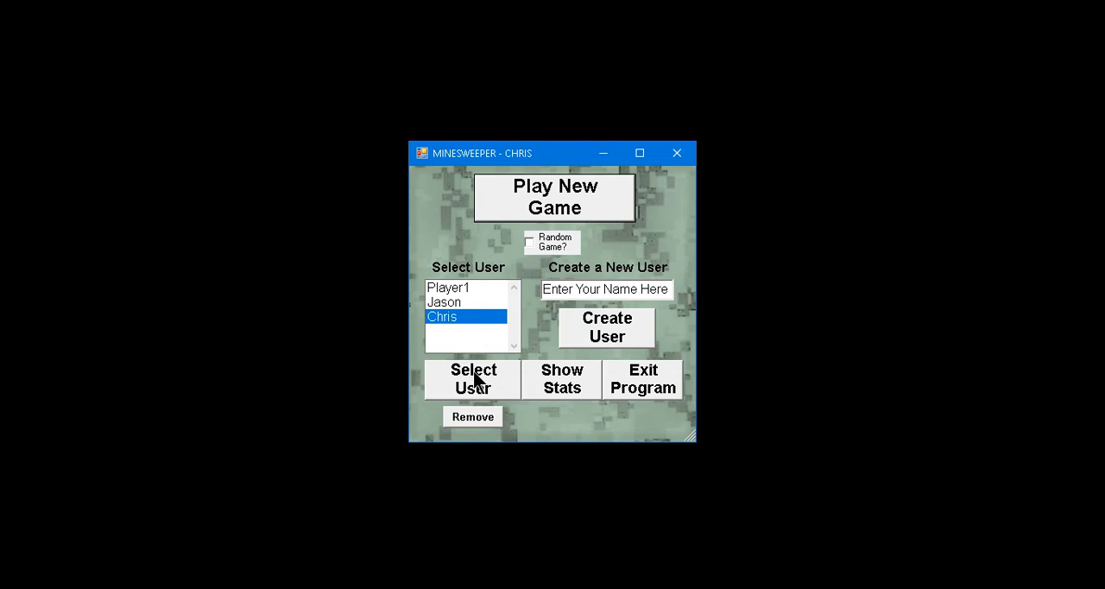
mouse_move(567, 390)
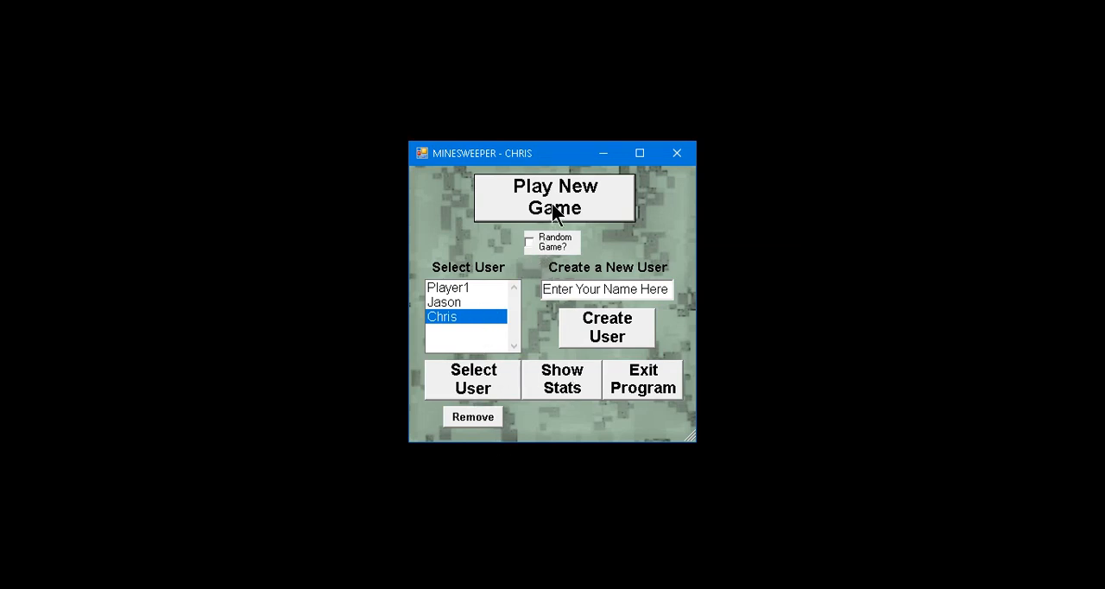
mouse_move(563, 363)
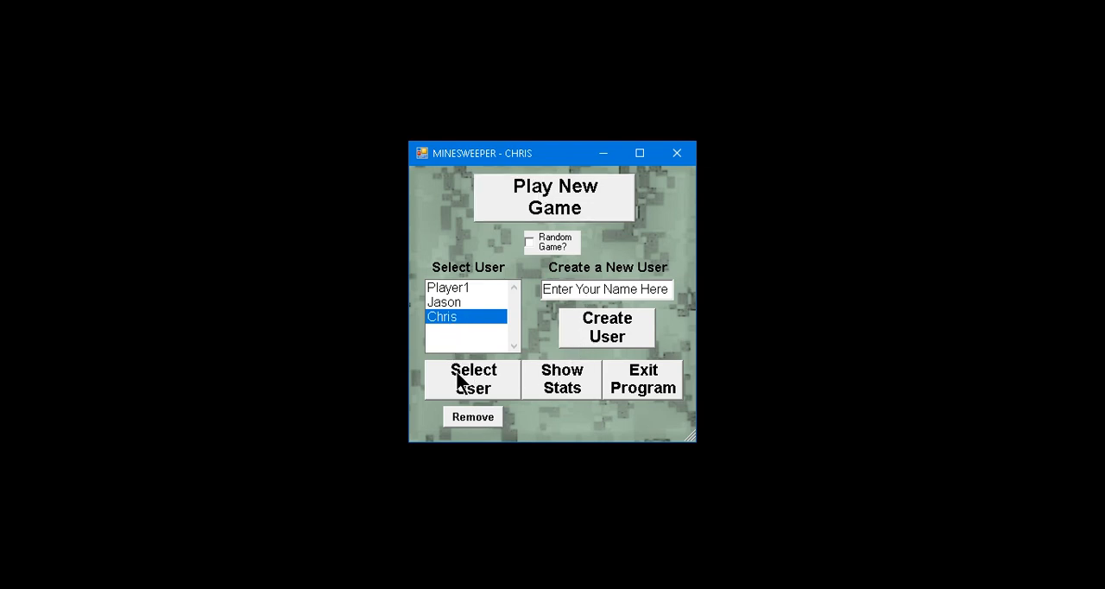
mouse_move(660, 406)
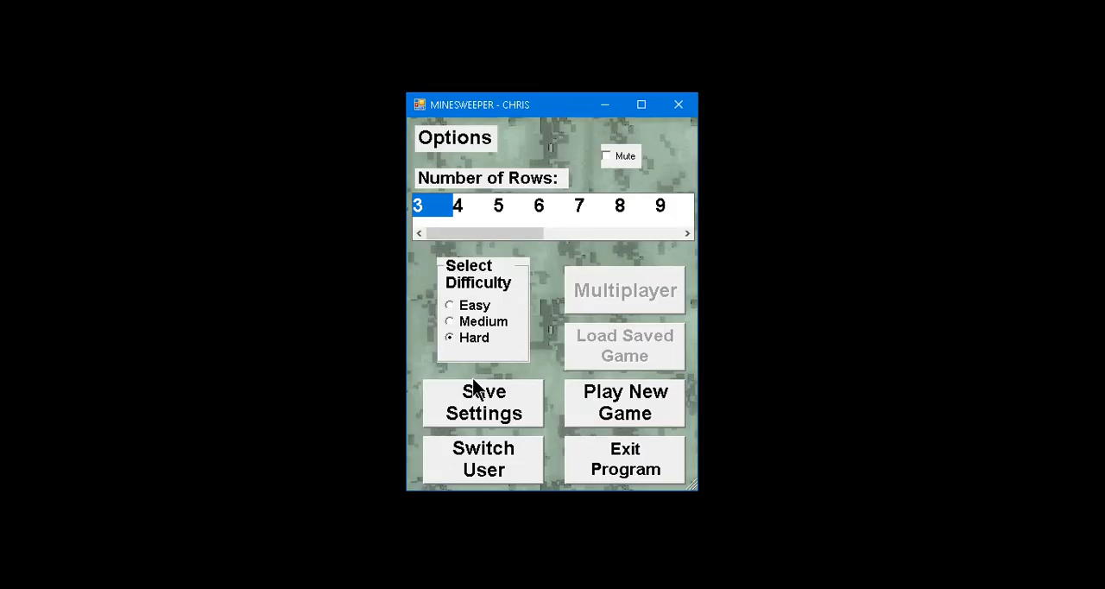
Tick Mute on and back off, then start a new 3-by-3 Hard game with sound enabled.
left_click(608, 156)
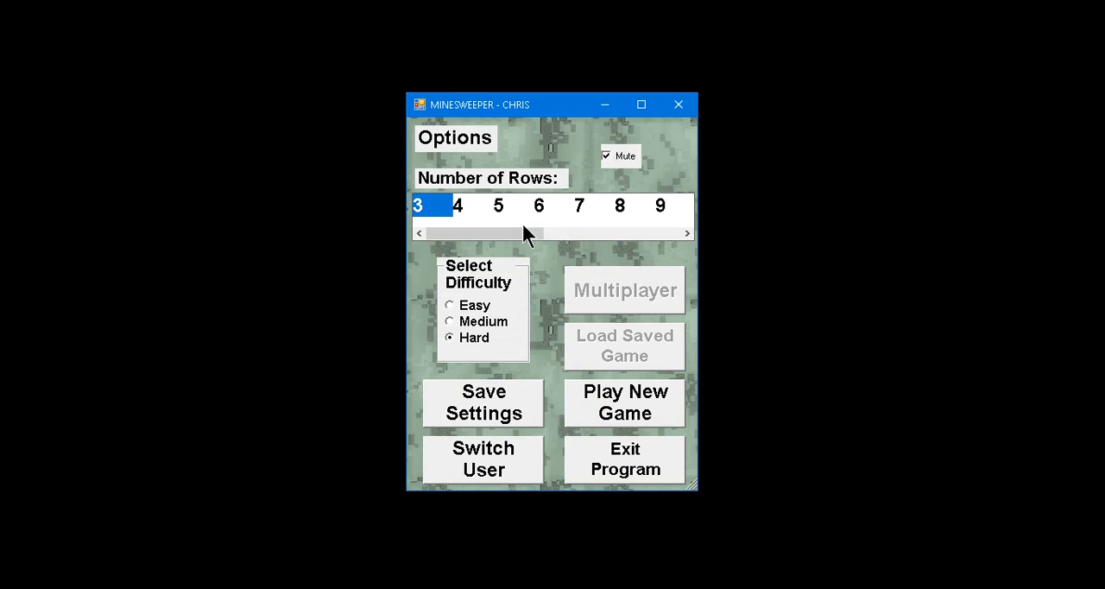
mouse_move(604, 169)
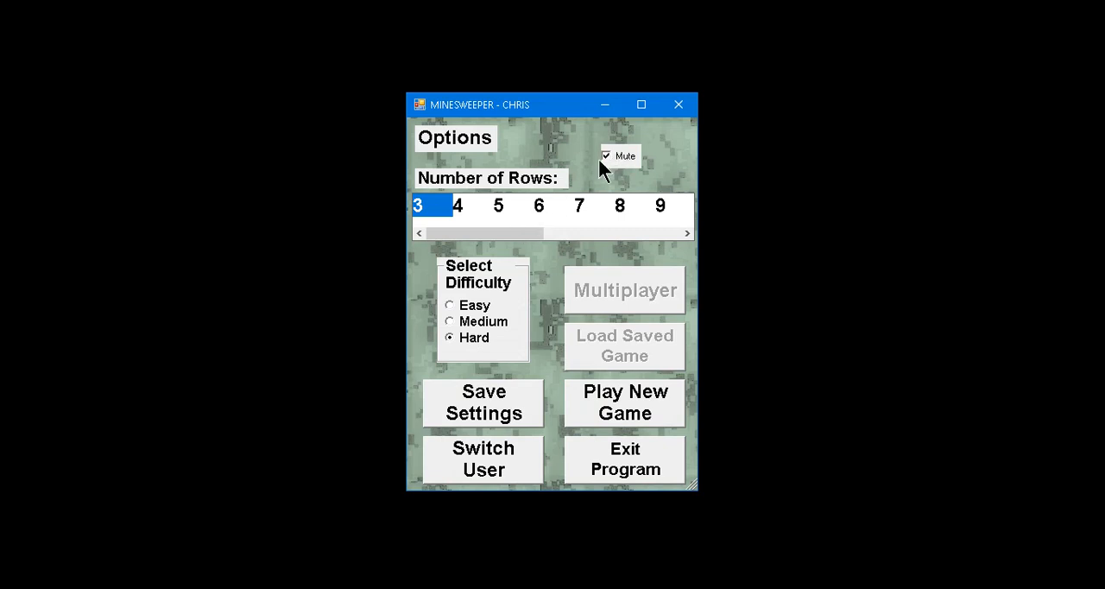
mouse_move(608, 198)
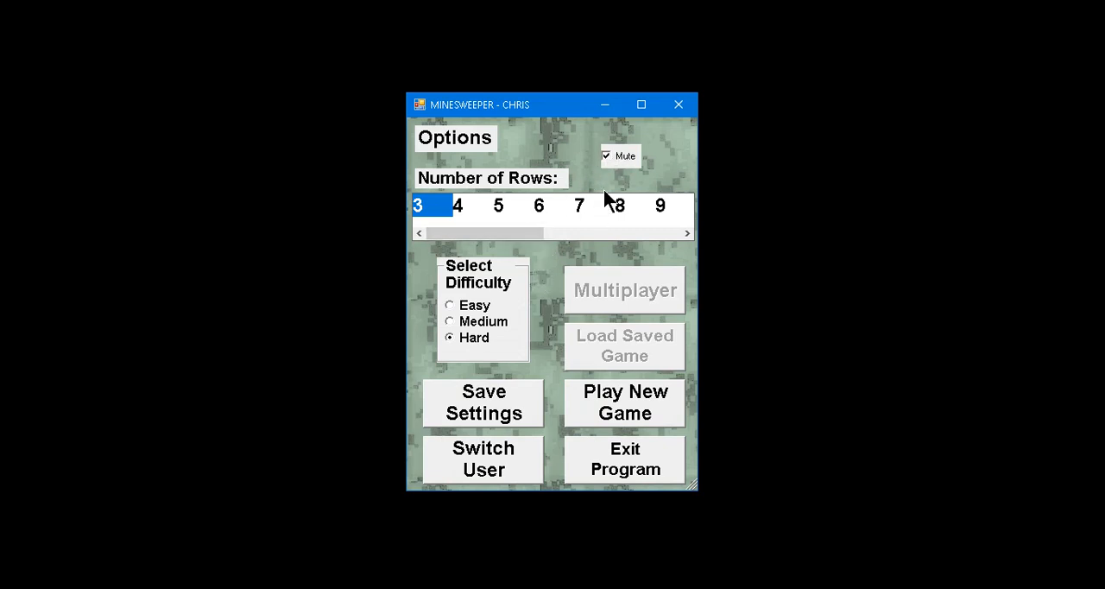
mouse_move(611, 164)
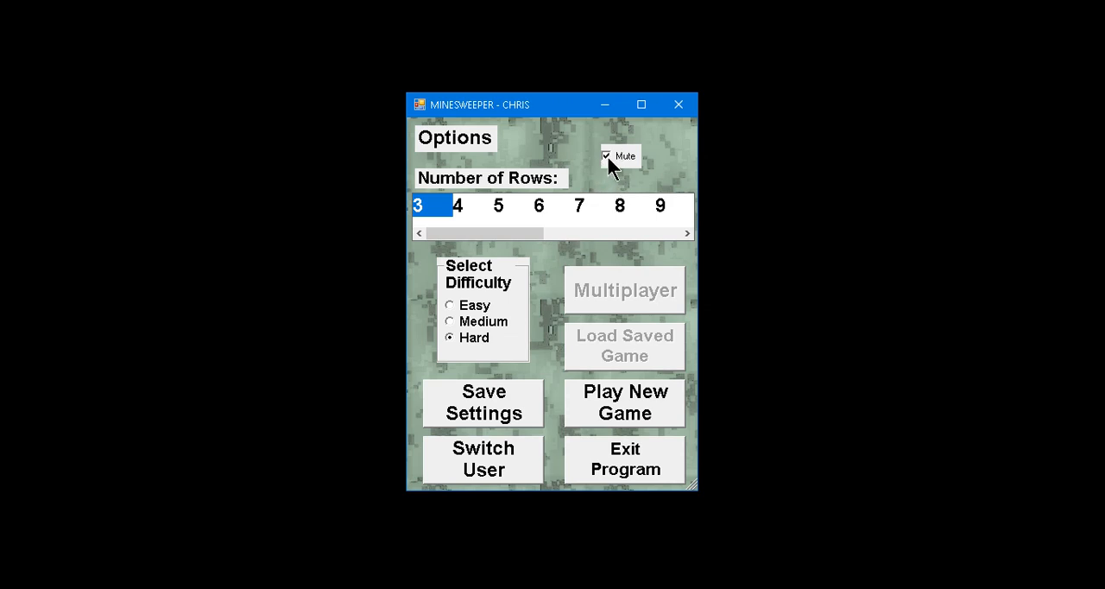
left_click(606, 155)
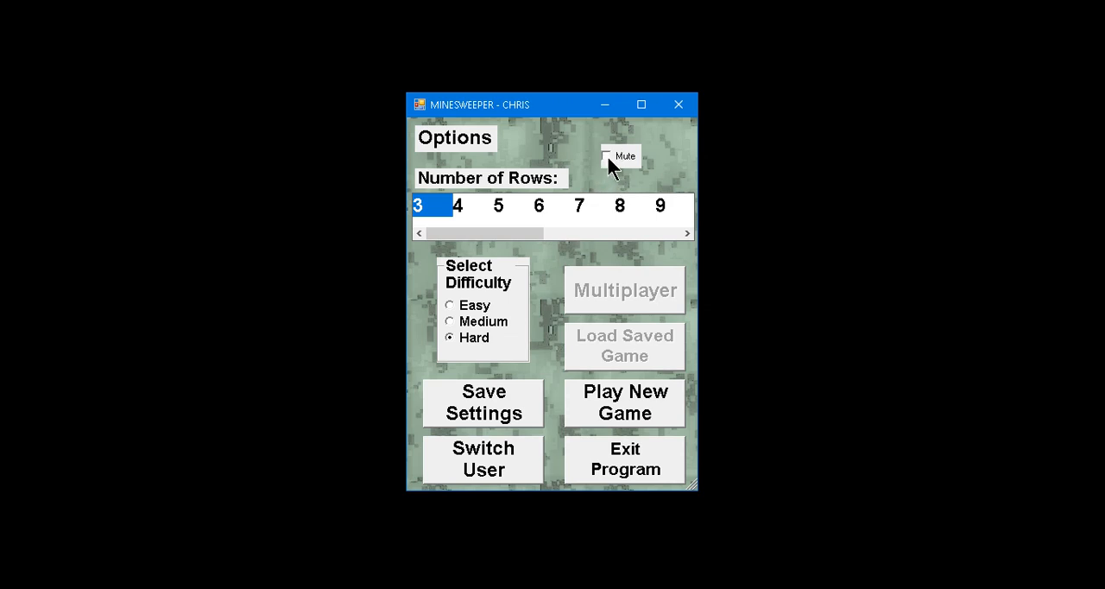
mouse_move(545, 333)
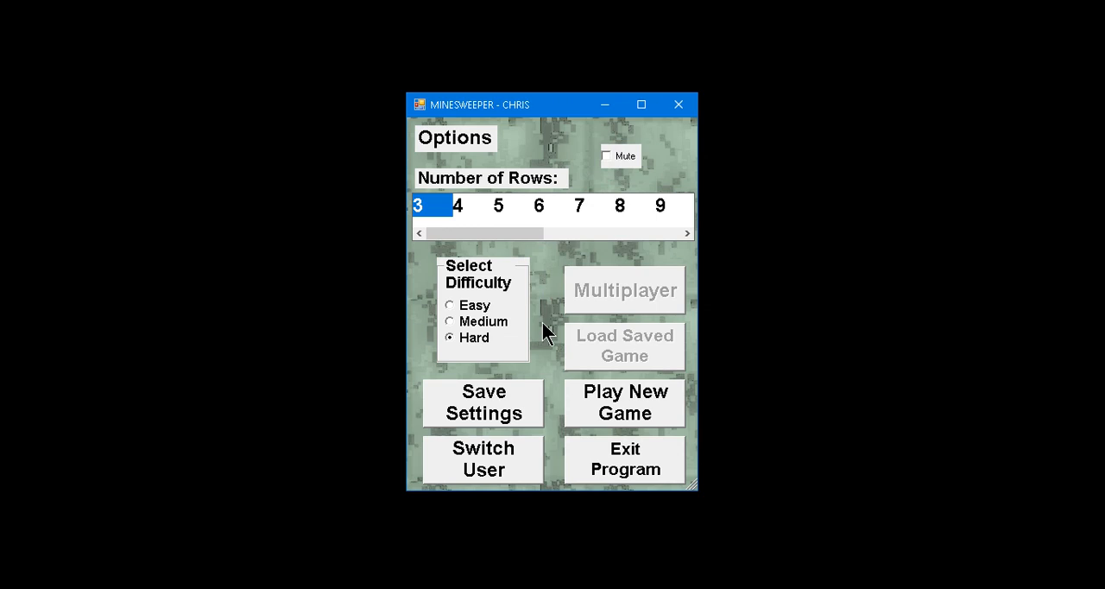
mouse_move(591, 413)
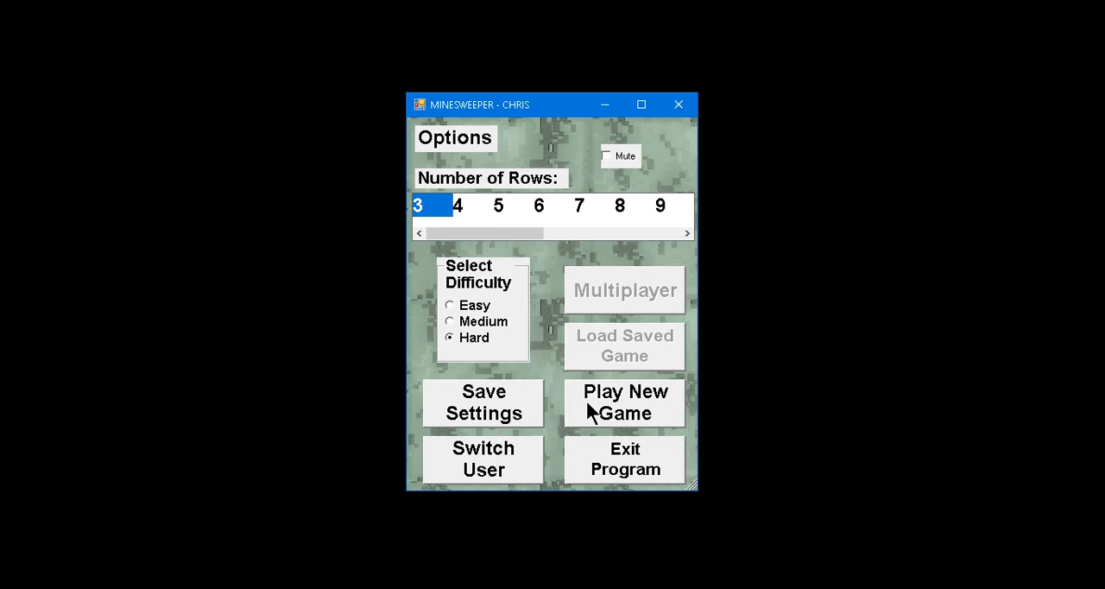
left_click(625, 402)
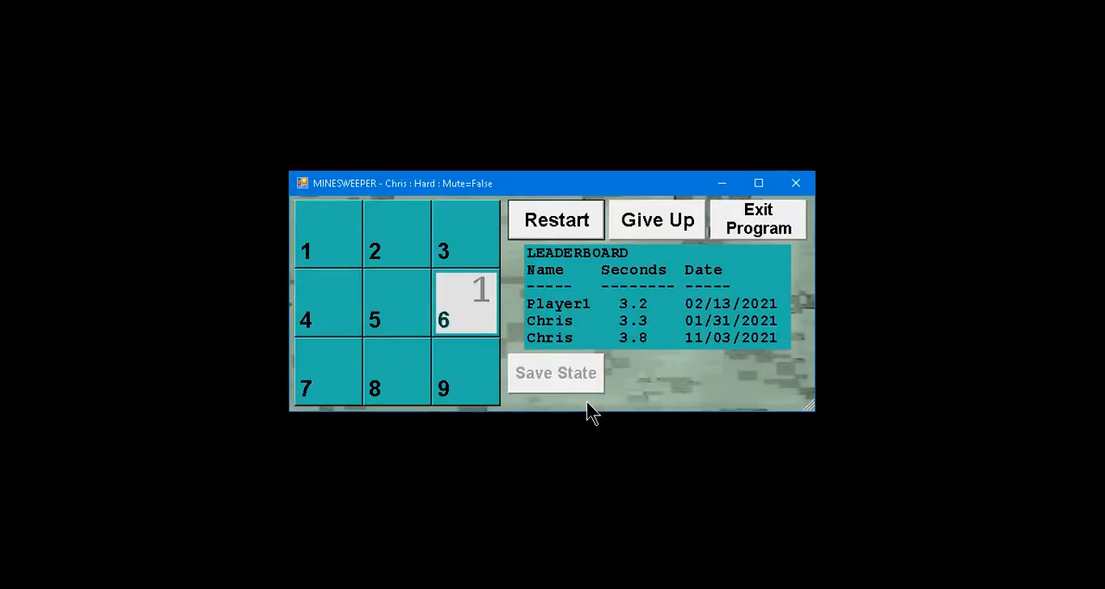